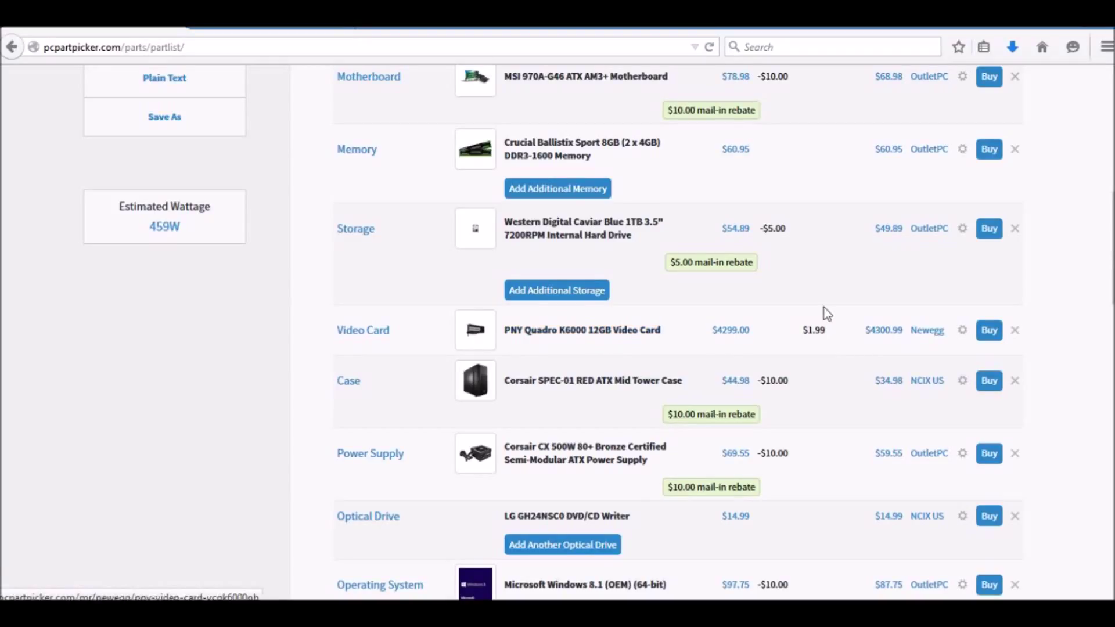
pyautogui.moveTo(844, 326)
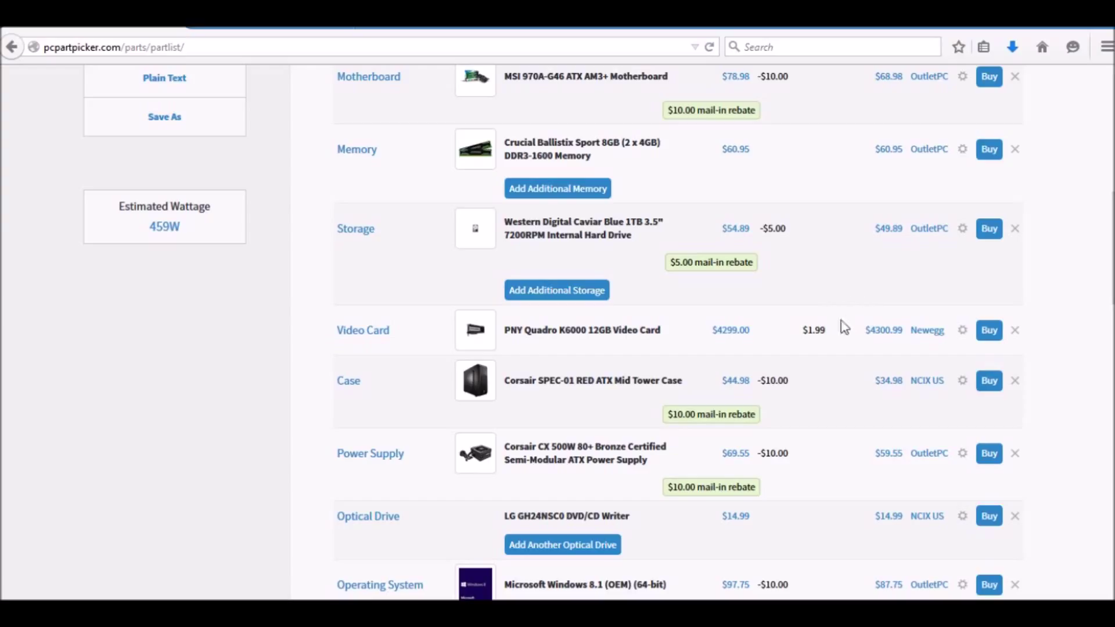
pyautogui.moveTo(837, 329)
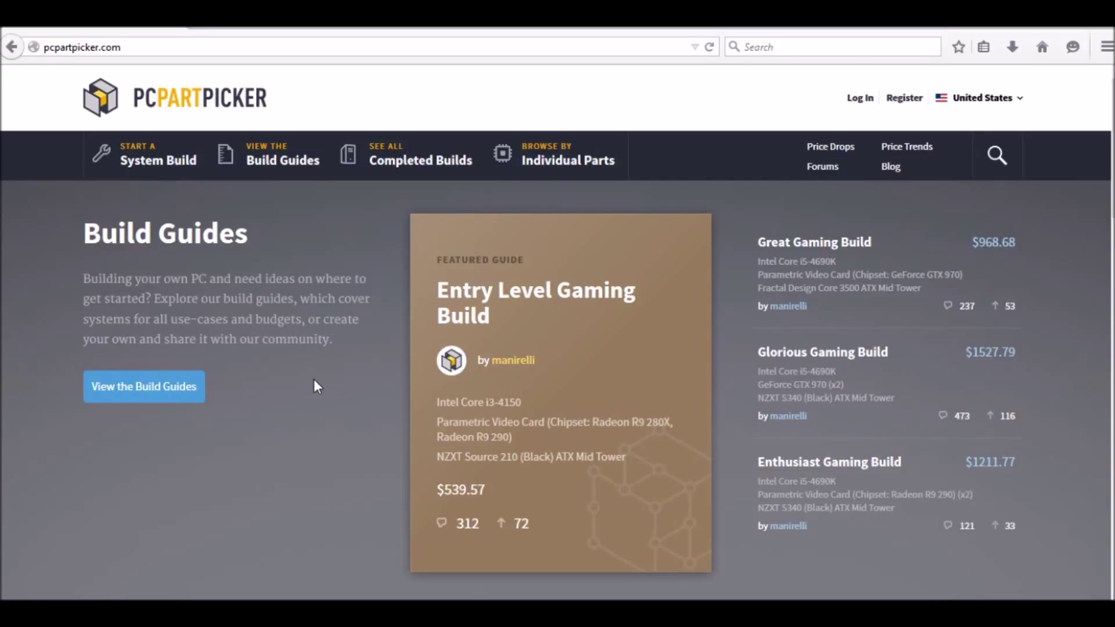
pyautogui.moveTo(399, 283)
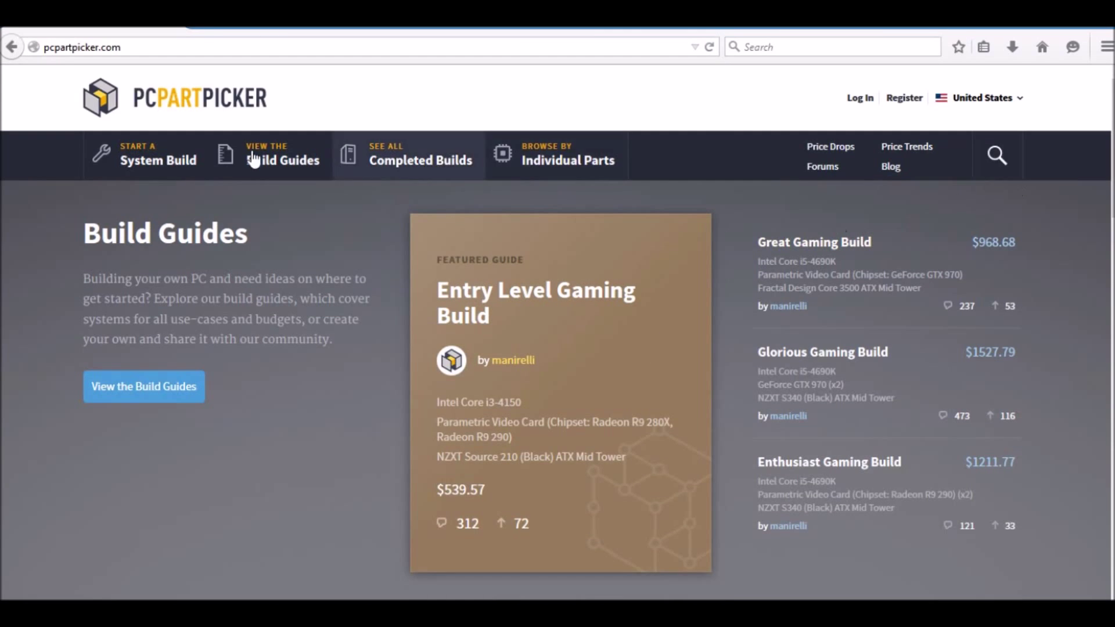
pyautogui.moveTo(336, 207)
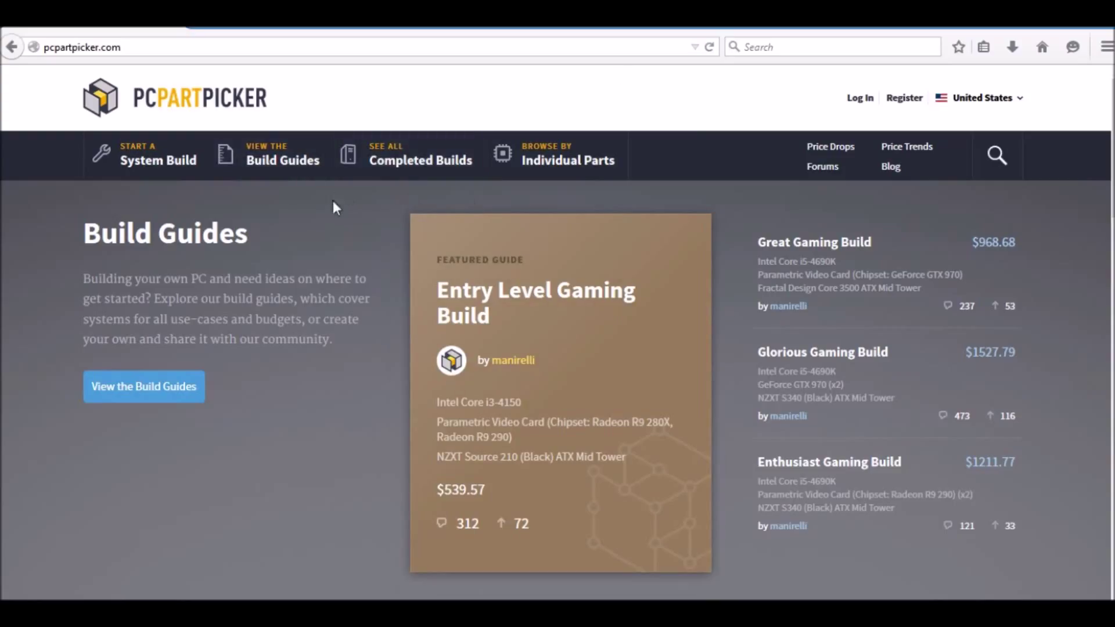
pyautogui.moveTo(57, 82)
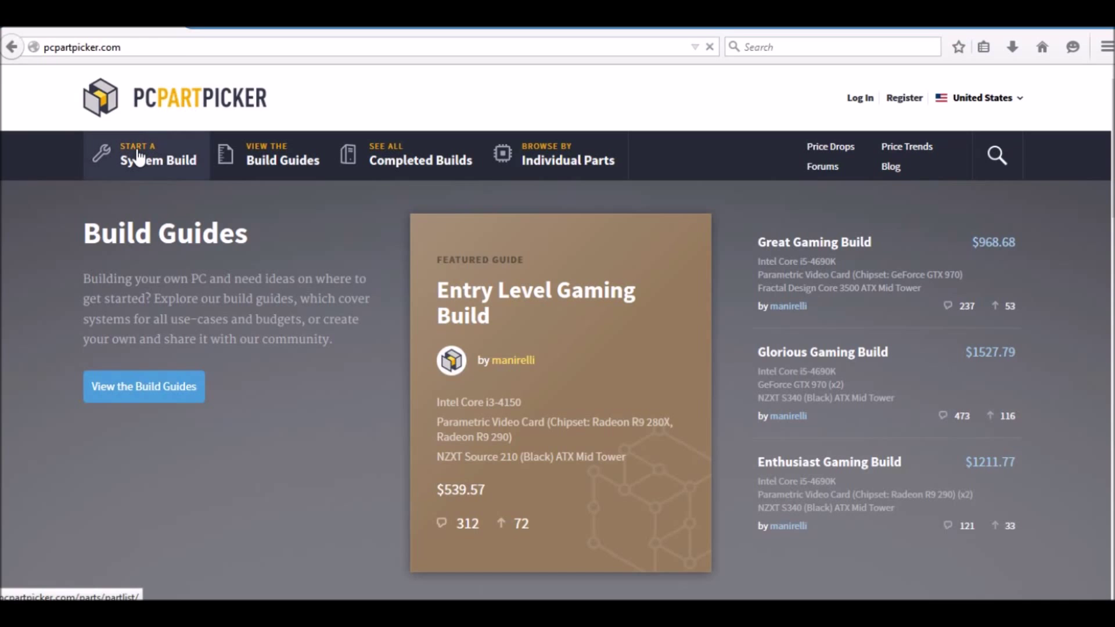
# - Start a new empty system build and bring up the CPU selection list
pyautogui.click(158, 154)
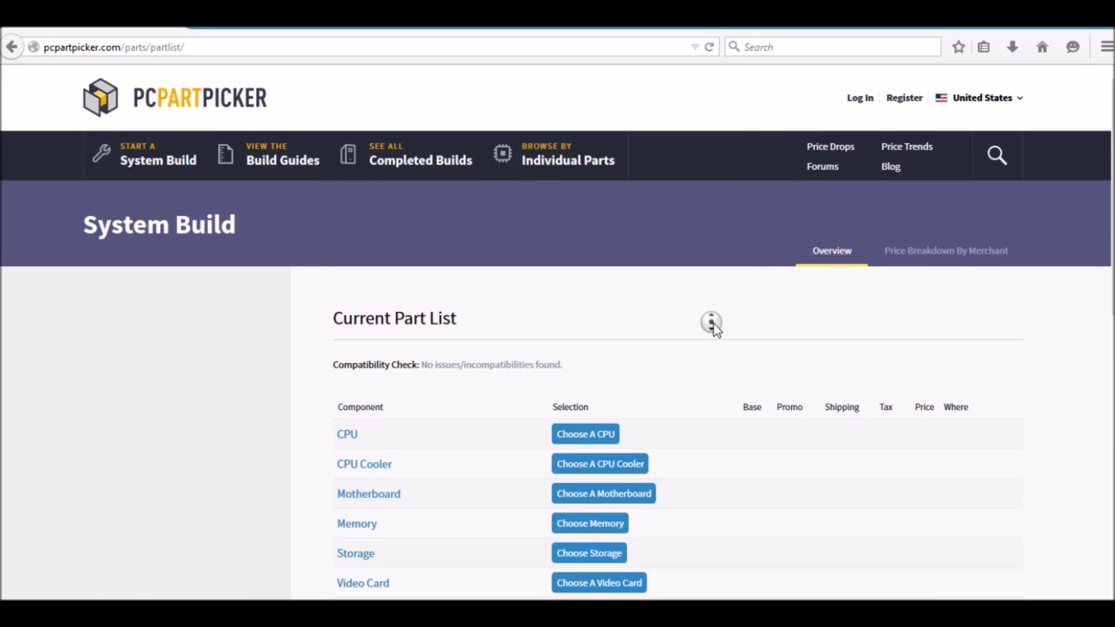
pyautogui.scroll(-3)
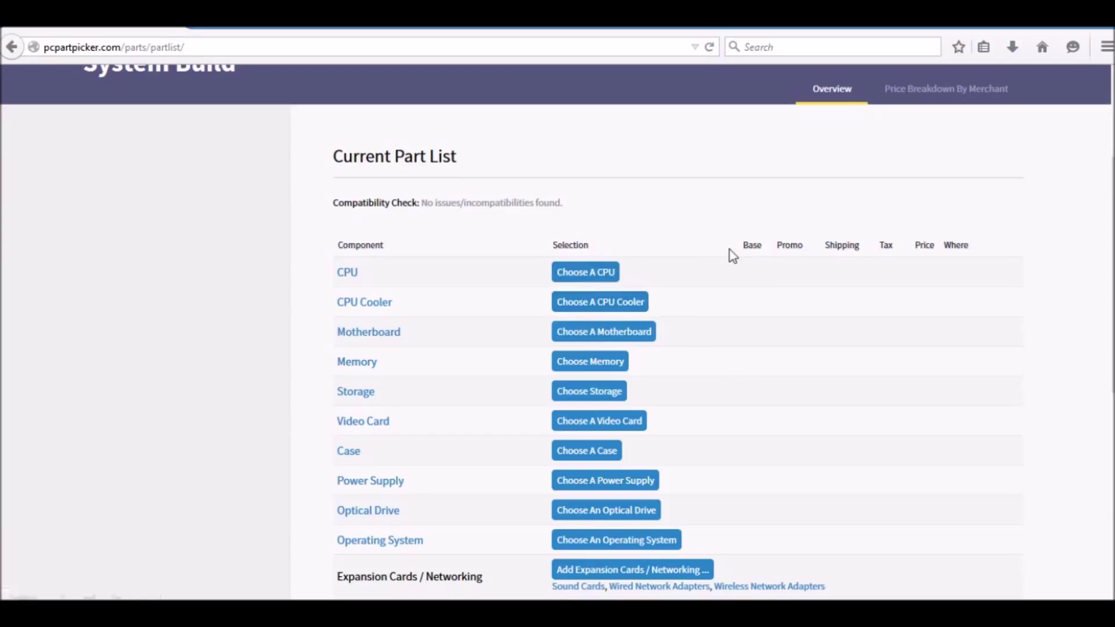
pyautogui.moveTo(783, 278)
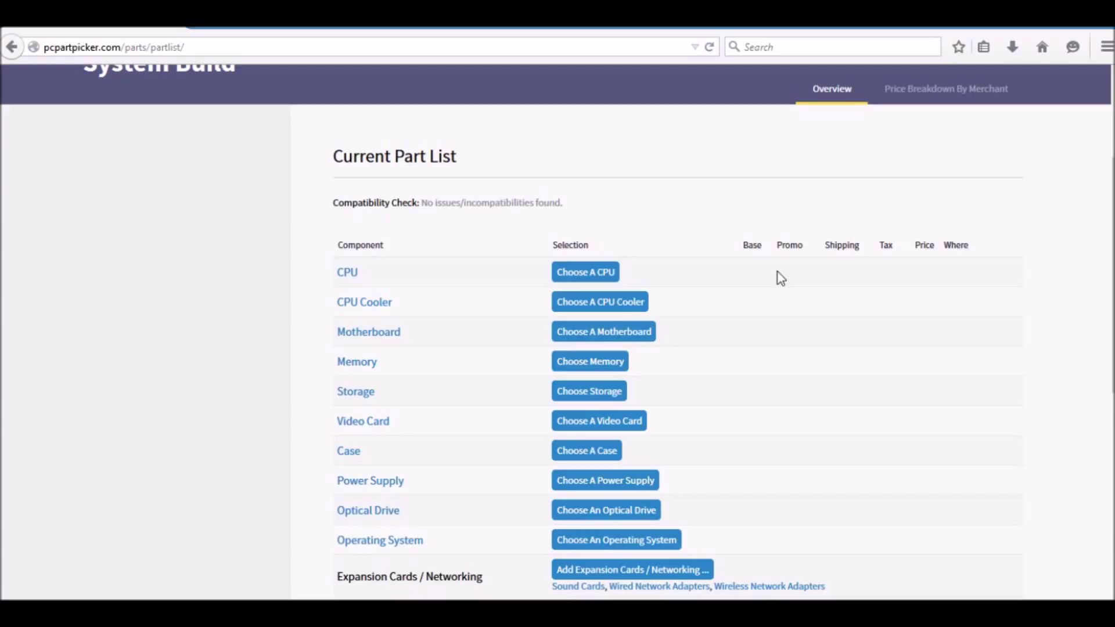
pyautogui.moveTo(640, 221)
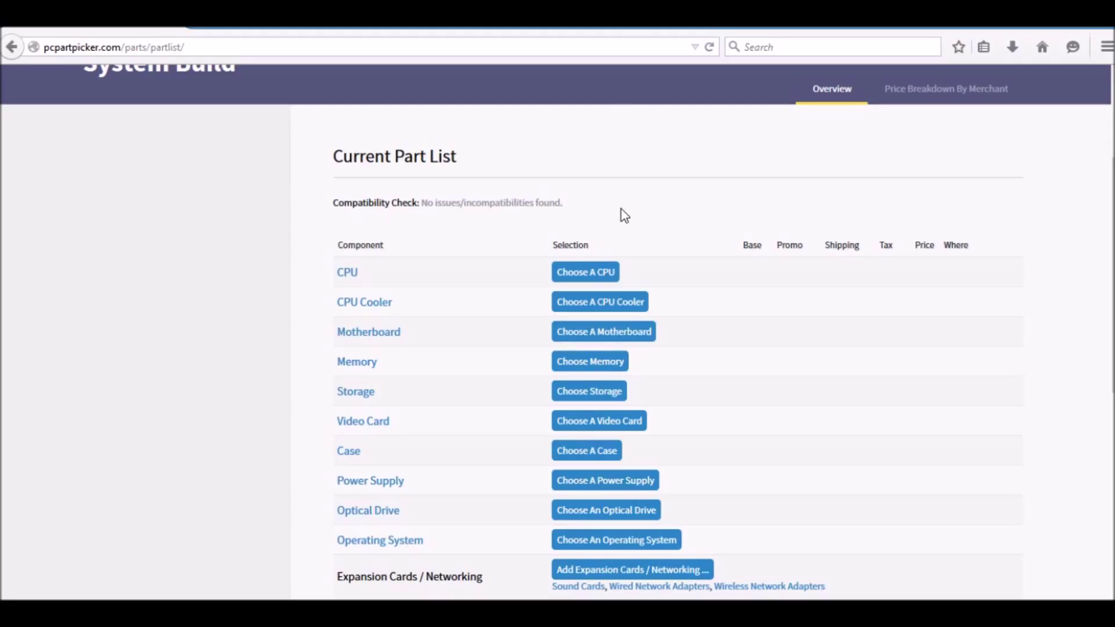
pyautogui.moveTo(648, 218)
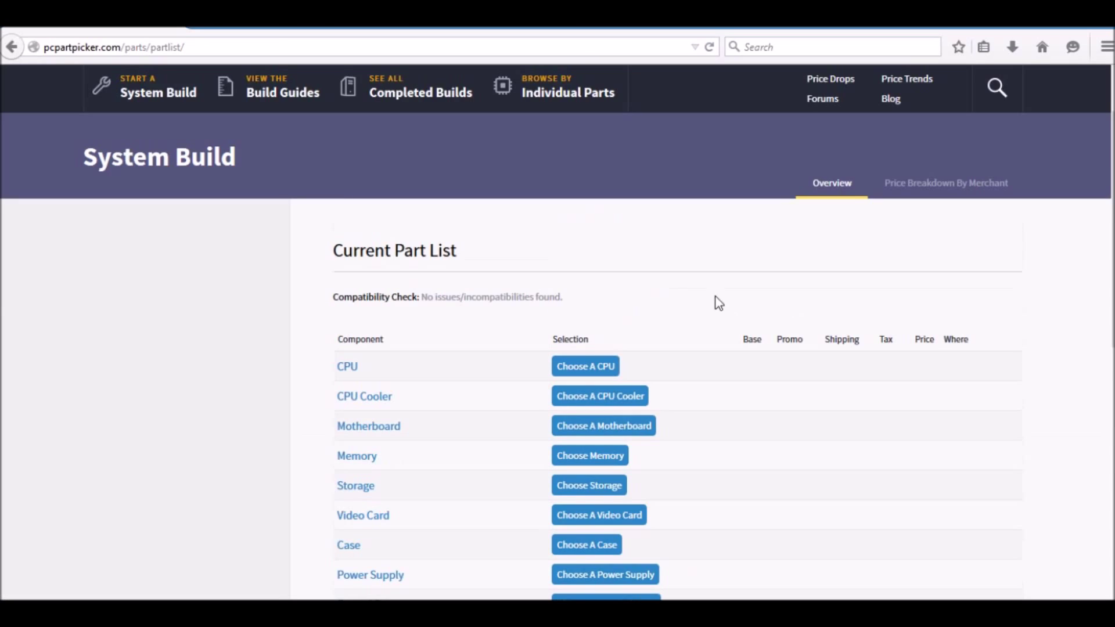
pyautogui.scroll(-3)
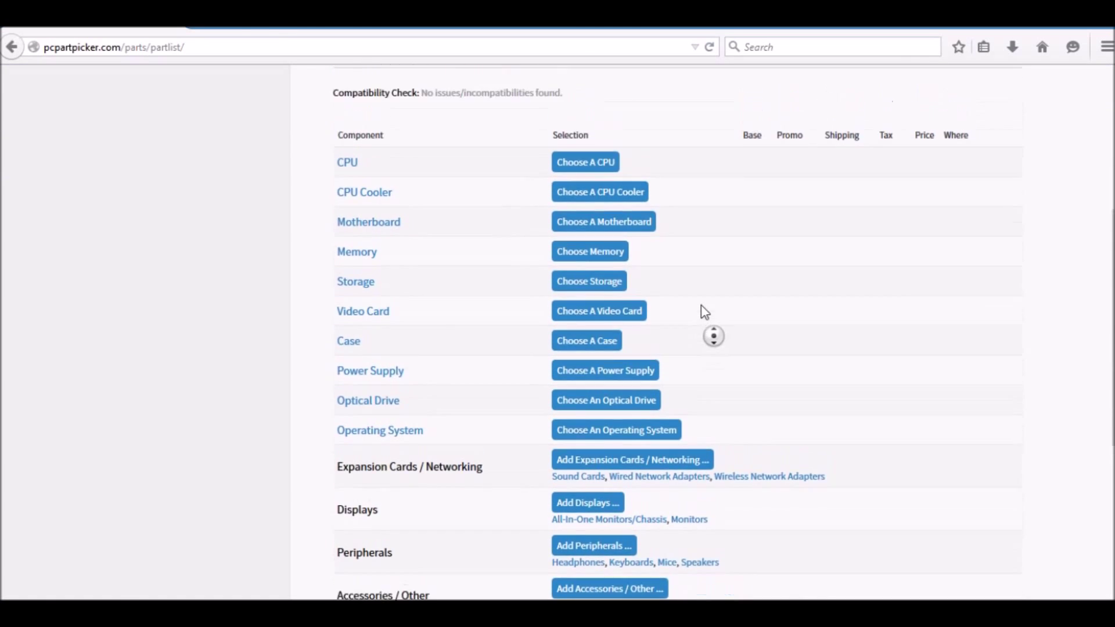
pyautogui.click(583, 162)
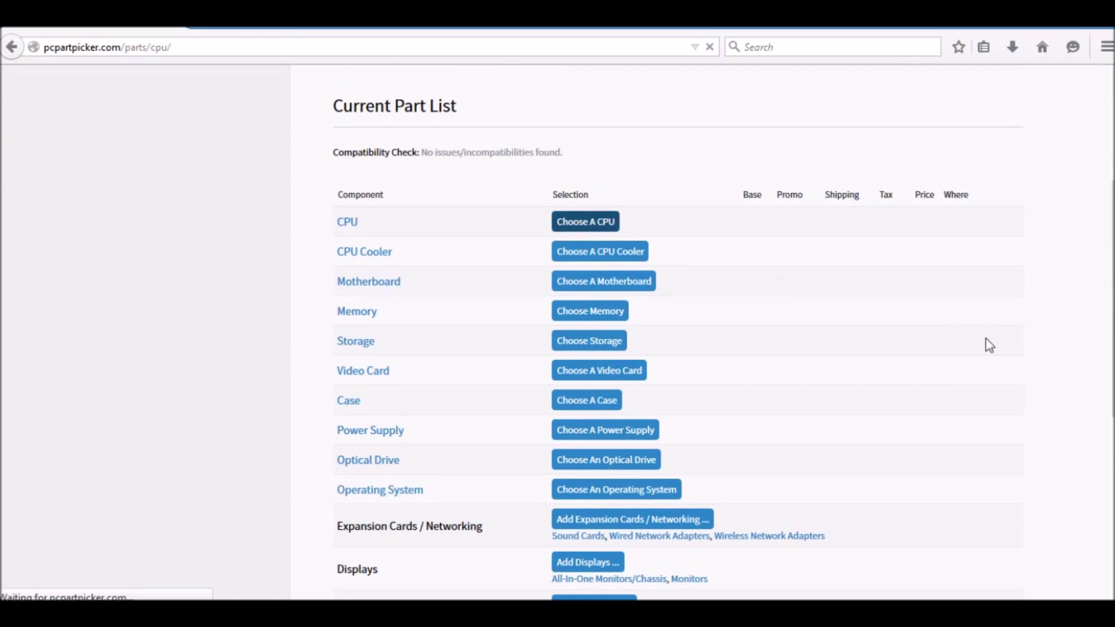
# - Add the AMD FX-8320 3.5GHz 8-core processor ($137.75) as the CPU
pyautogui.click(585, 222)
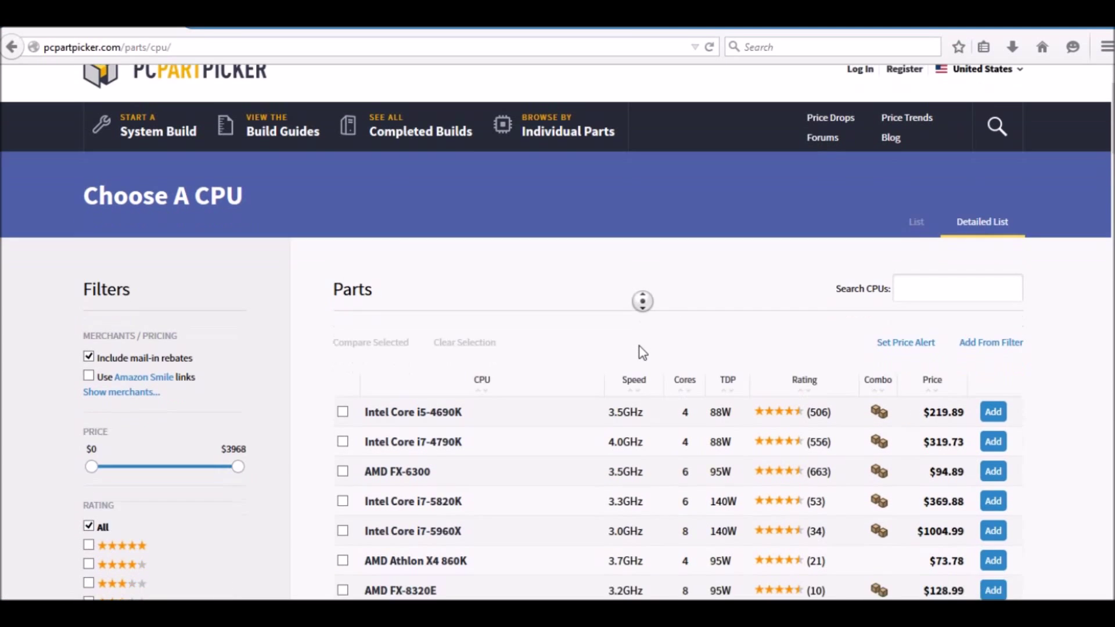
pyautogui.scroll(-3)
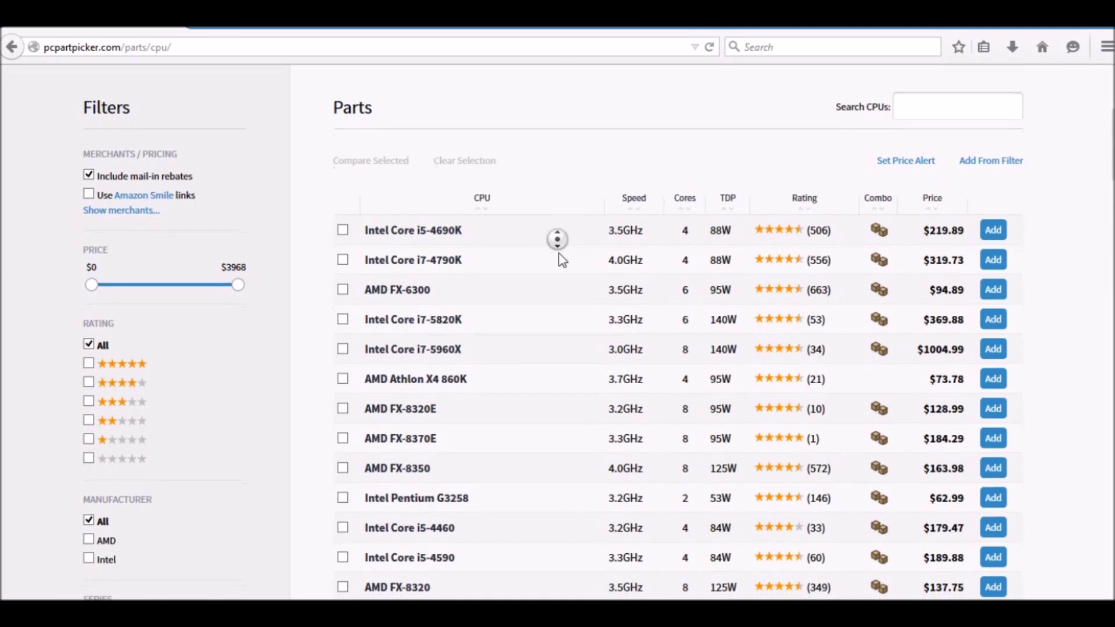
pyautogui.scroll(-3)
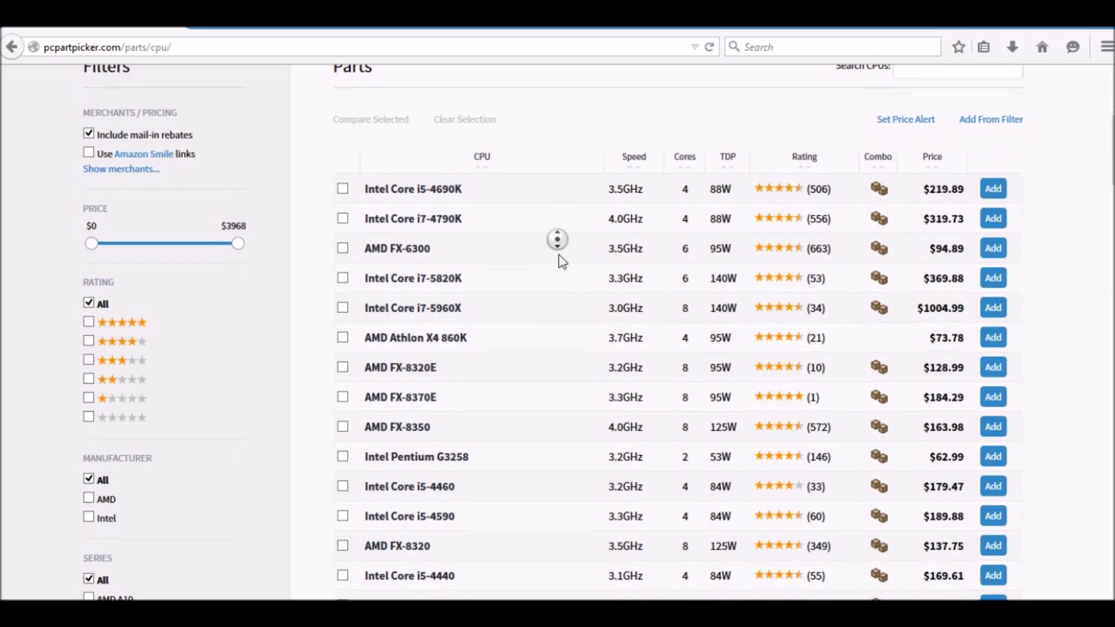
pyautogui.scroll(-3)
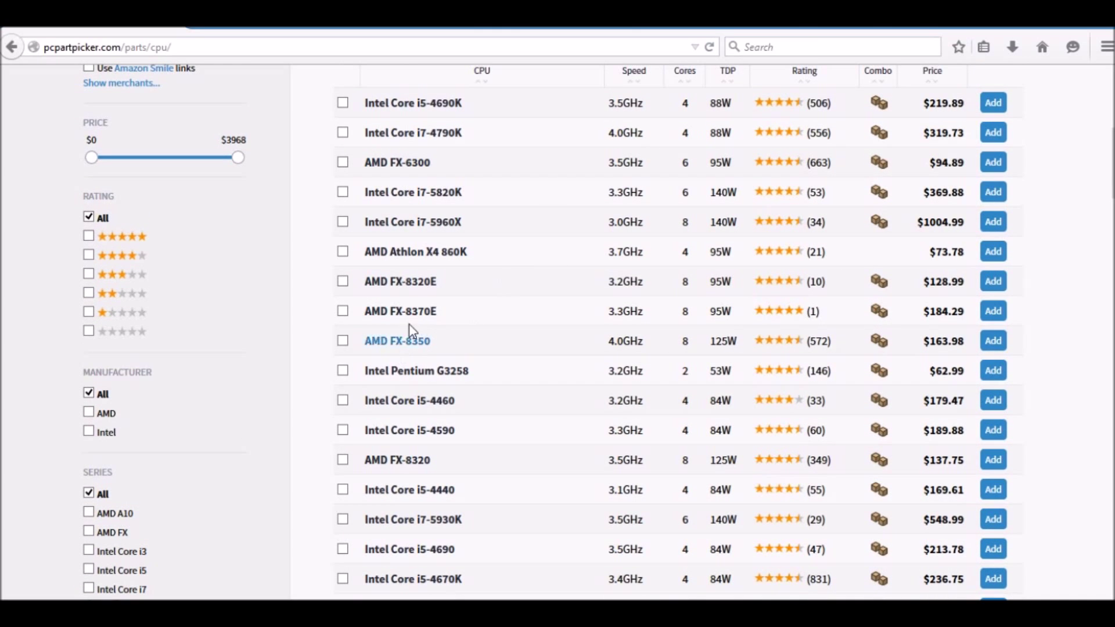
pyautogui.moveTo(462, 250)
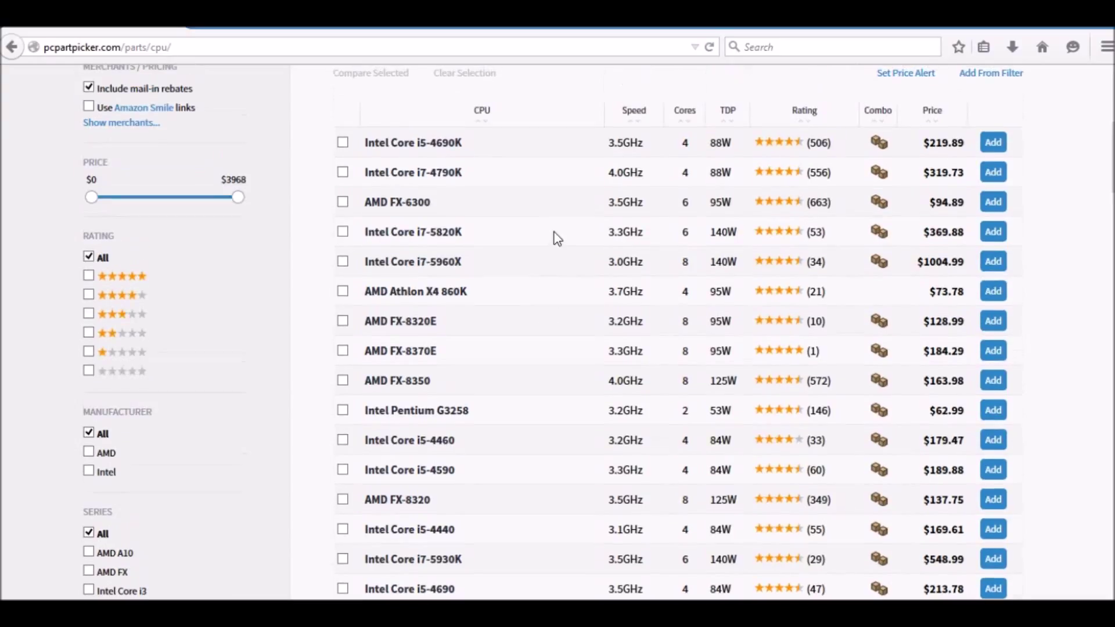
pyautogui.moveTo(614, 228)
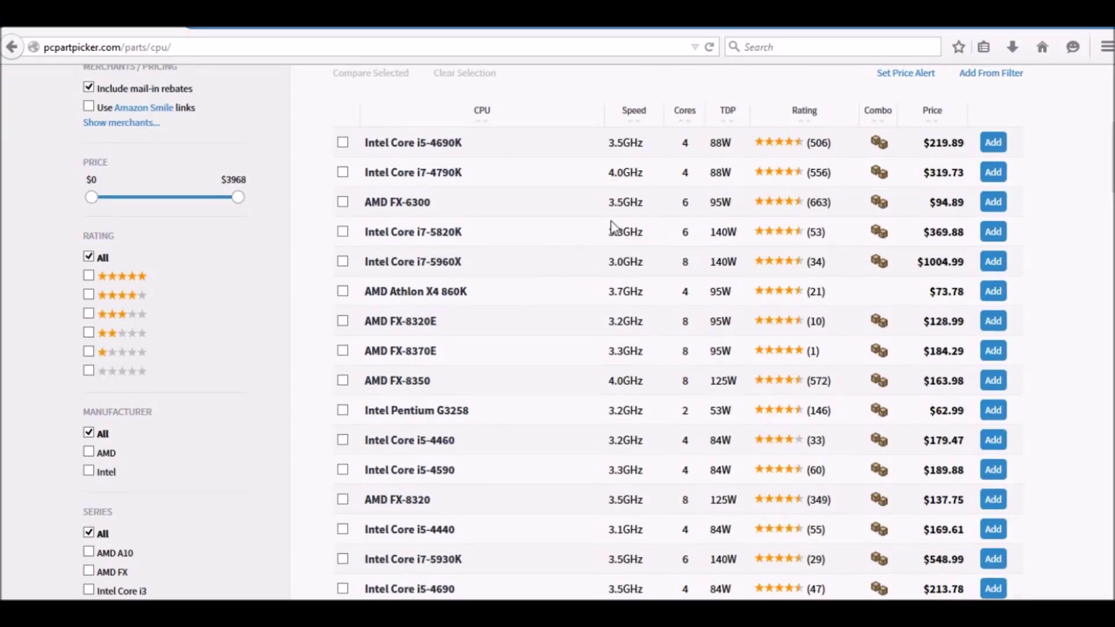
pyautogui.moveTo(543, 247)
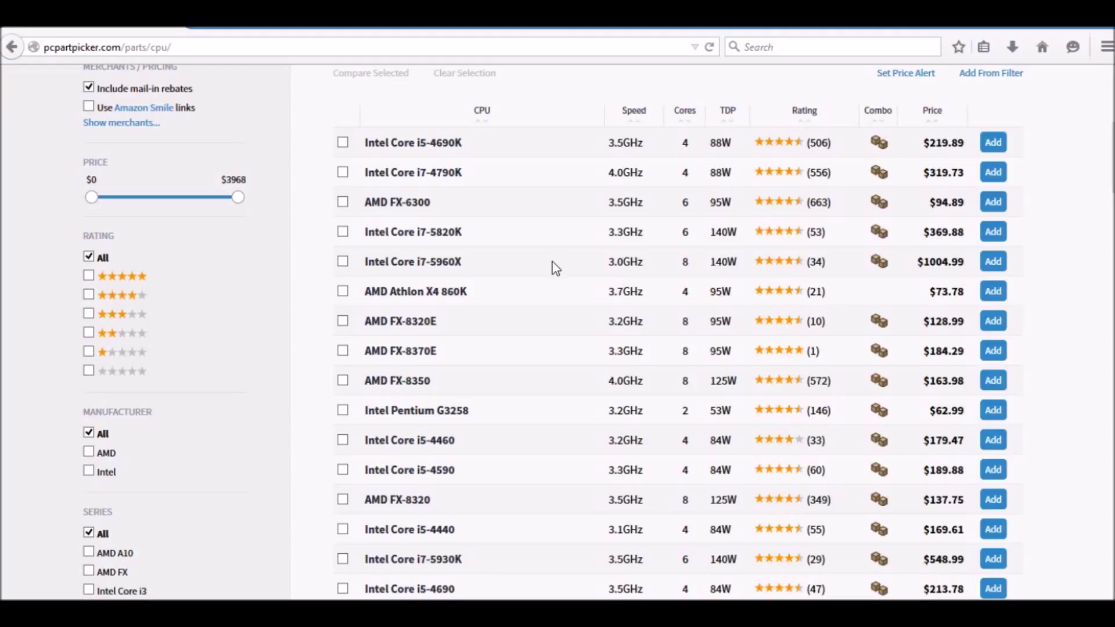
pyautogui.moveTo(542, 285)
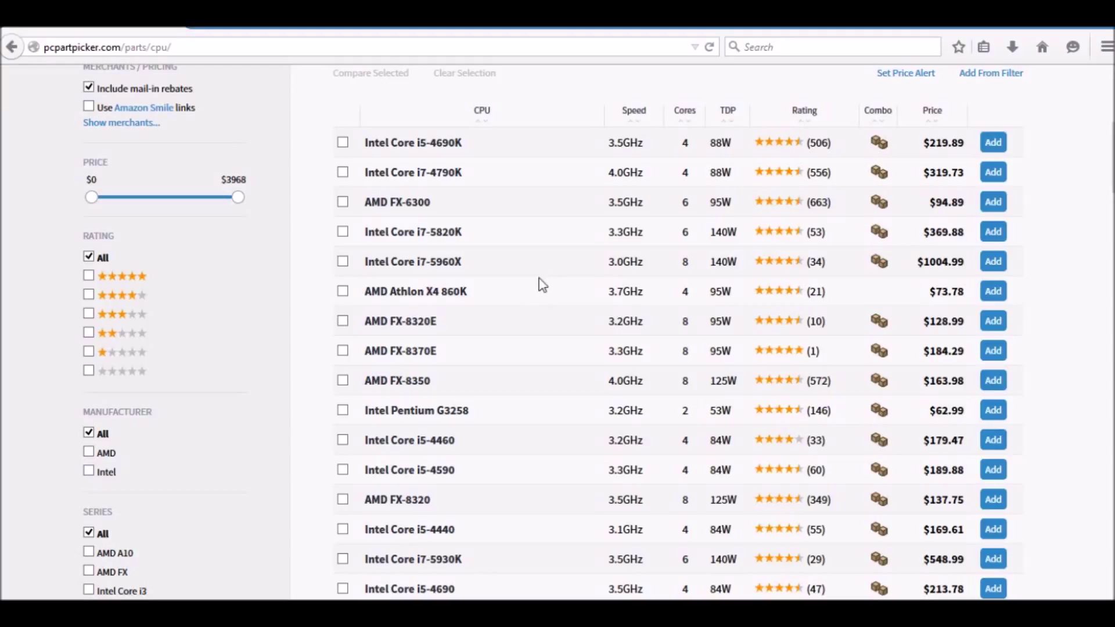
pyautogui.moveTo(626, 388)
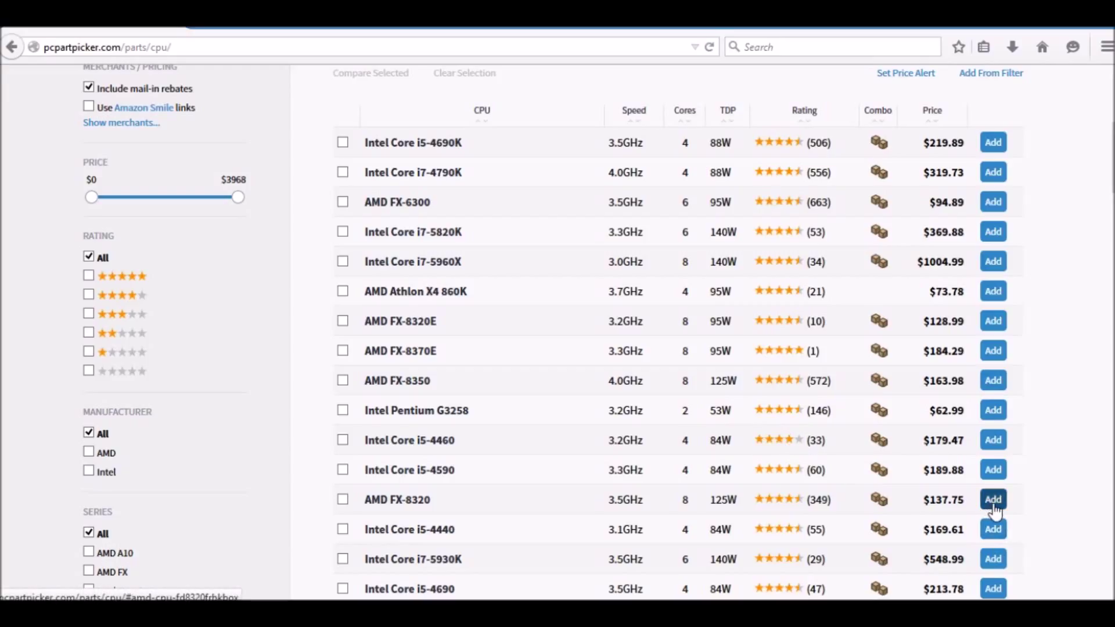
pyautogui.click(992, 500)
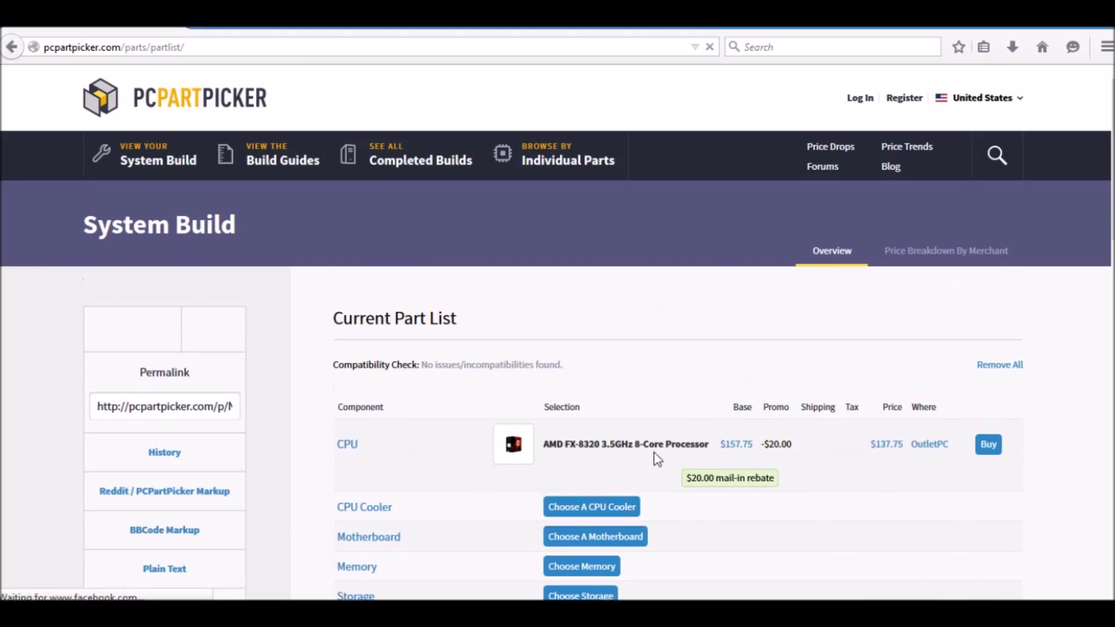
pyautogui.click(624, 444)
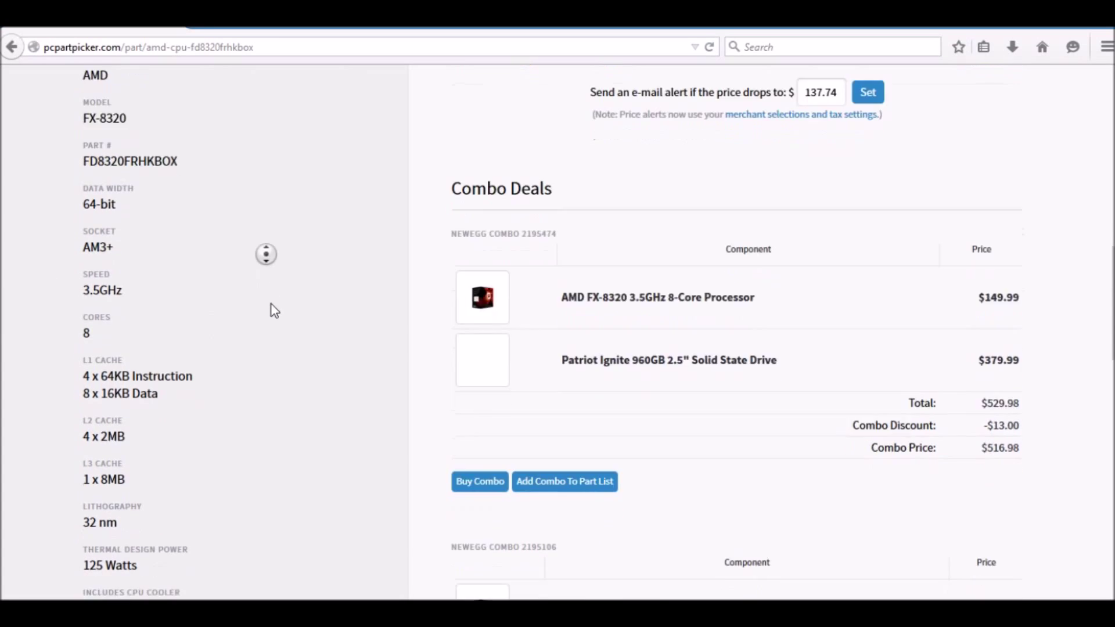
pyautogui.scroll(-3)
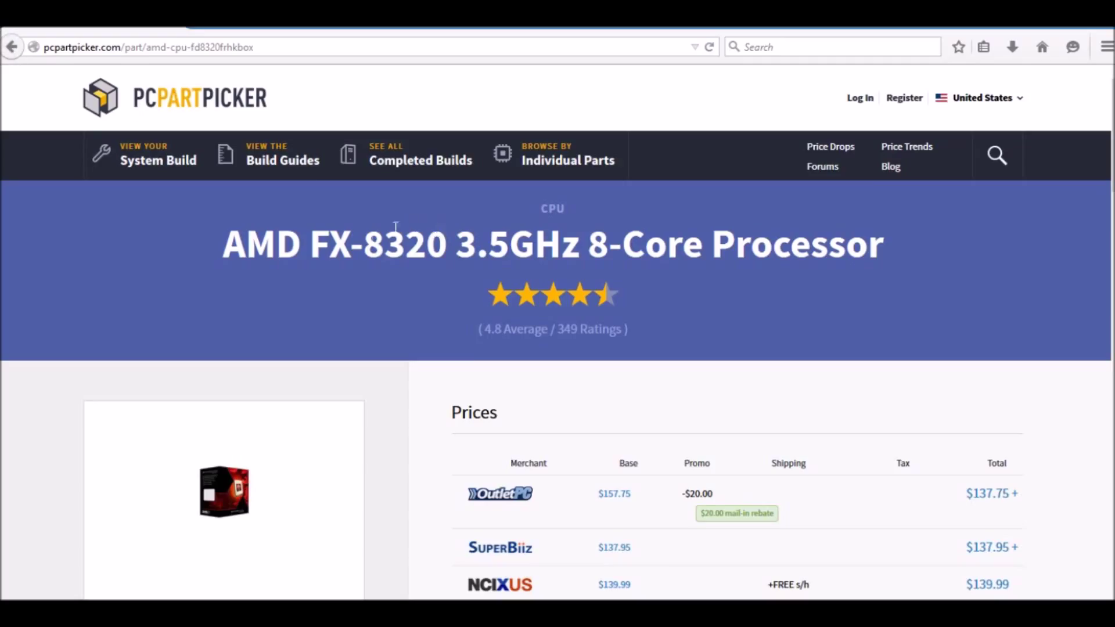
pyautogui.moveTo(13, 47)
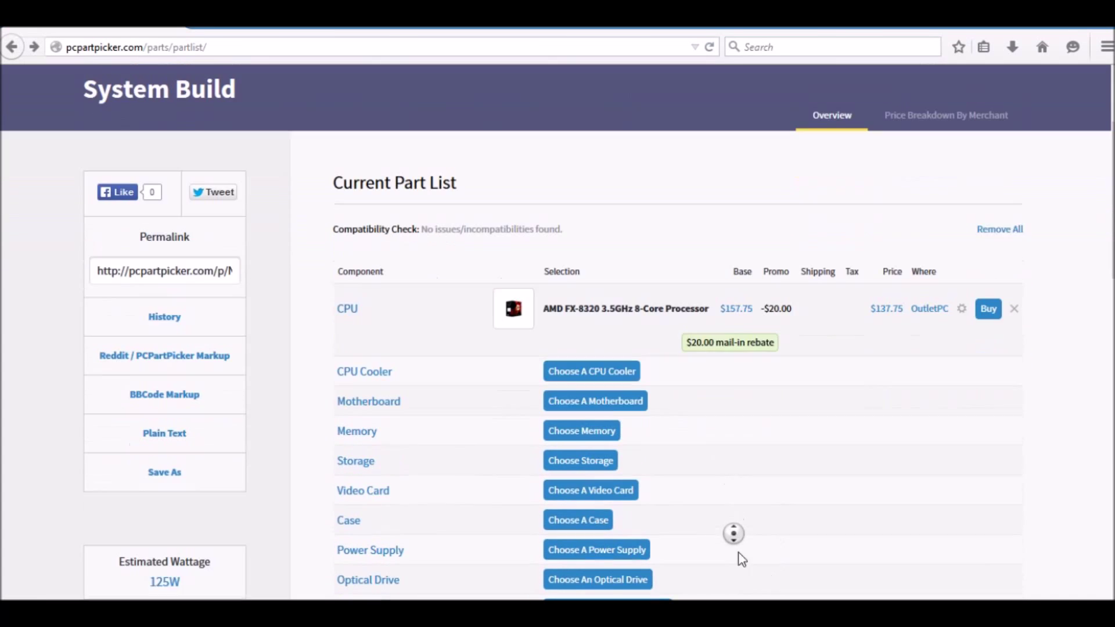
# - Add the Cooler Master Hyper TX3 cooler ($17.99), bringing estimated wattage to 135W
pyautogui.click(591, 371)
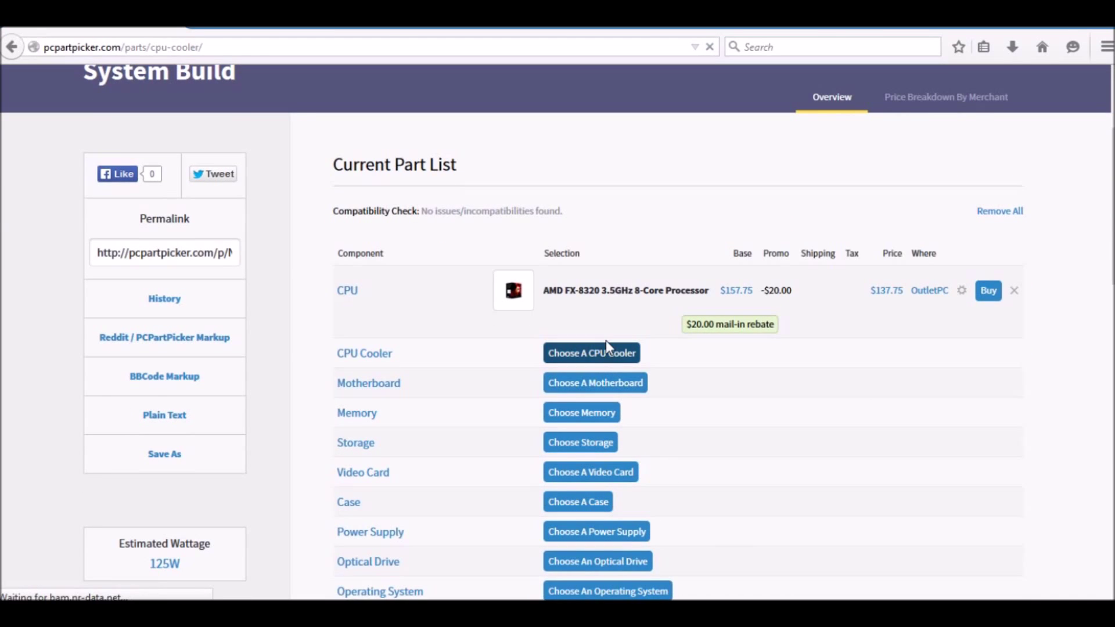
pyautogui.click(591, 353)
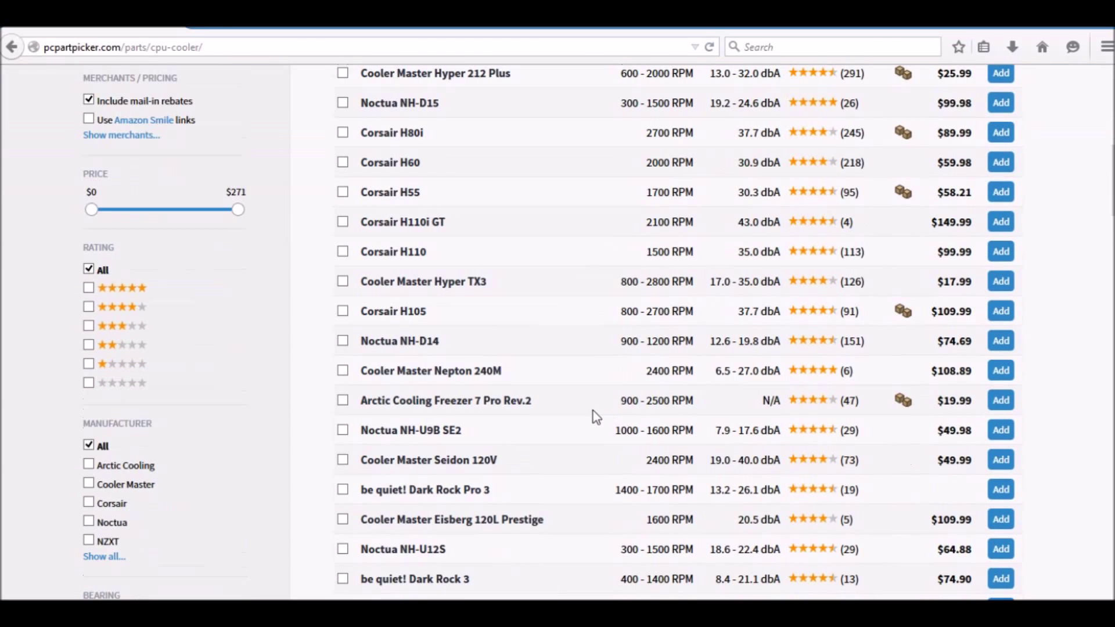
pyautogui.scroll(-3)
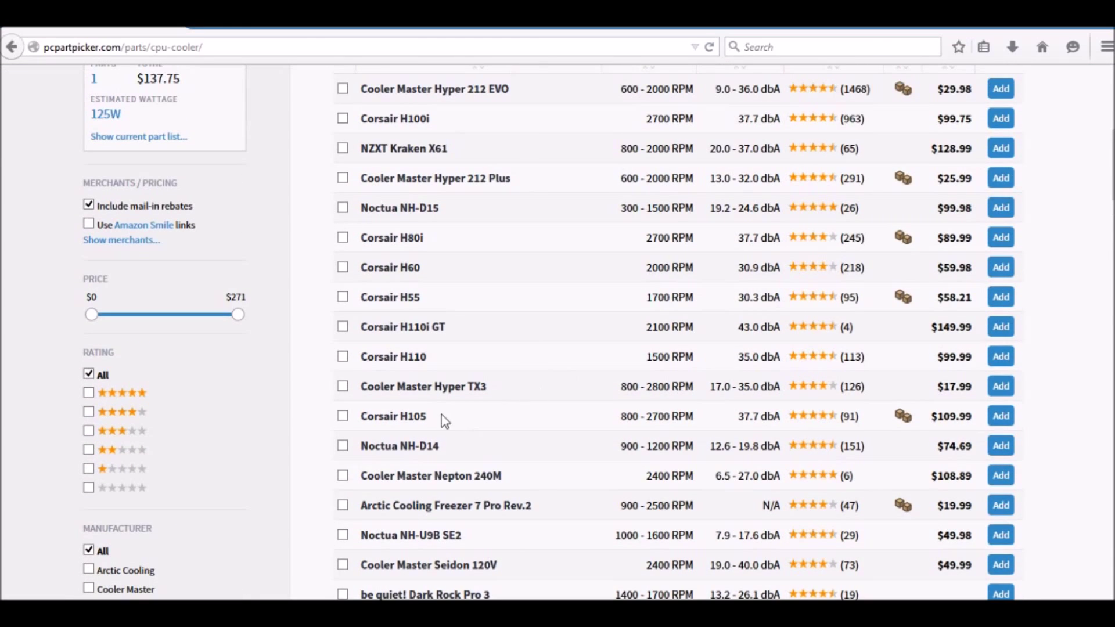
pyautogui.moveTo(422, 386)
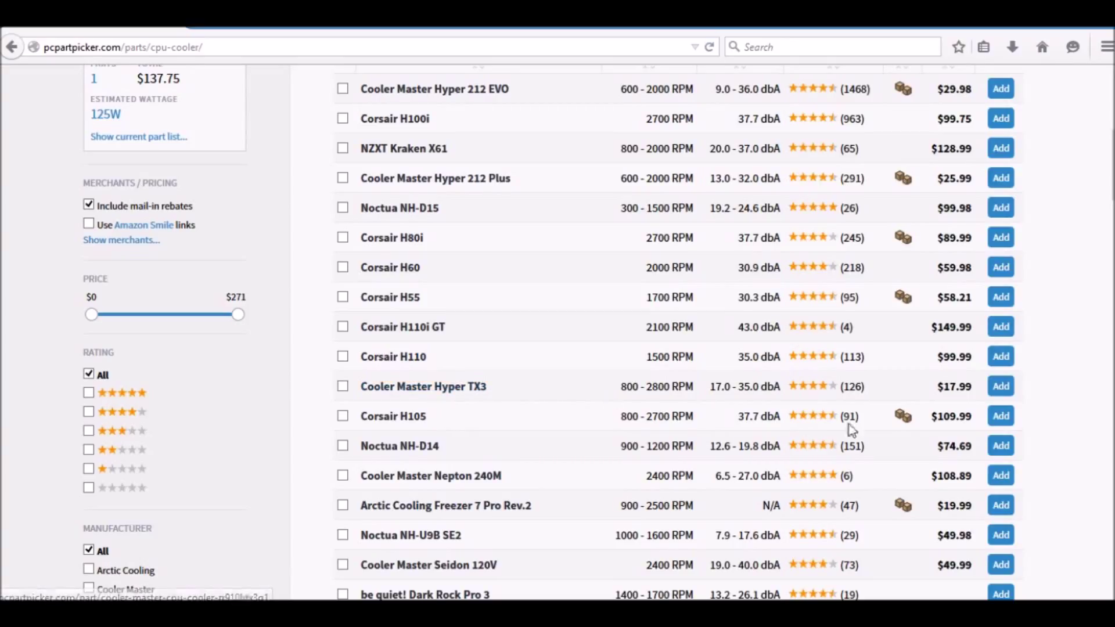
pyautogui.click(1001, 386)
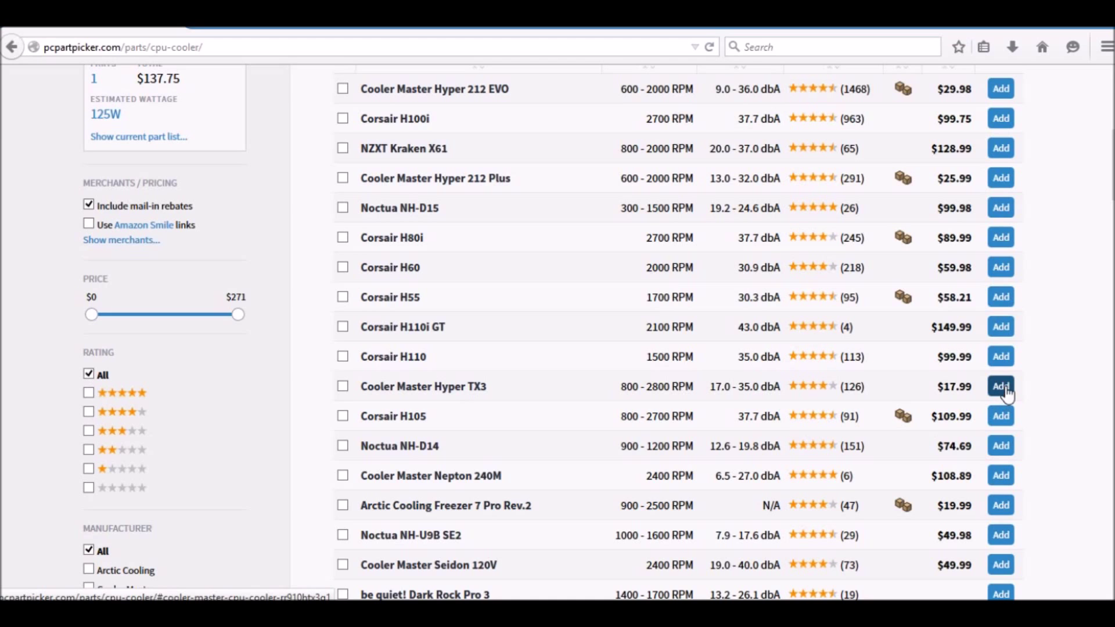
pyautogui.click(1000, 386)
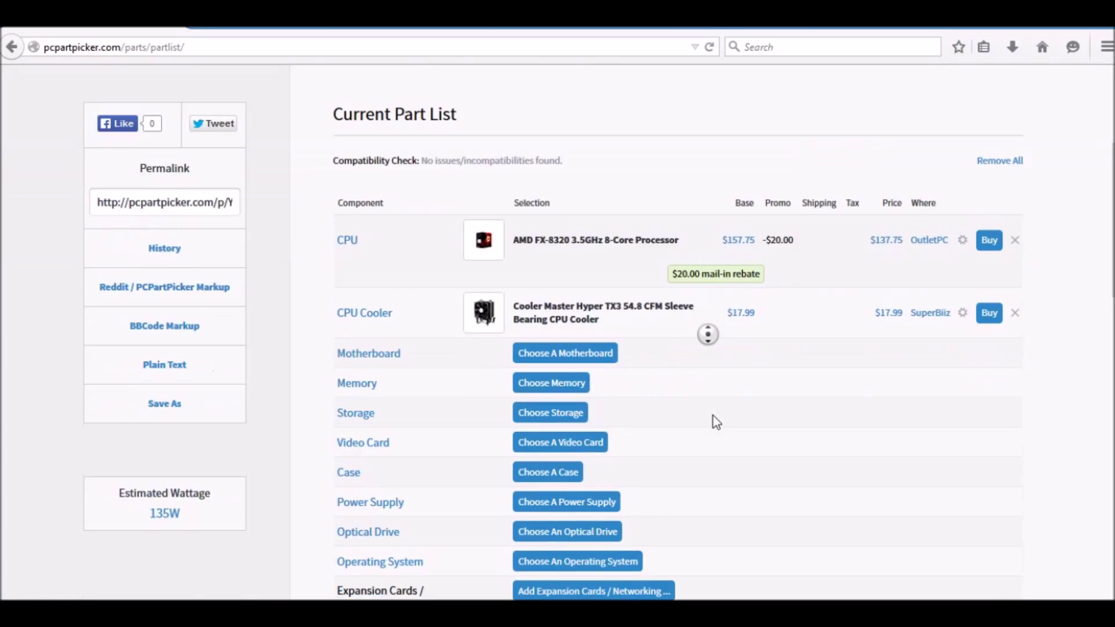
pyautogui.scroll(-3)
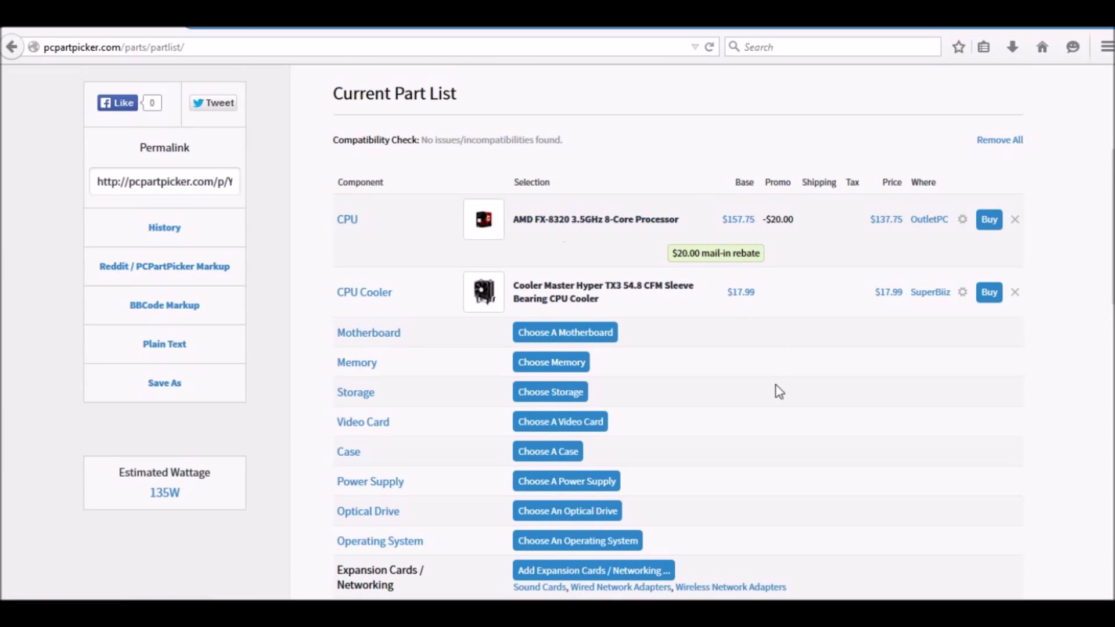
pyautogui.scroll(-3)
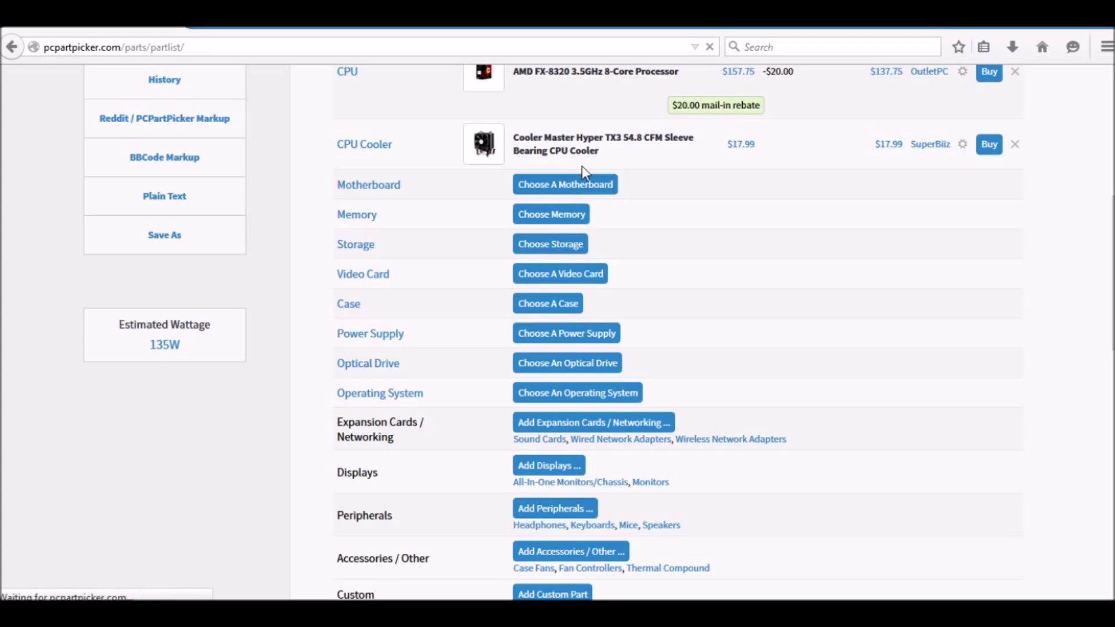
# - Browse the AM3+ motherboards compatible with the FX-8320 and Hyper TX3 build
pyautogui.click(564, 184)
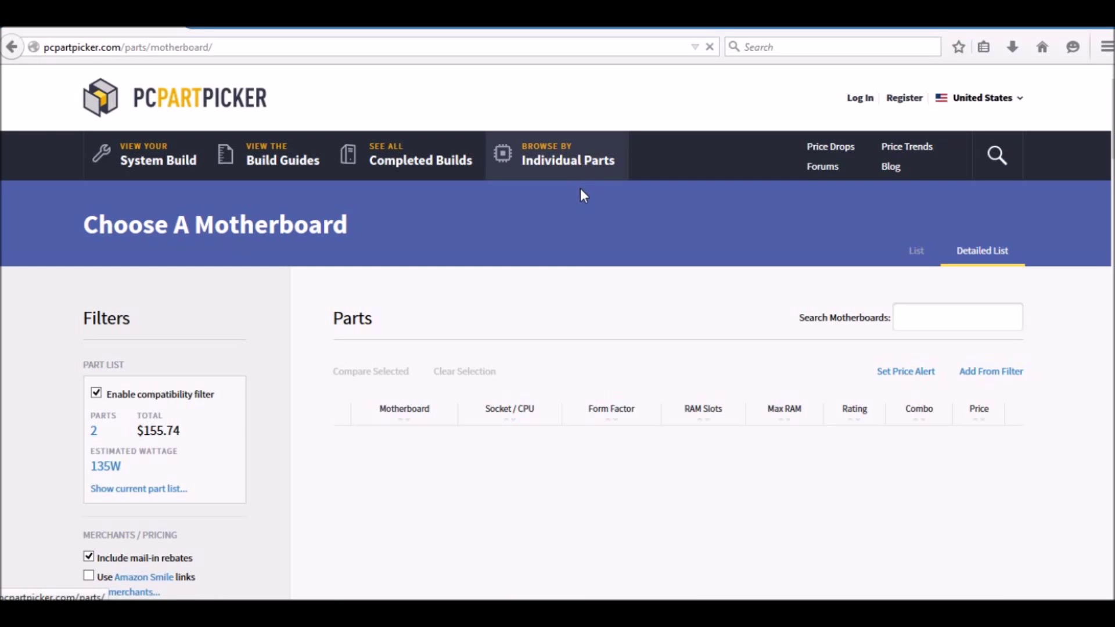
pyautogui.scroll(-3)
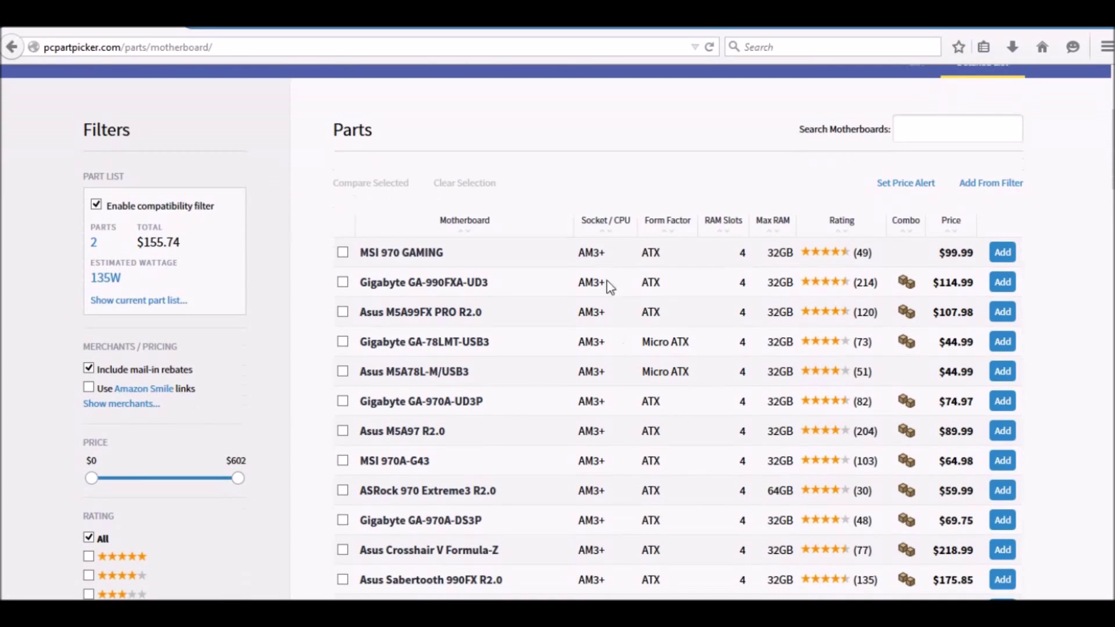
pyautogui.scroll(-3)
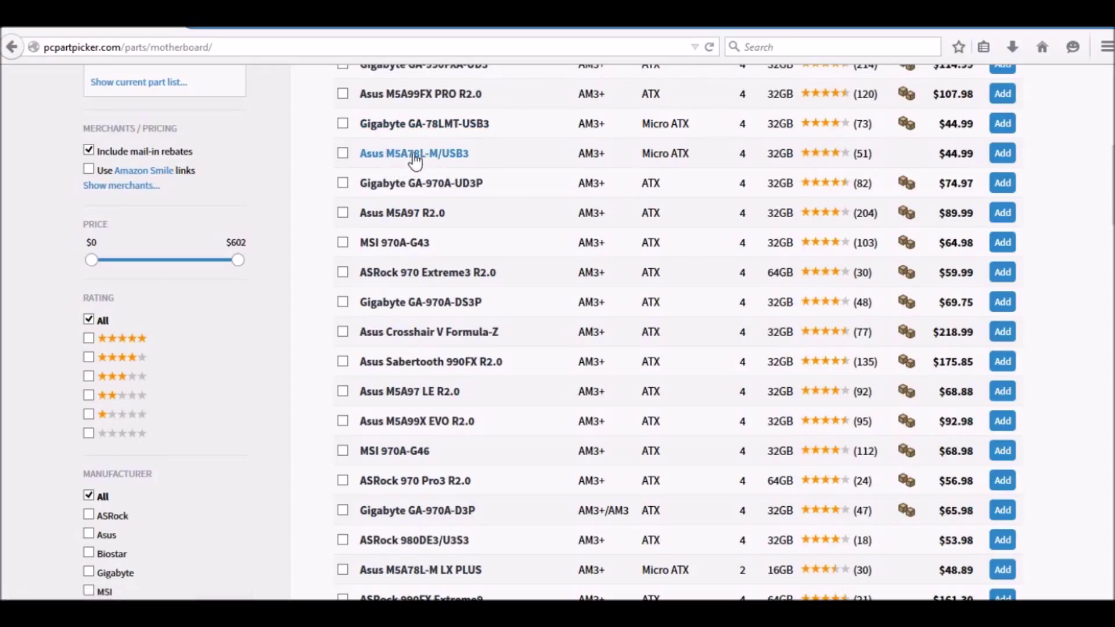
pyautogui.moveTo(695, 185)
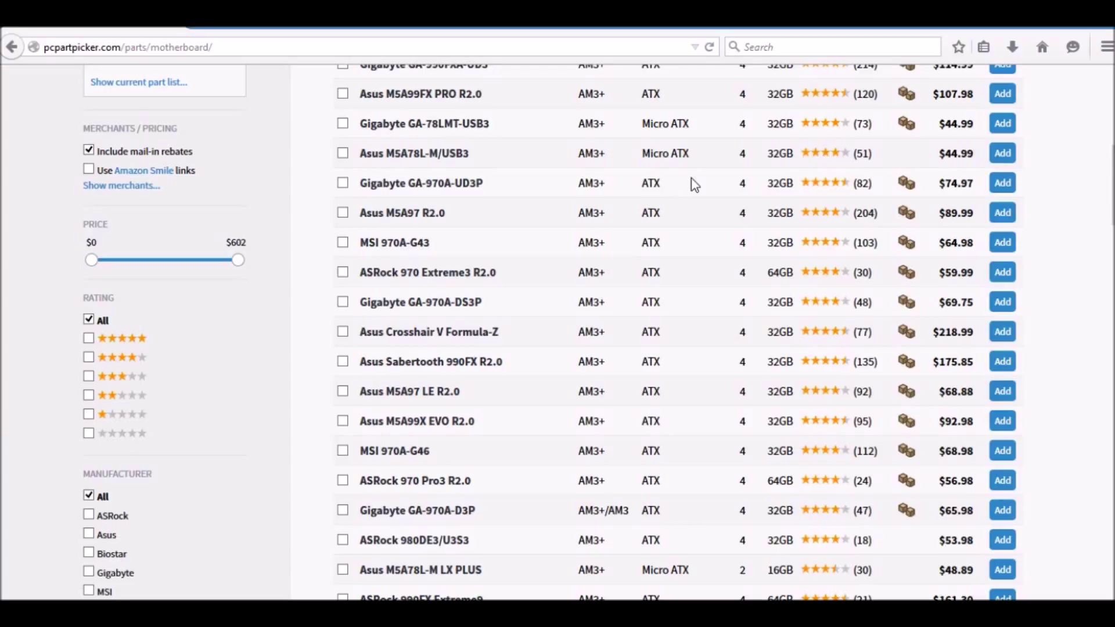
pyautogui.moveTo(517, 169)
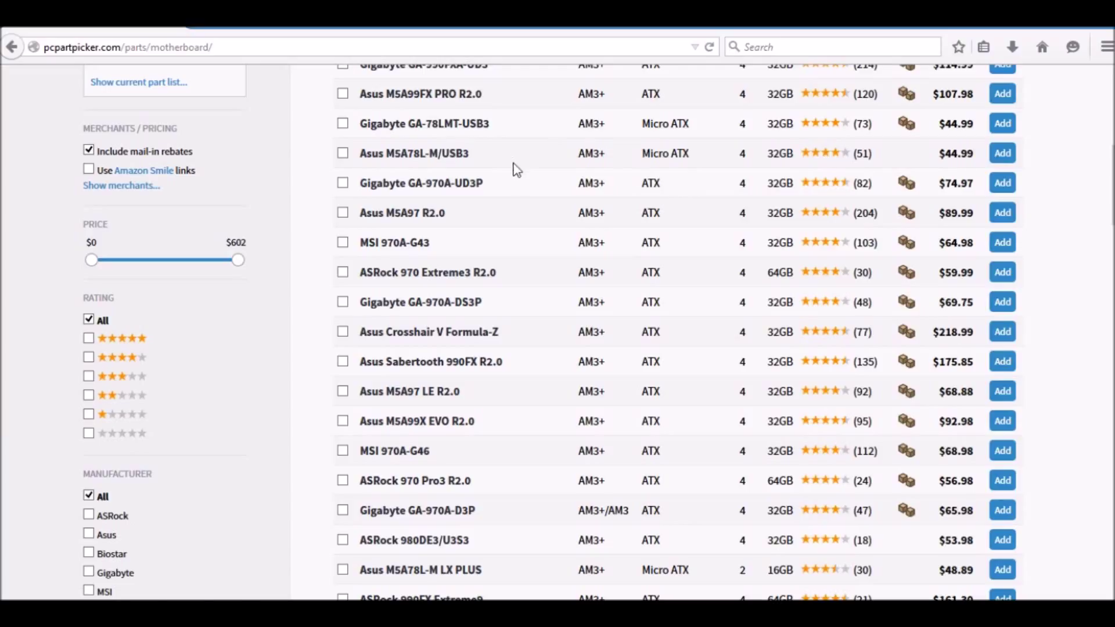
pyautogui.moveTo(414, 153)
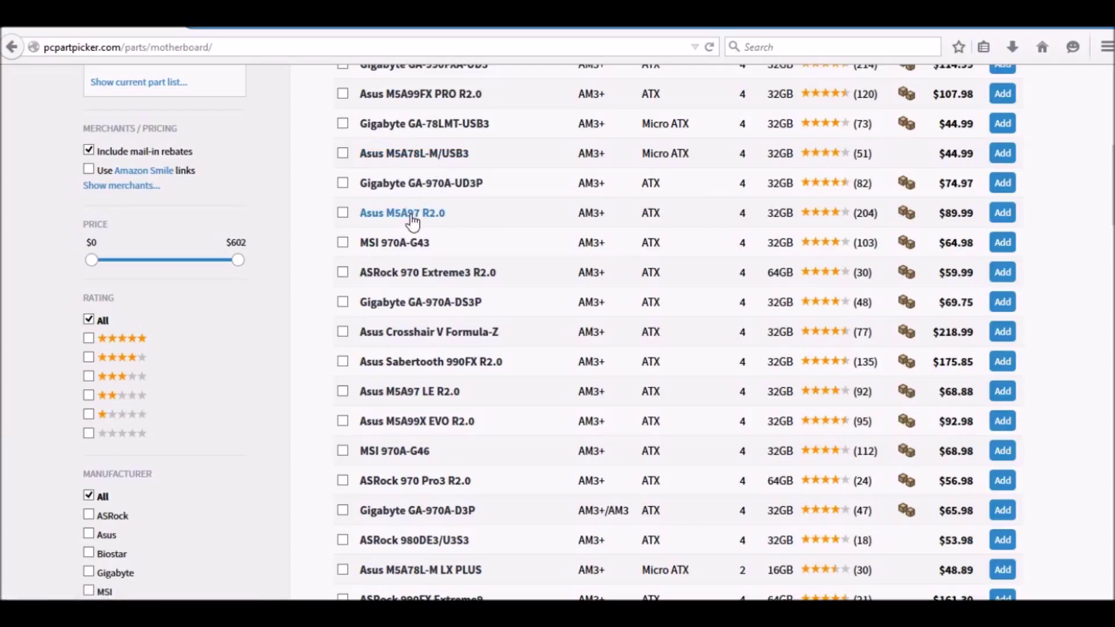
pyautogui.moveTo(401, 213)
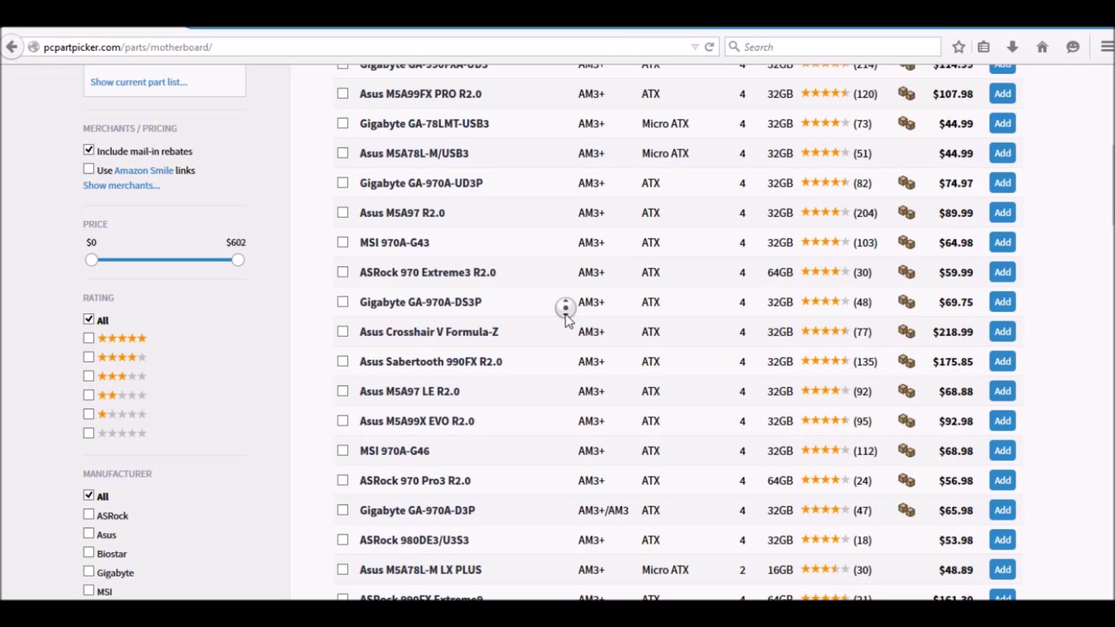
pyautogui.scroll(-3)
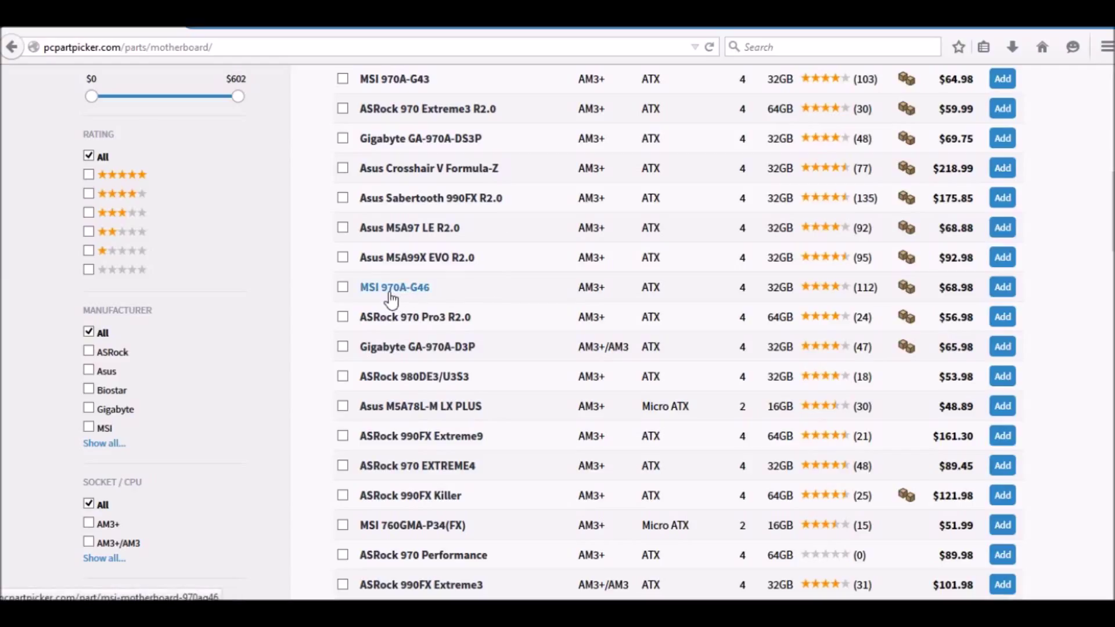
pyautogui.moveTo(516, 323)
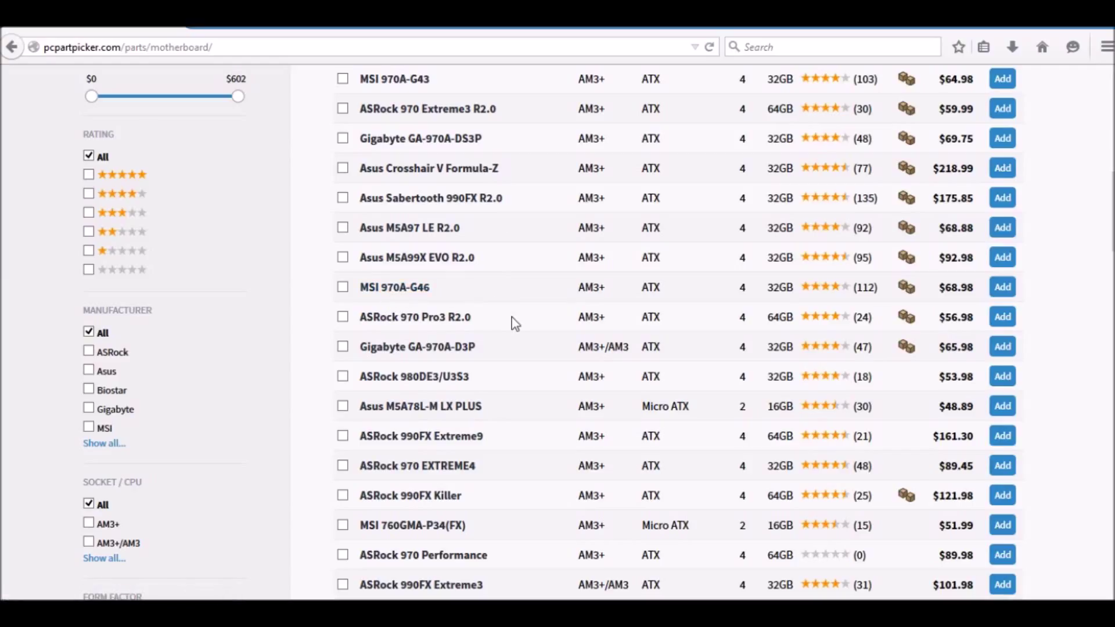
pyautogui.moveTo(484, 285)
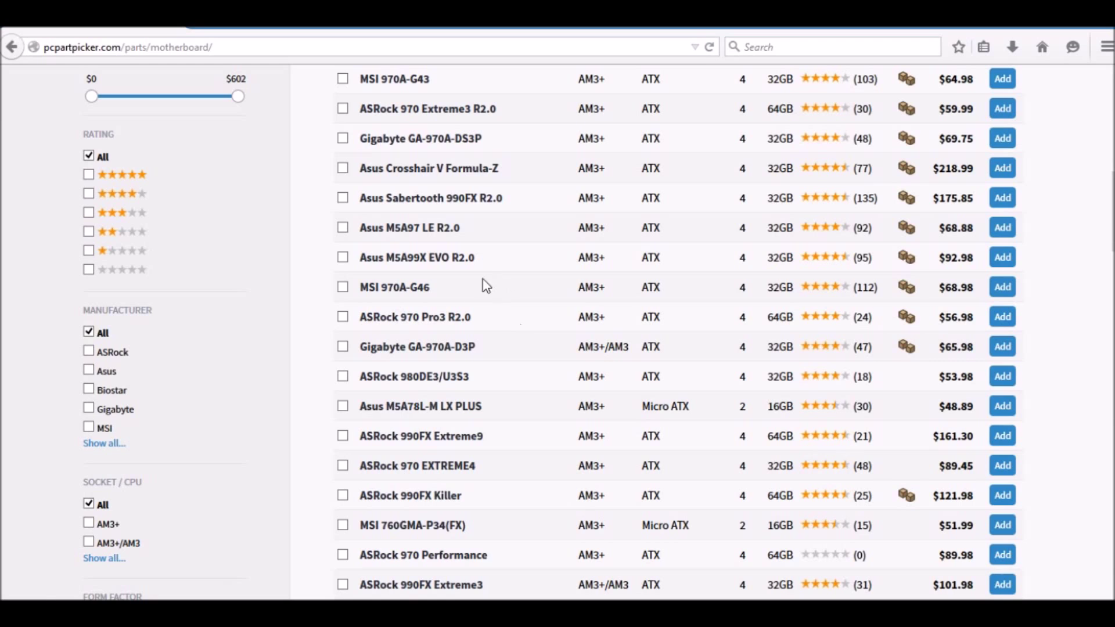
# - Review the MSI 970A-G46 ATX AM3+ board's specs and prices, then add it at $68.98
pyautogui.click(393, 287)
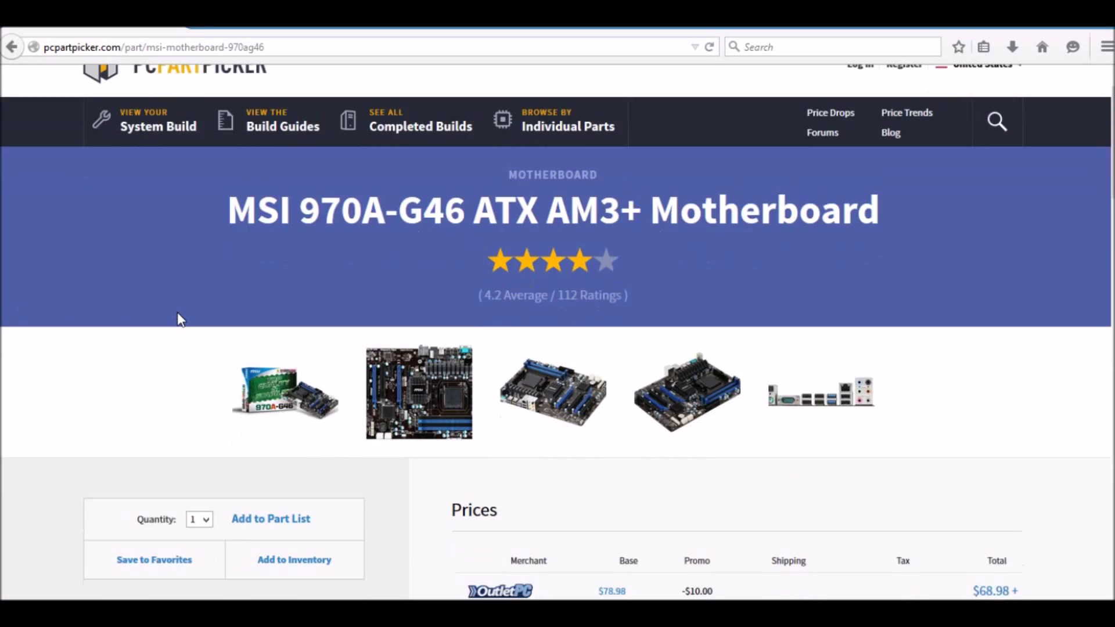
pyautogui.scroll(-3)
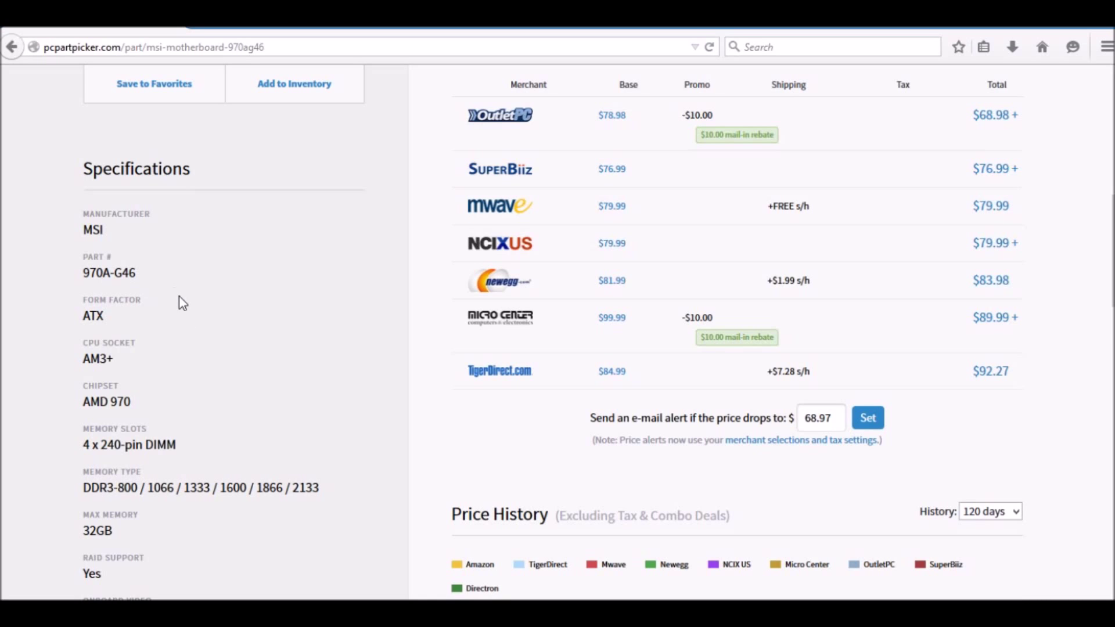
pyautogui.scroll(-3)
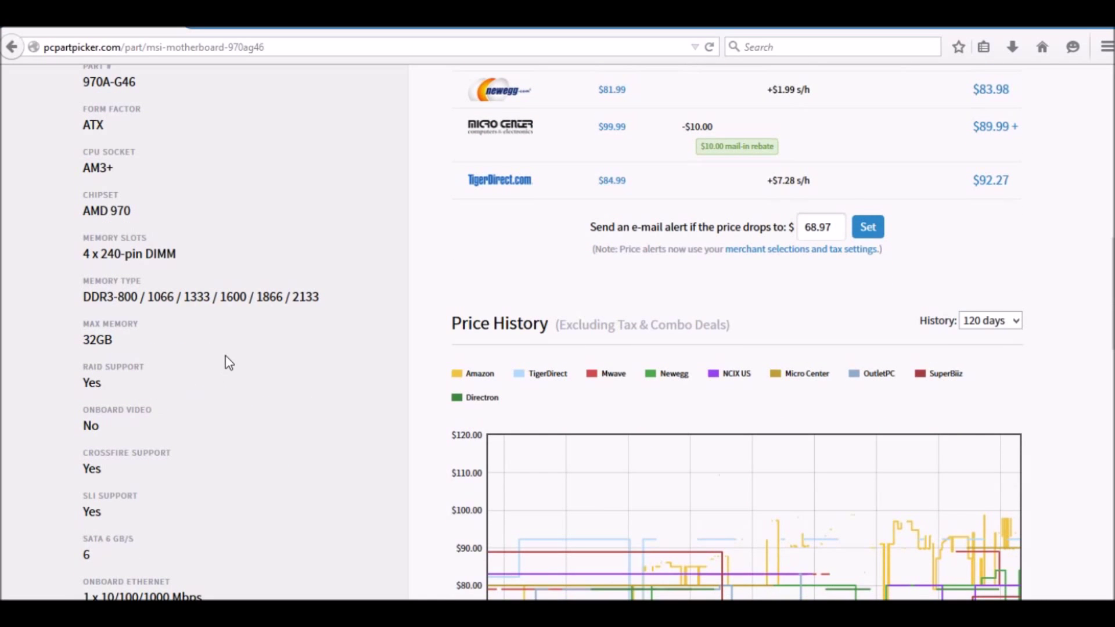
pyautogui.scroll(-3)
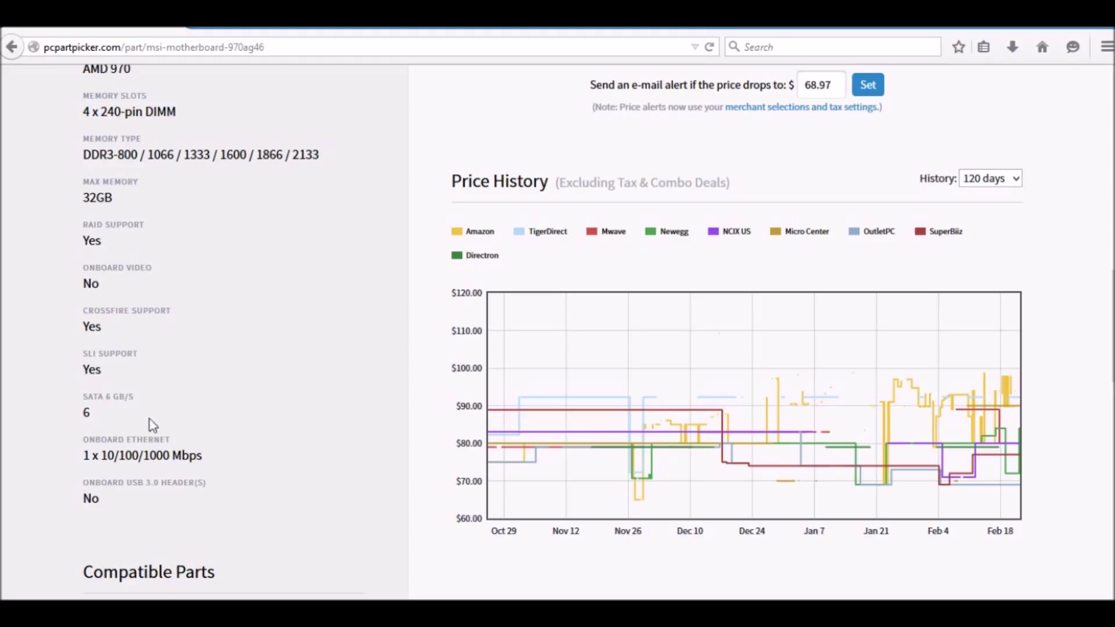
pyautogui.scroll(3)
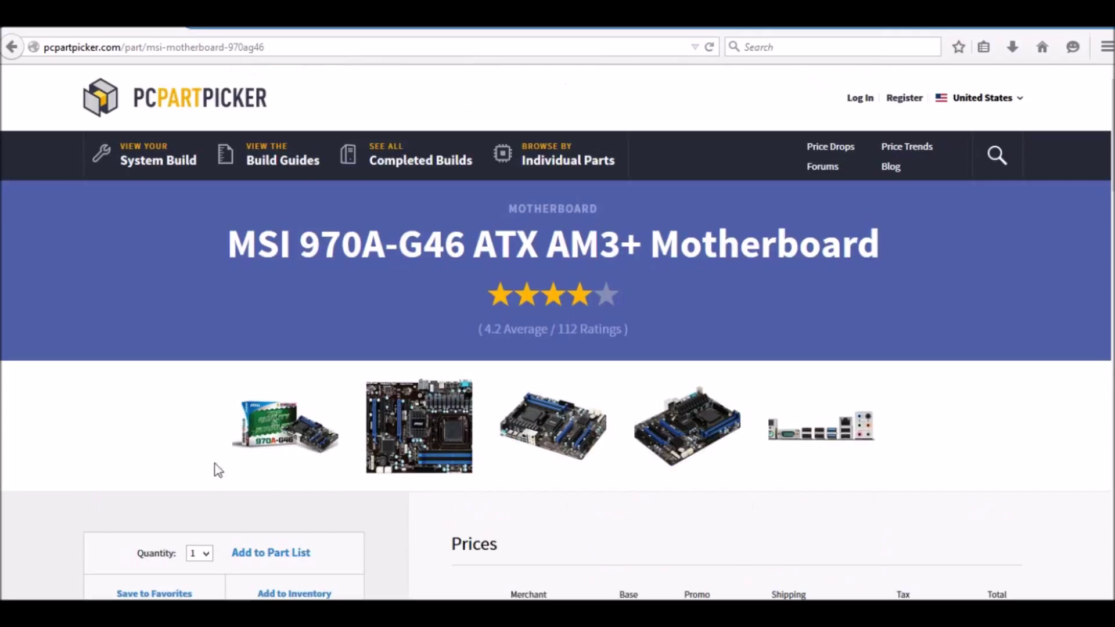
pyautogui.scroll(-3)
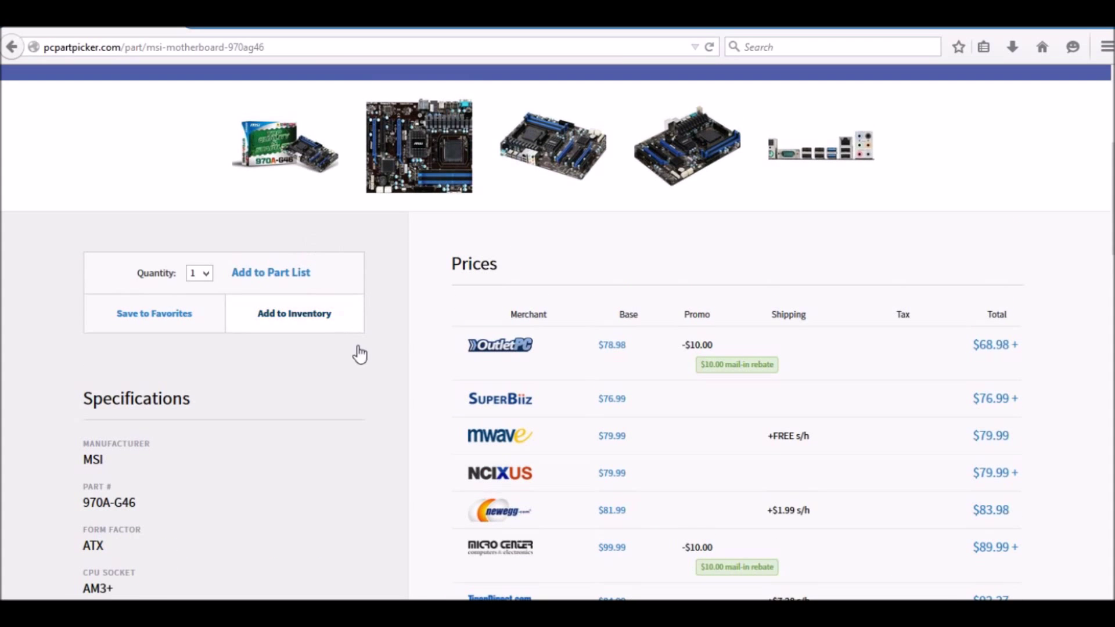
pyautogui.scroll(-3)
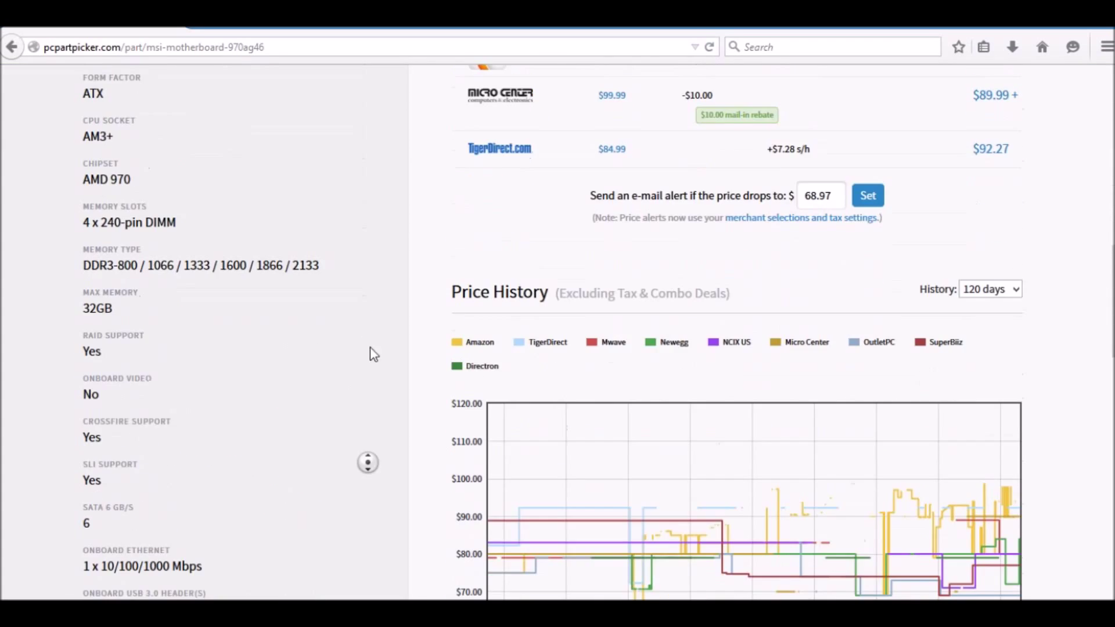
pyautogui.scroll(3)
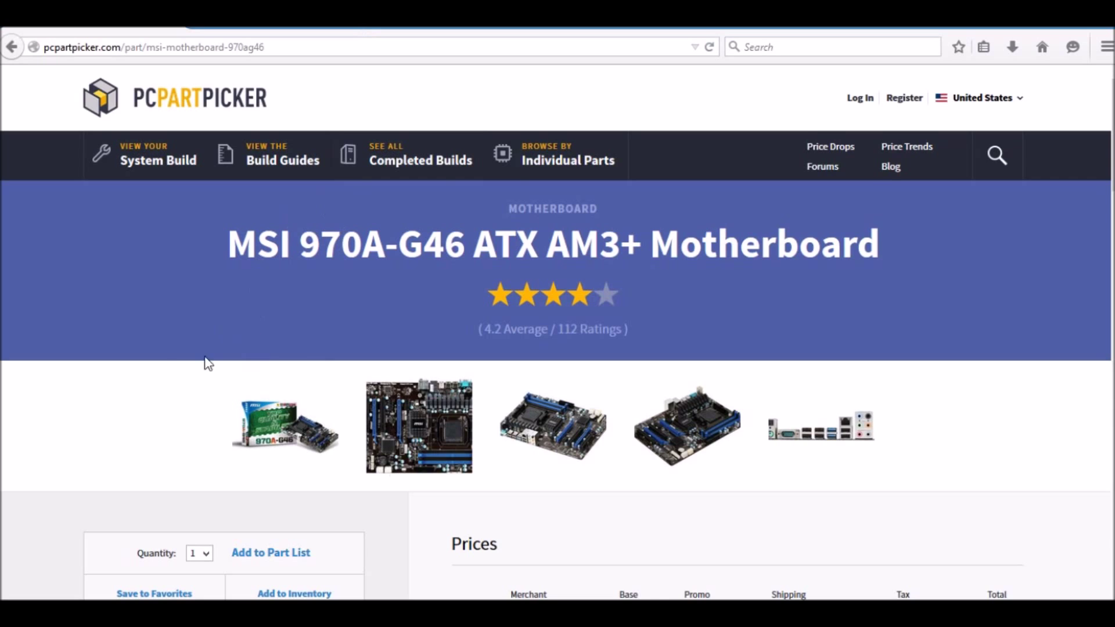
pyautogui.scroll(-3)
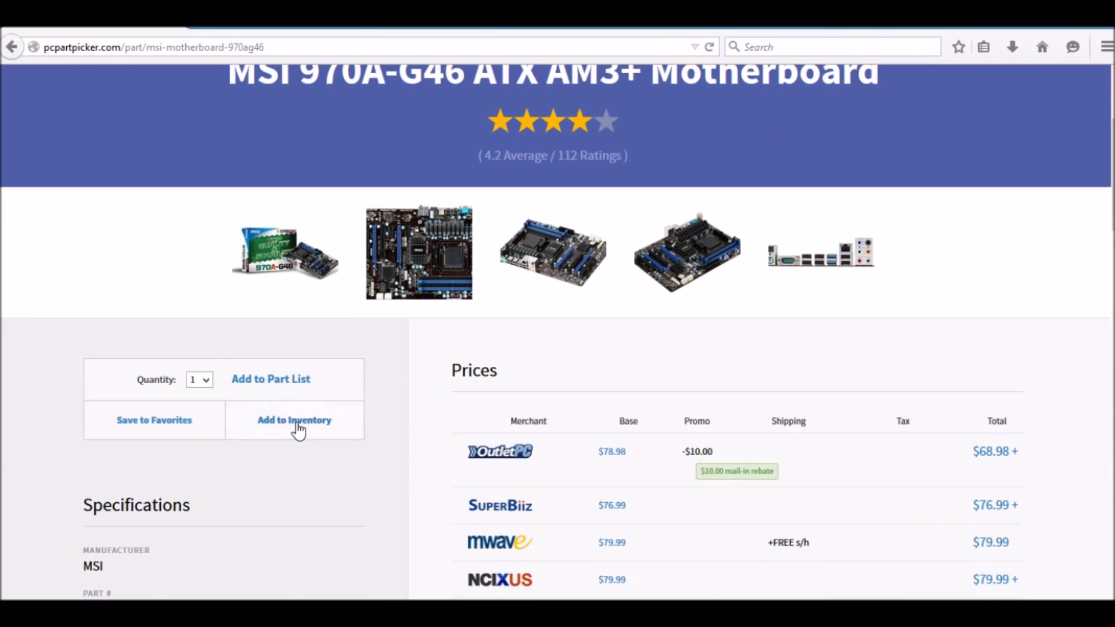
pyautogui.click(294, 419)
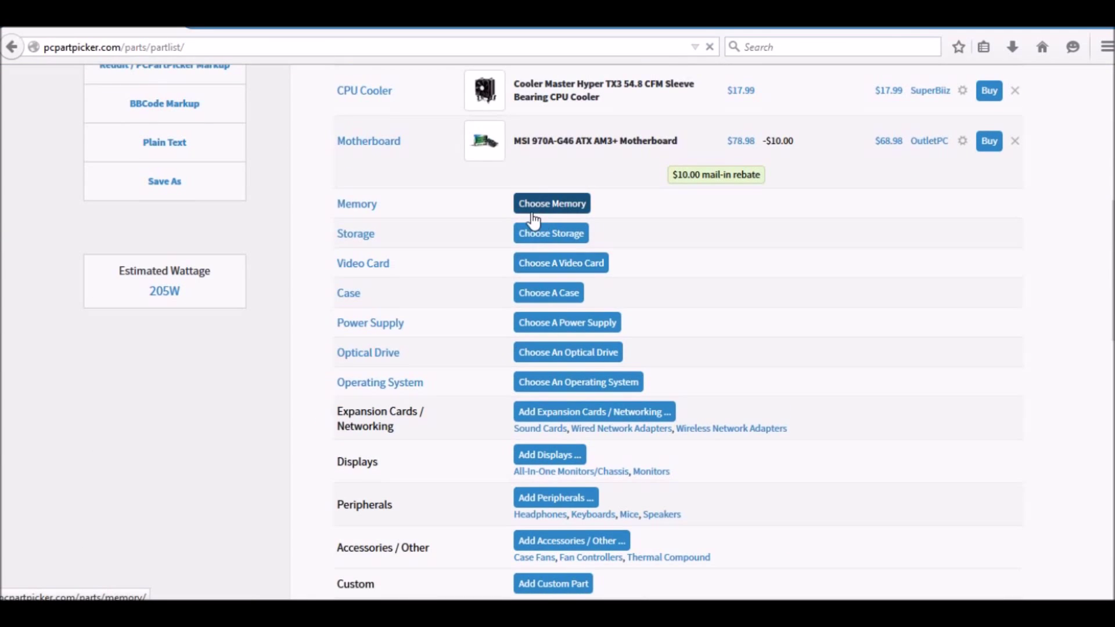
pyautogui.click(551, 203)
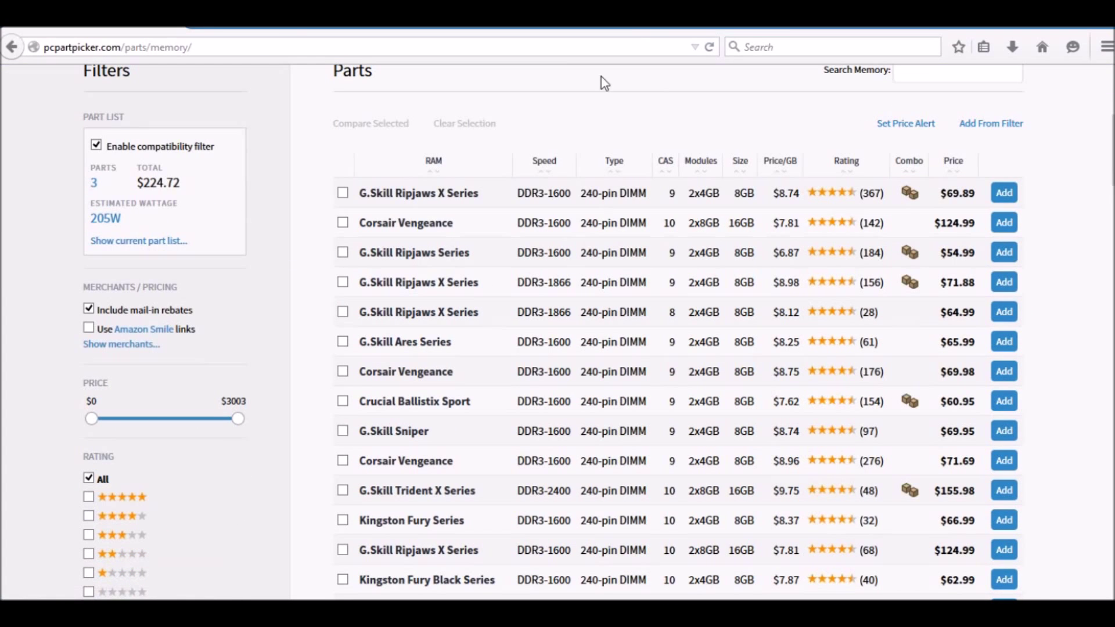
pyautogui.moveTo(631, 152)
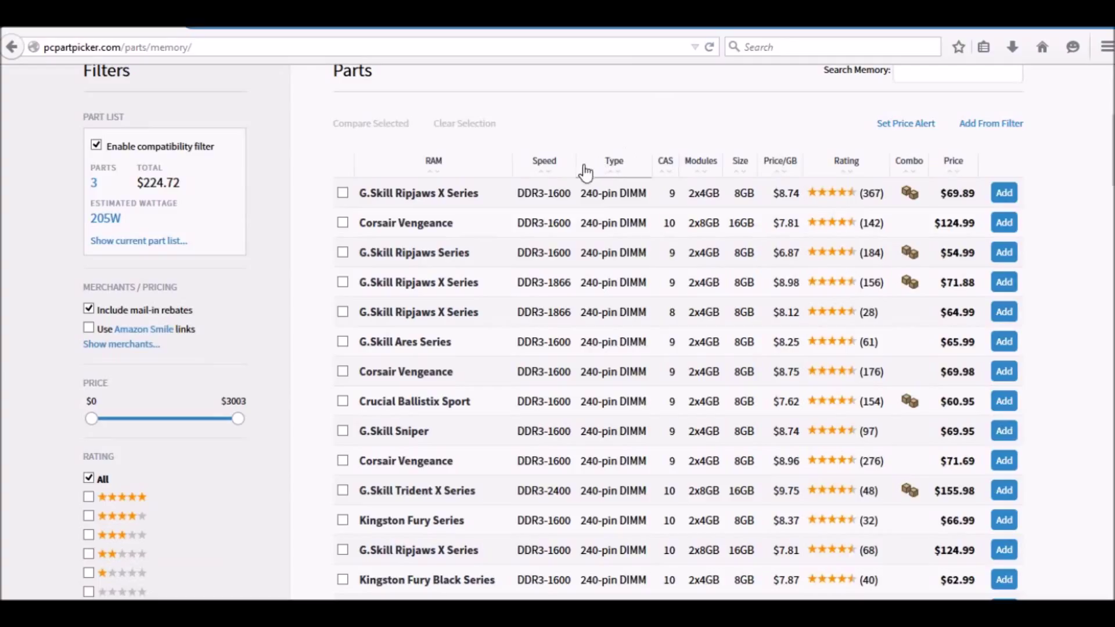
pyautogui.moveTo(414, 402)
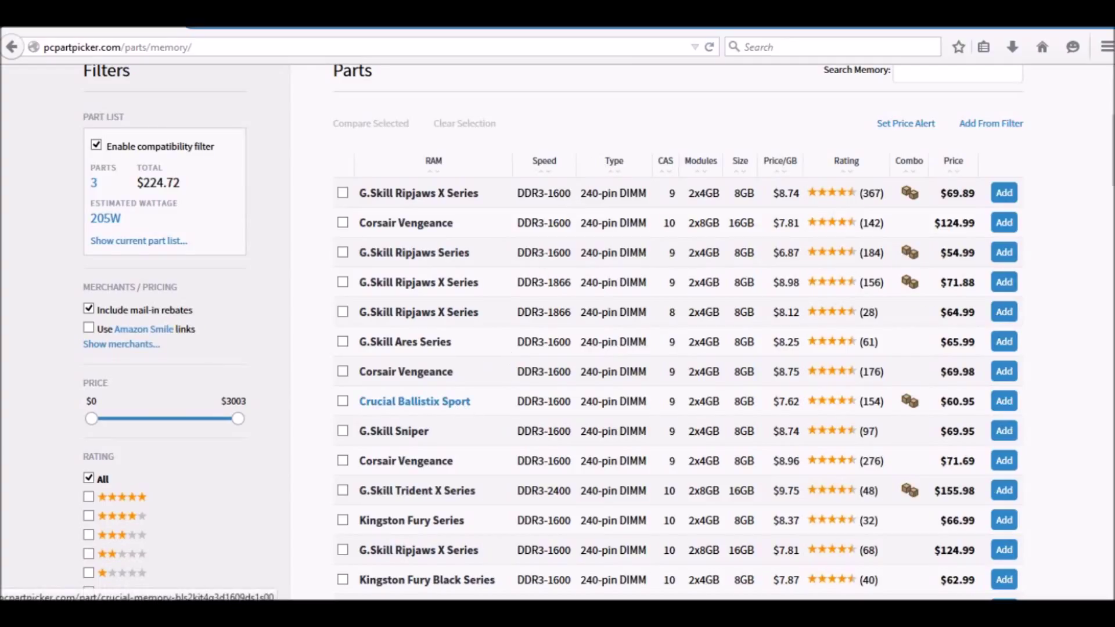
pyautogui.scroll(-3)
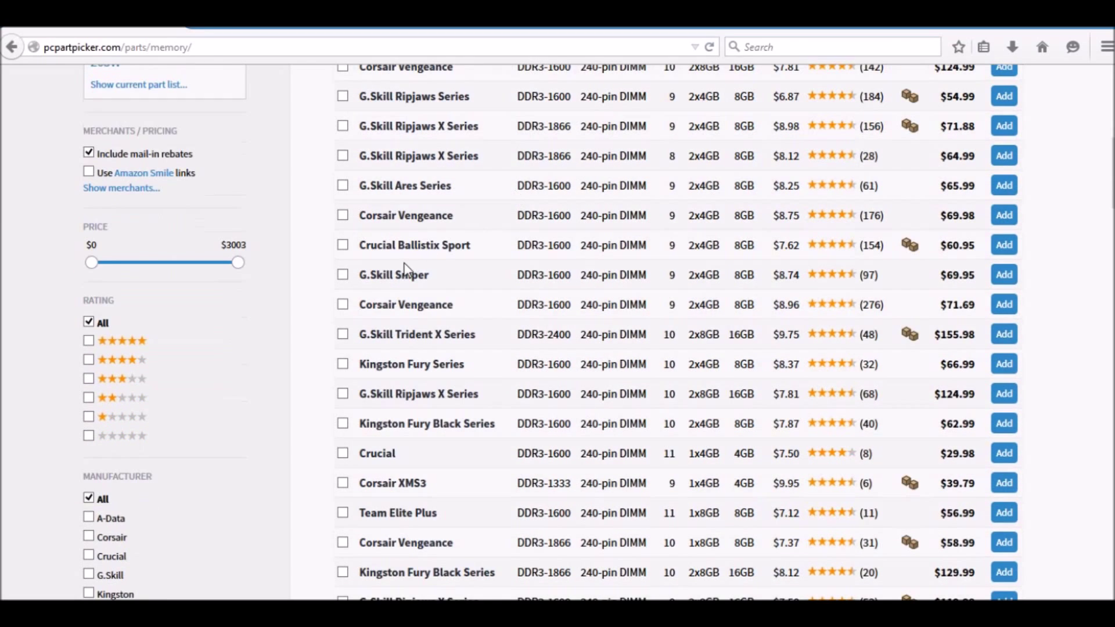
pyautogui.moveTo(435, 276)
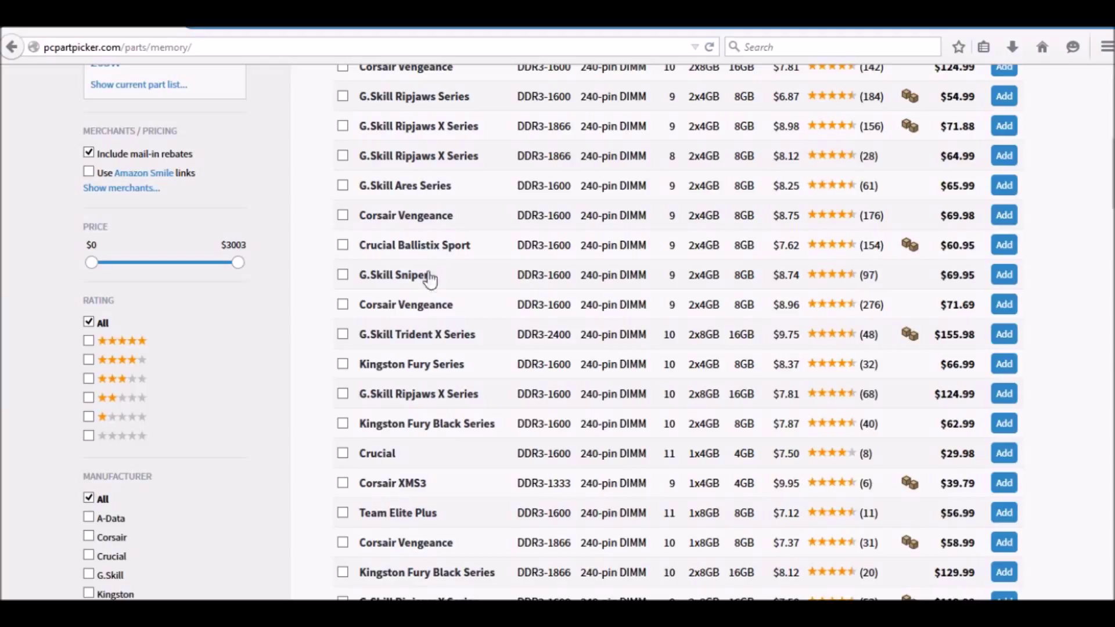
pyautogui.moveTo(414, 245)
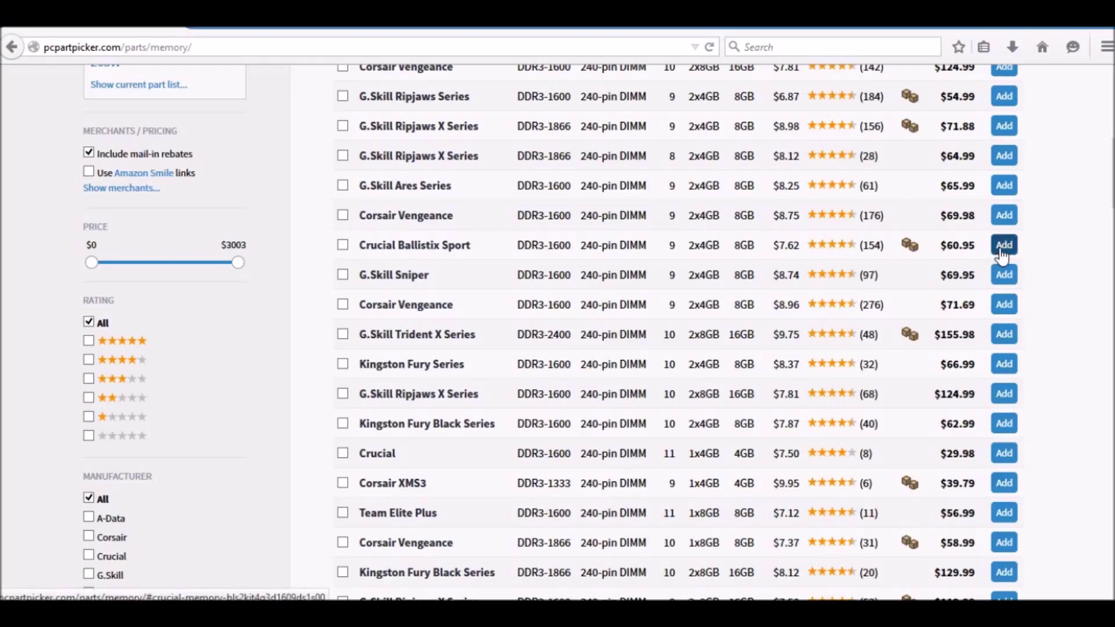
pyautogui.click(1003, 245)
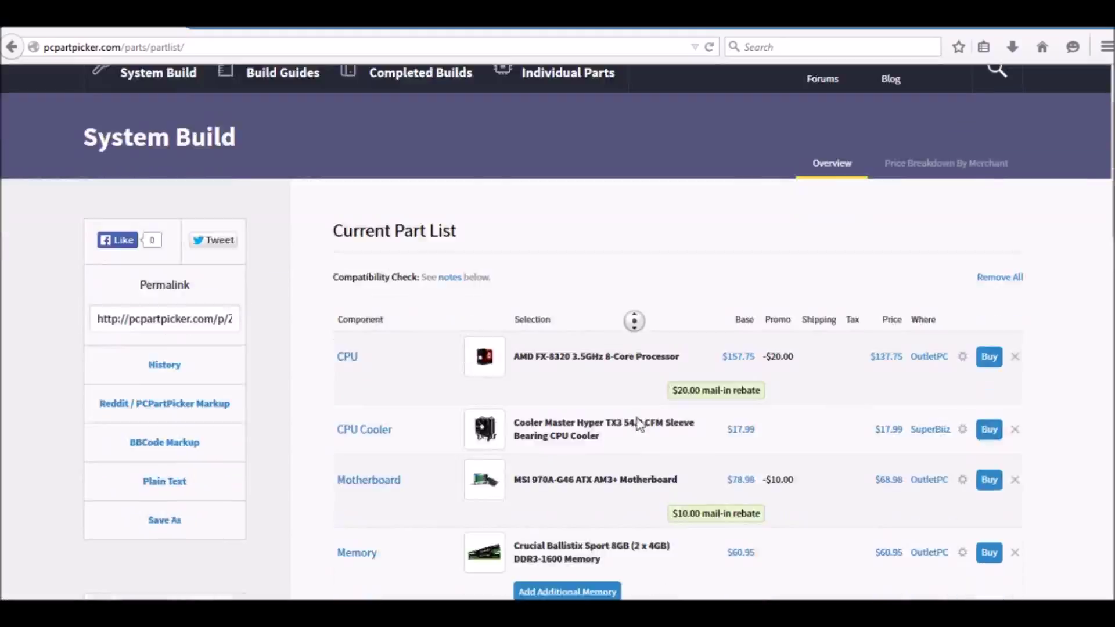
pyautogui.scroll(-3)
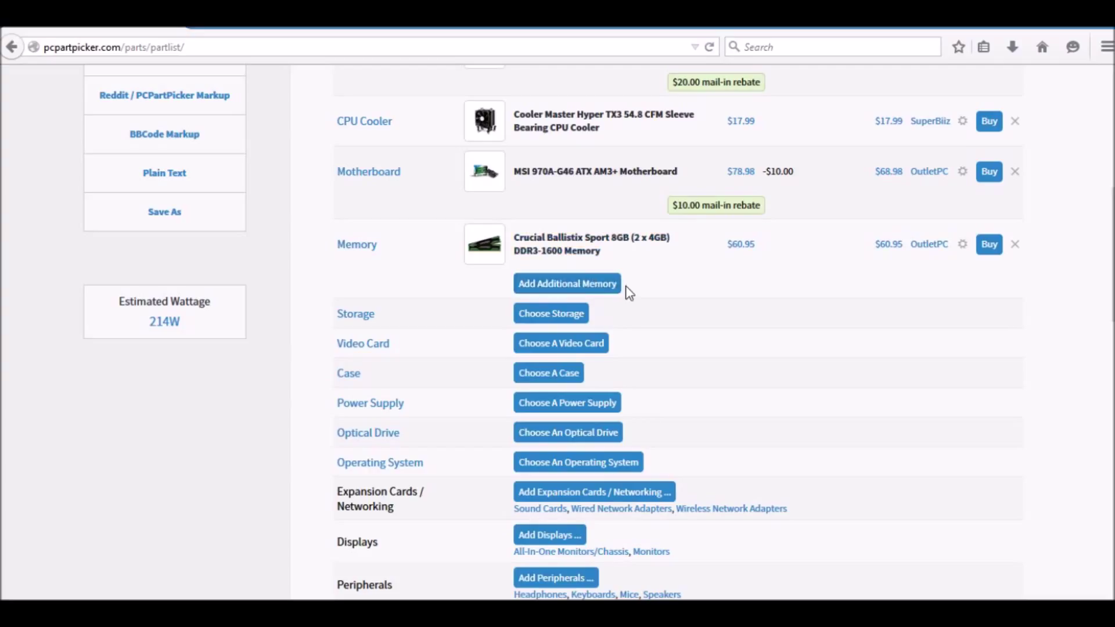
pyautogui.click(550, 313)
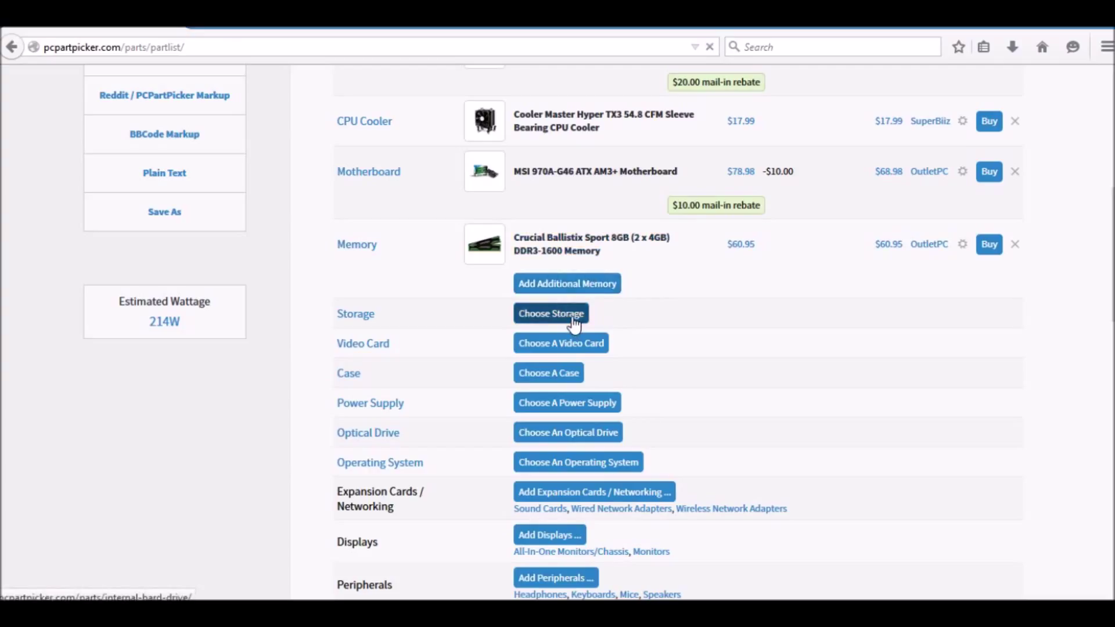
# - Add the Western Digital WD10EZEX Caviar Blue 1TB 7200RPM drive ($49.89) as storage
pyautogui.click(551, 314)
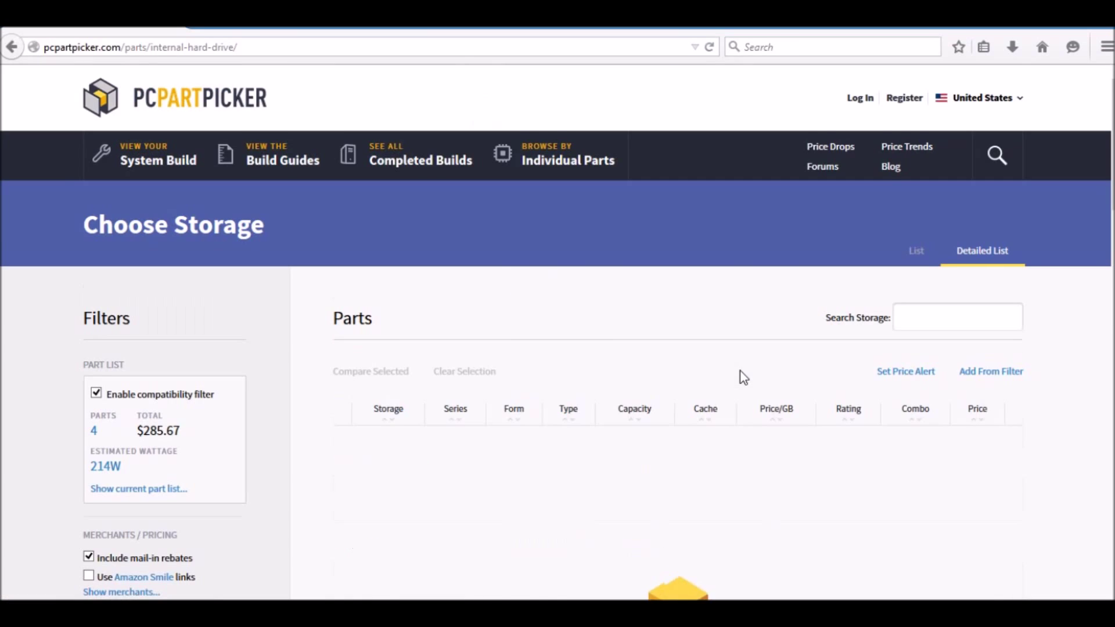
pyautogui.scroll(-3)
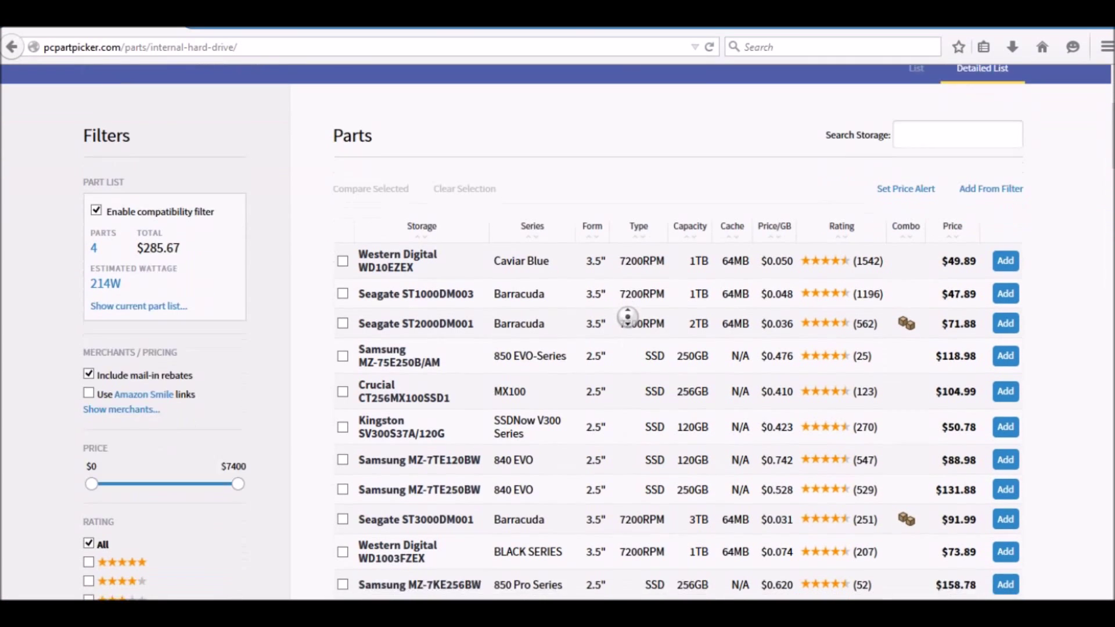
pyautogui.scroll(-3)
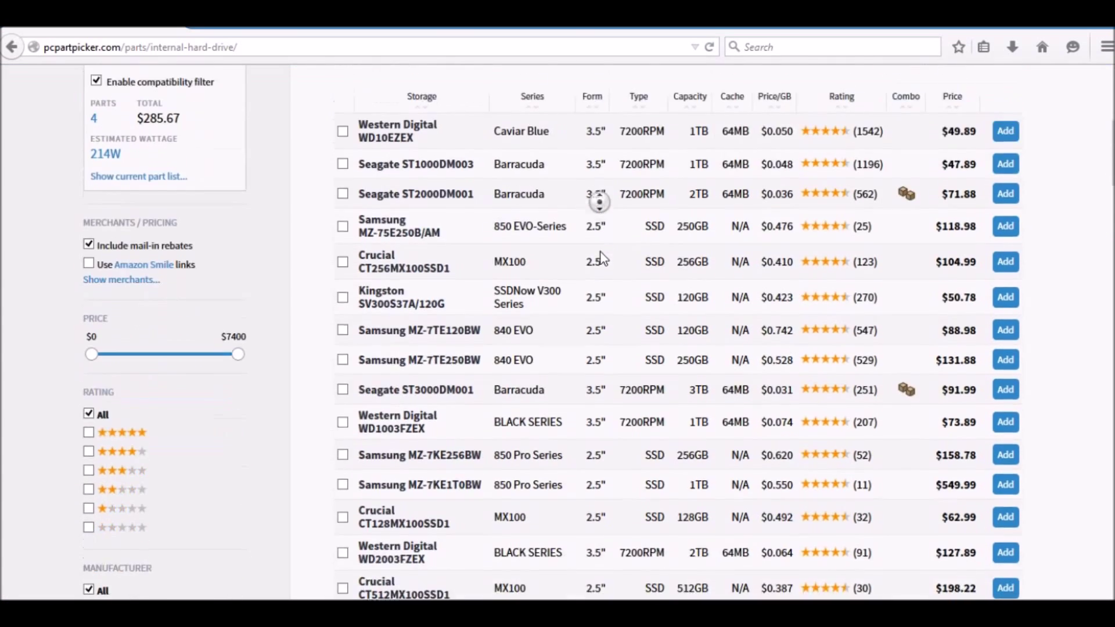
pyautogui.scroll(-3)
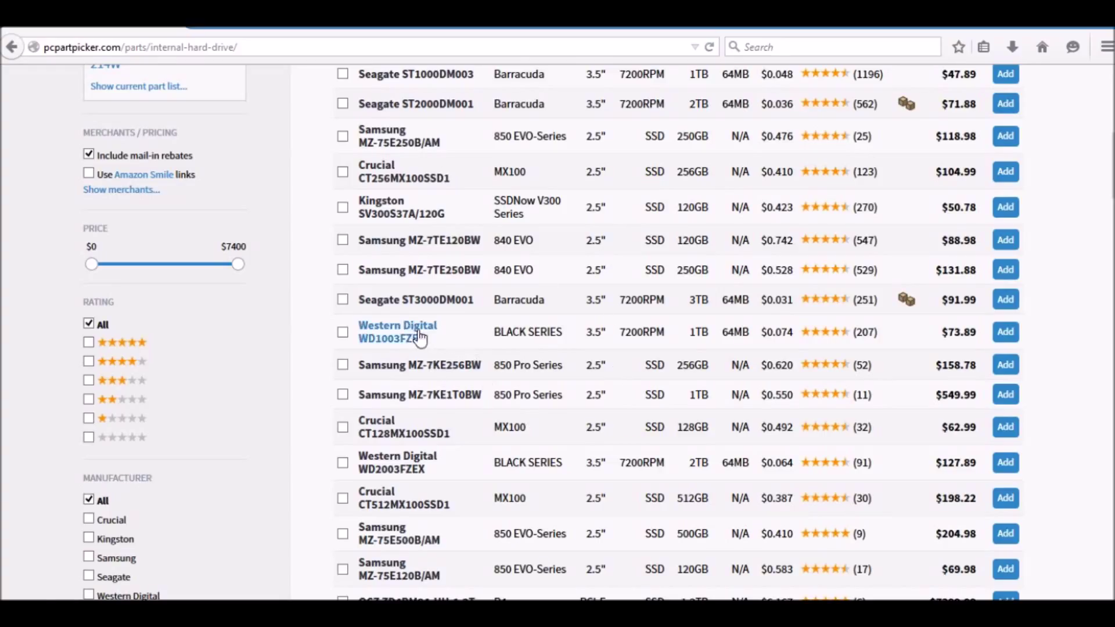
pyautogui.moveTo(416, 300)
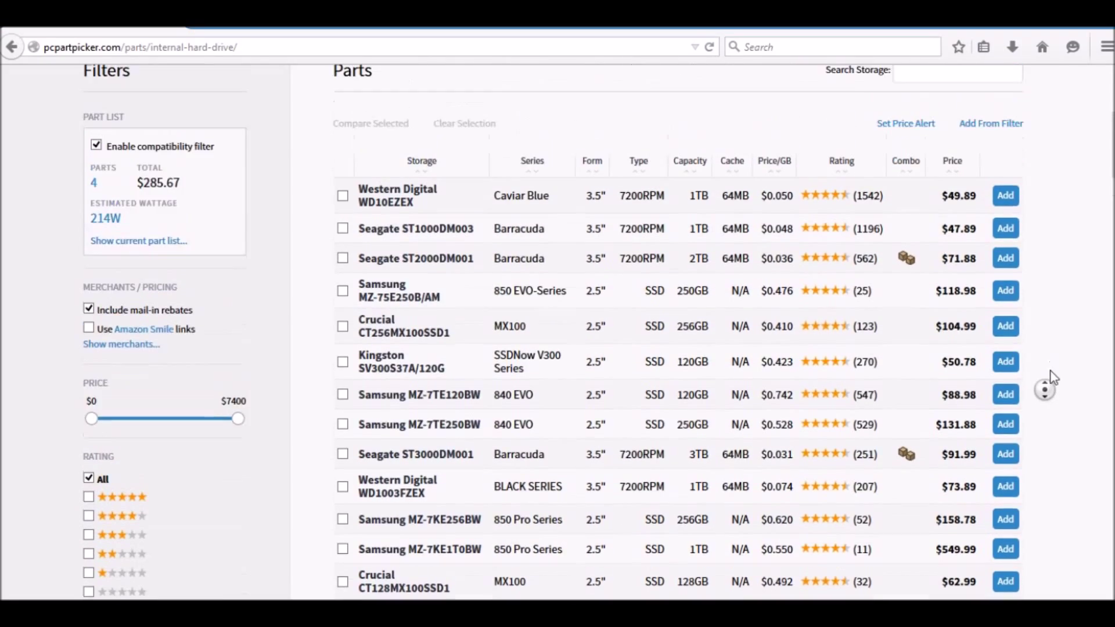
pyautogui.scroll(-3)
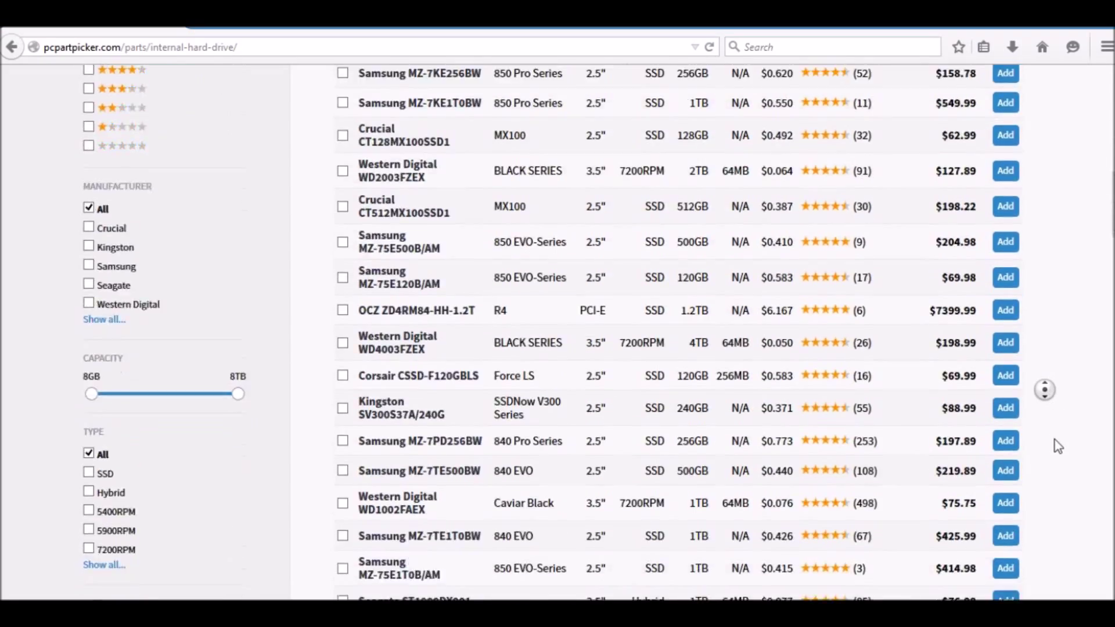
pyautogui.scroll(-3)
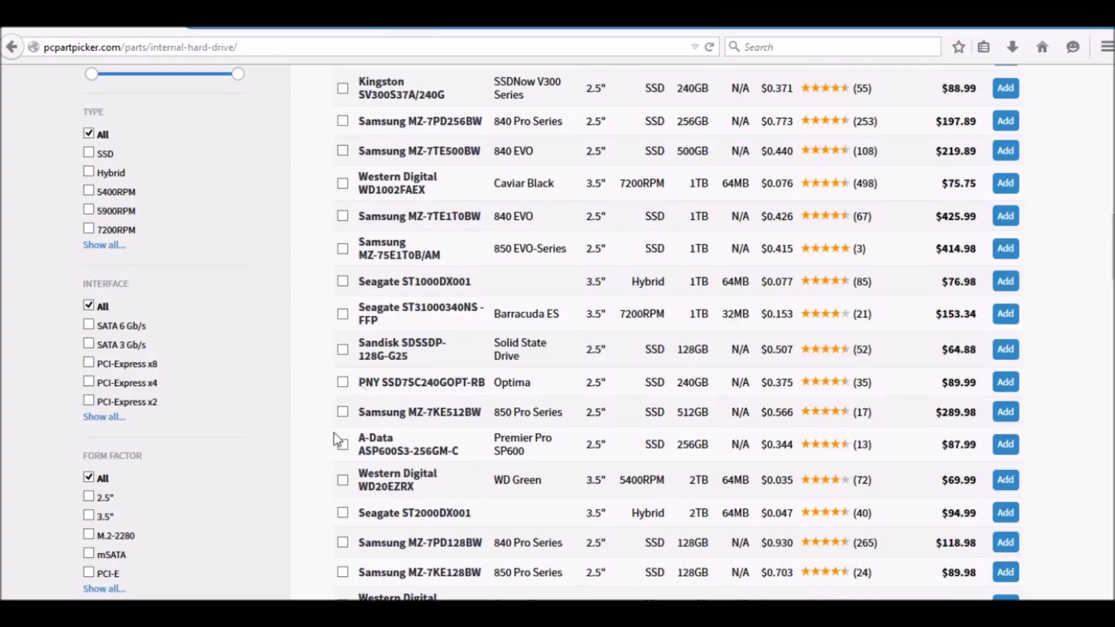
pyautogui.moveTo(338, 440)
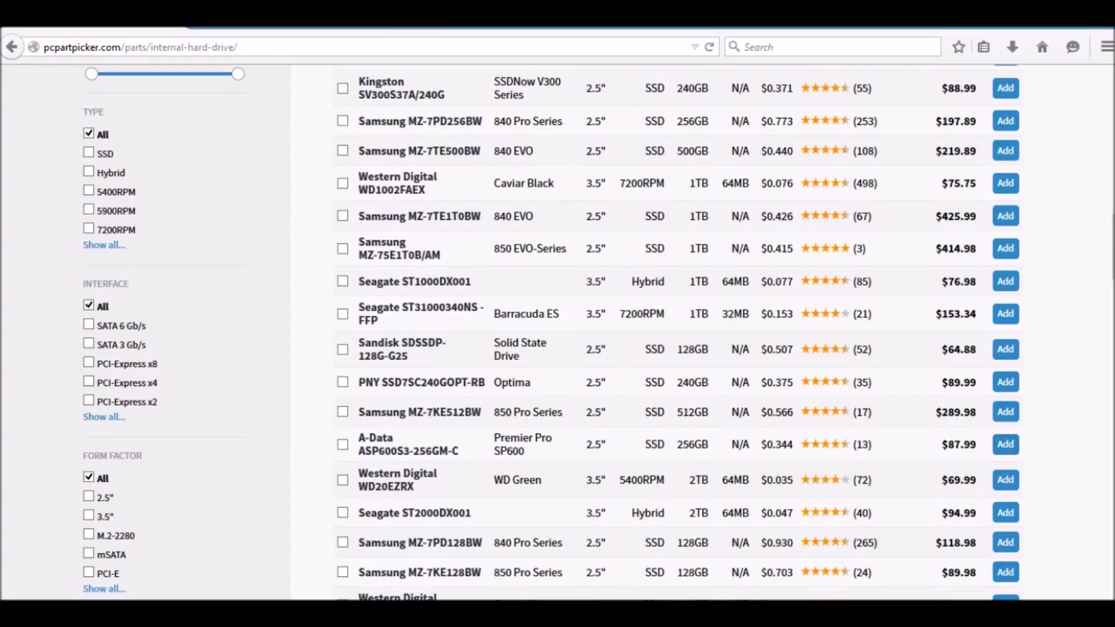
pyautogui.moveTo(520, 288)
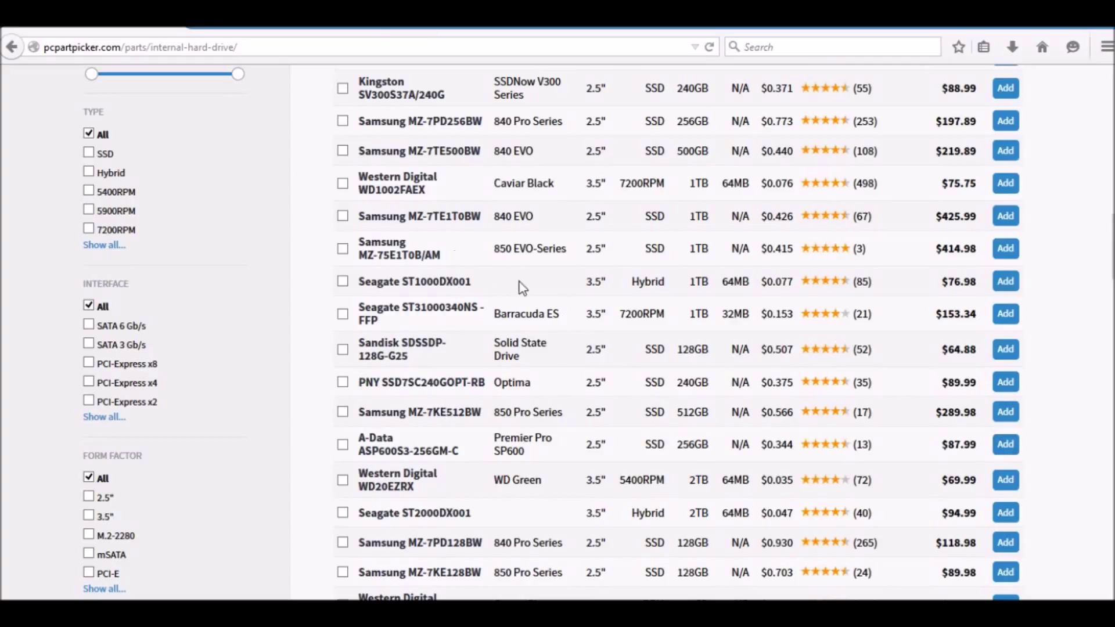
pyautogui.scroll(-3)
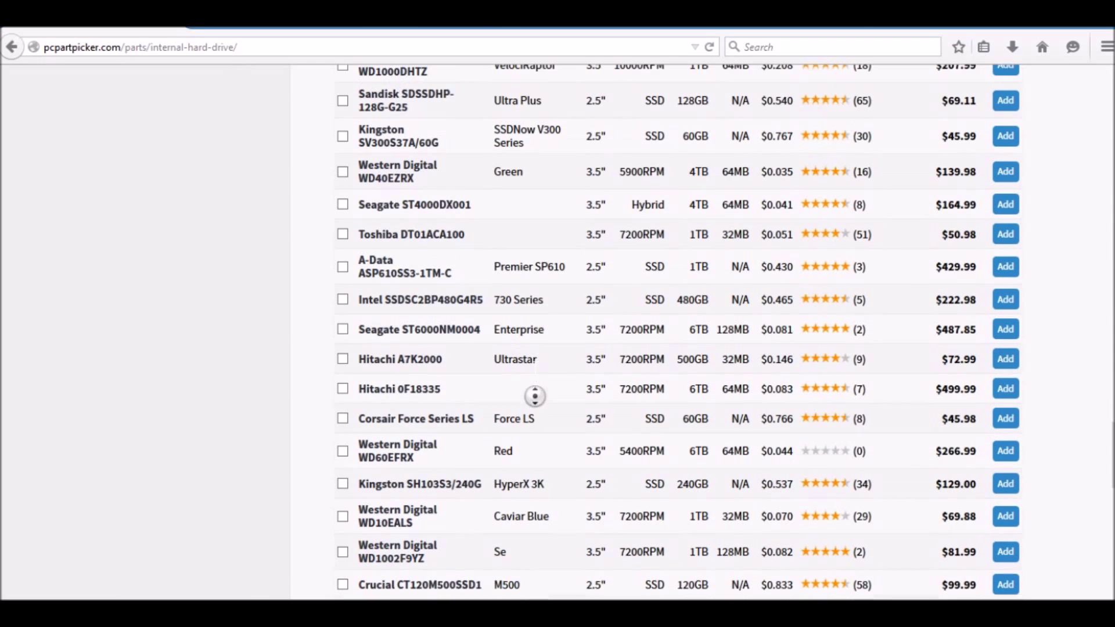
pyautogui.scroll(-3)
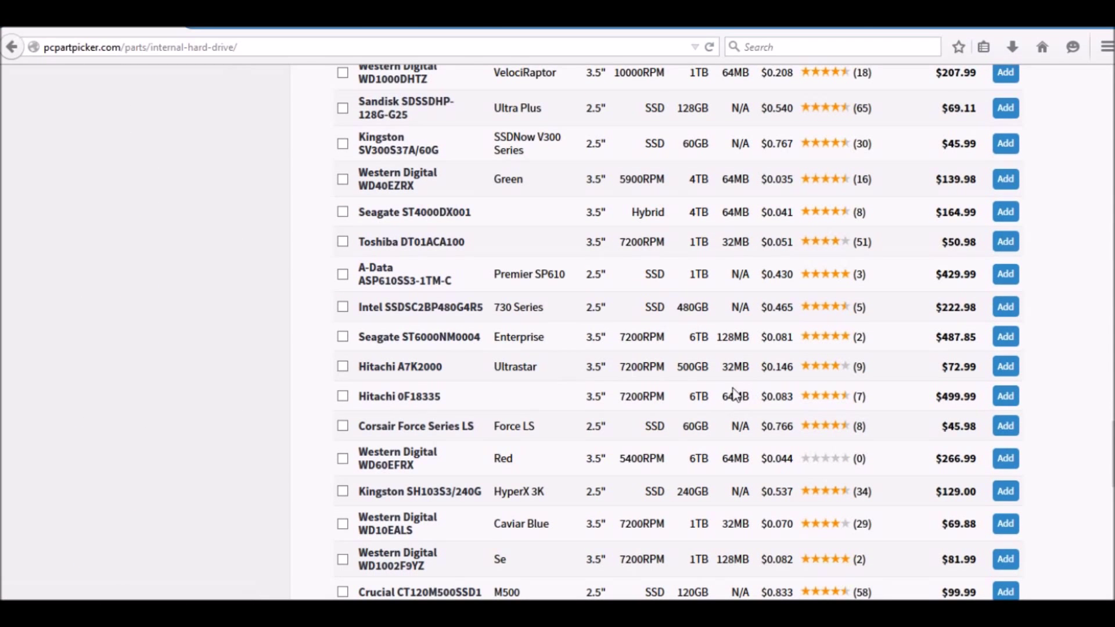
pyautogui.moveTo(452, 250)
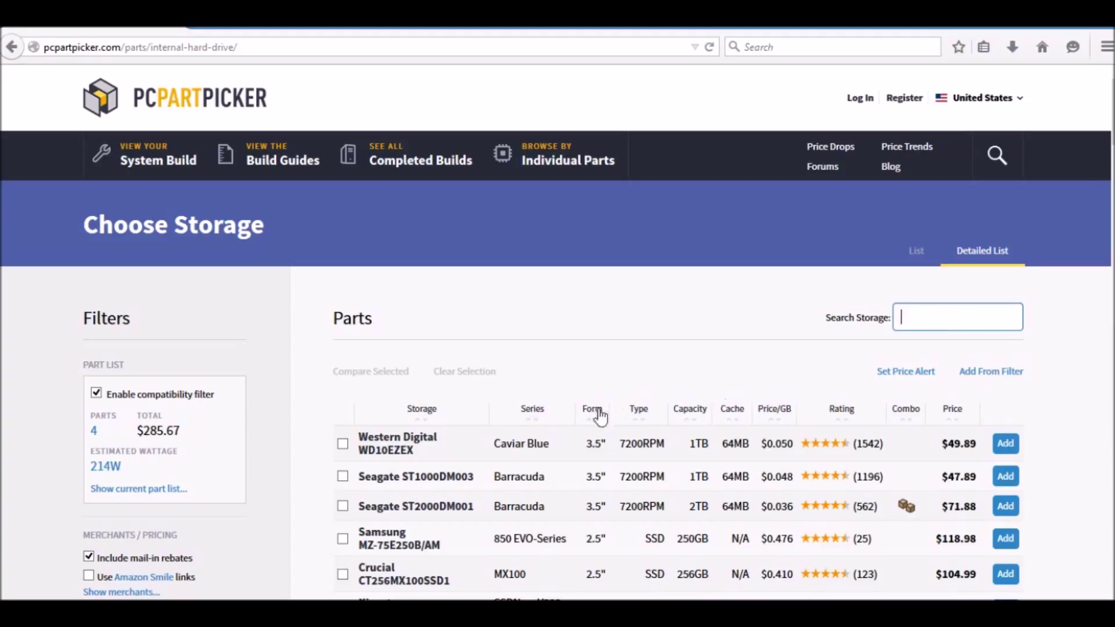
pyautogui.moveTo(694, 460)
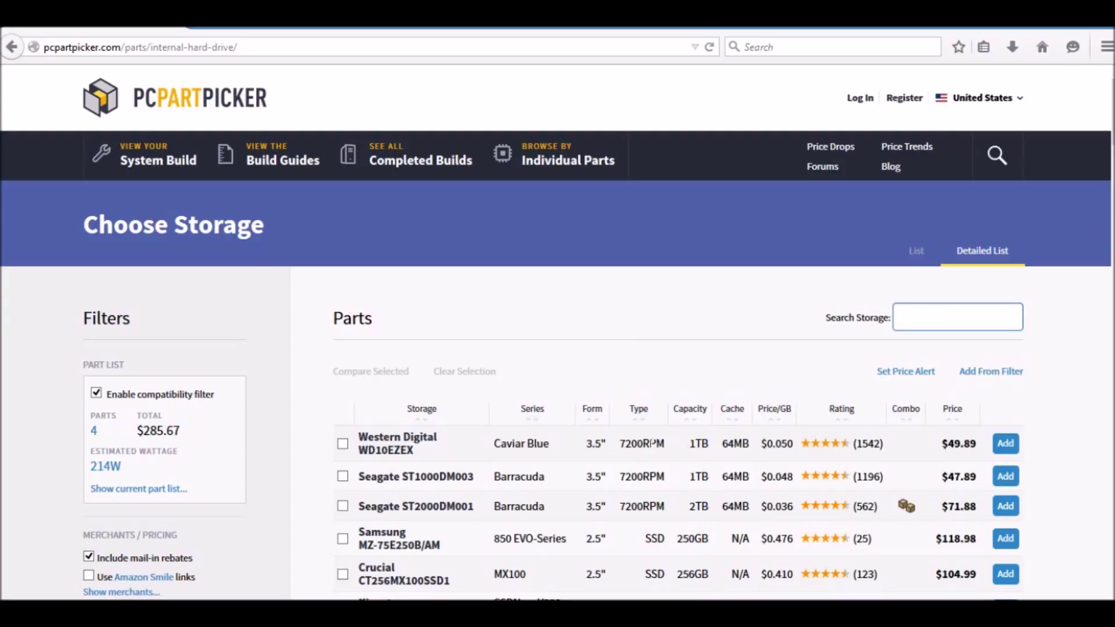
pyautogui.moveTo(669, 444)
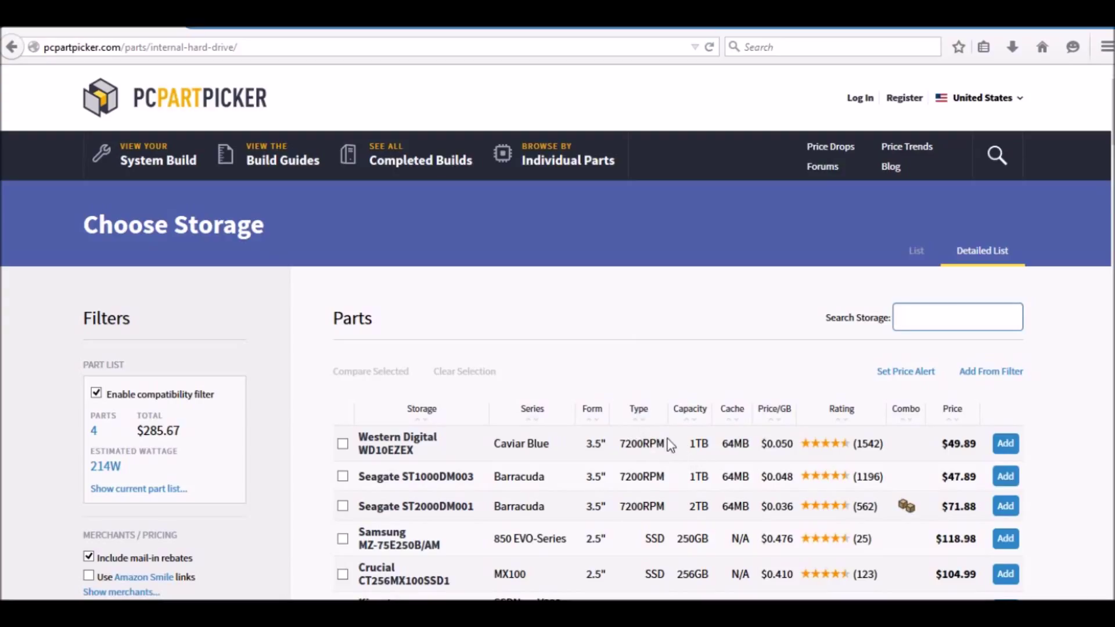
pyautogui.click(139, 488)
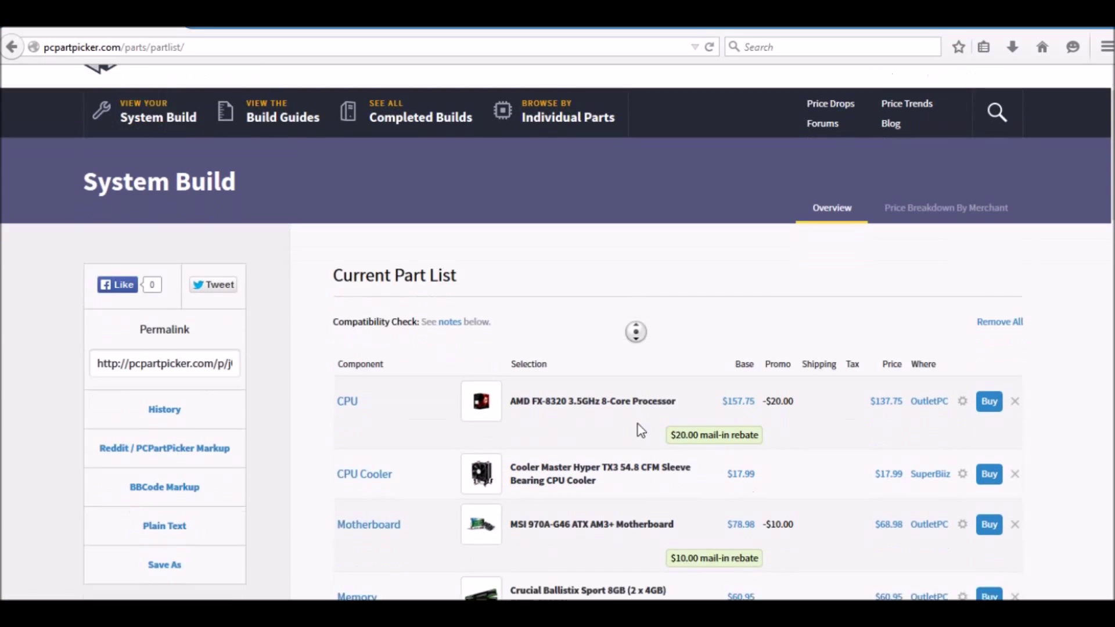
pyautogui.scroll(-3)
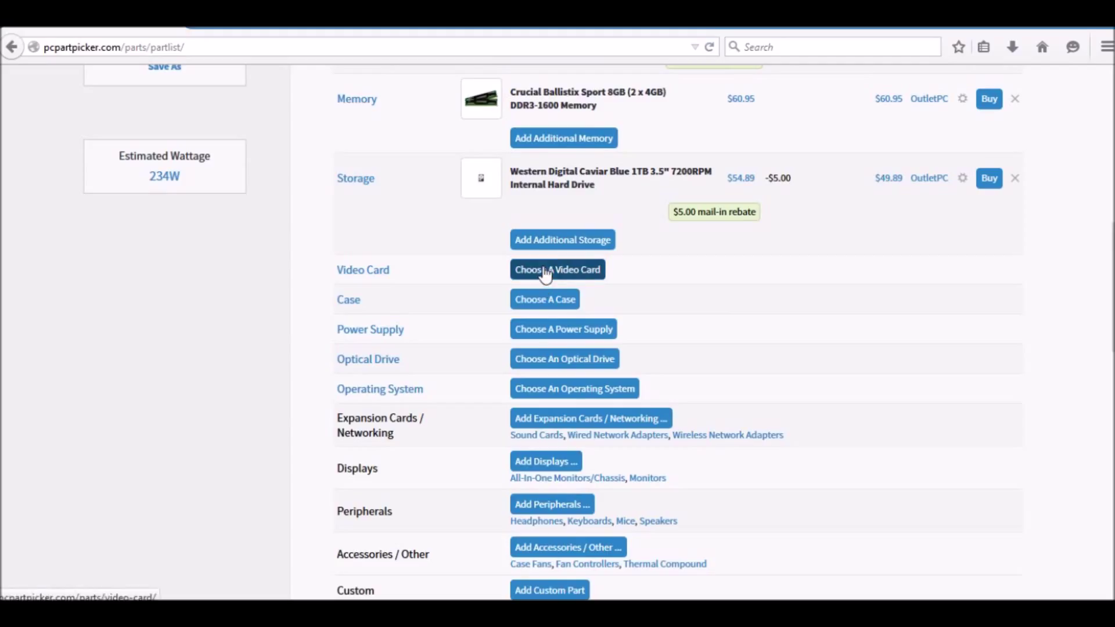
# - Search video cards for 'Sapphire Radeon' and add the Sapphire 100365L Radeon R9 270
pyautogui.click(557, 269)
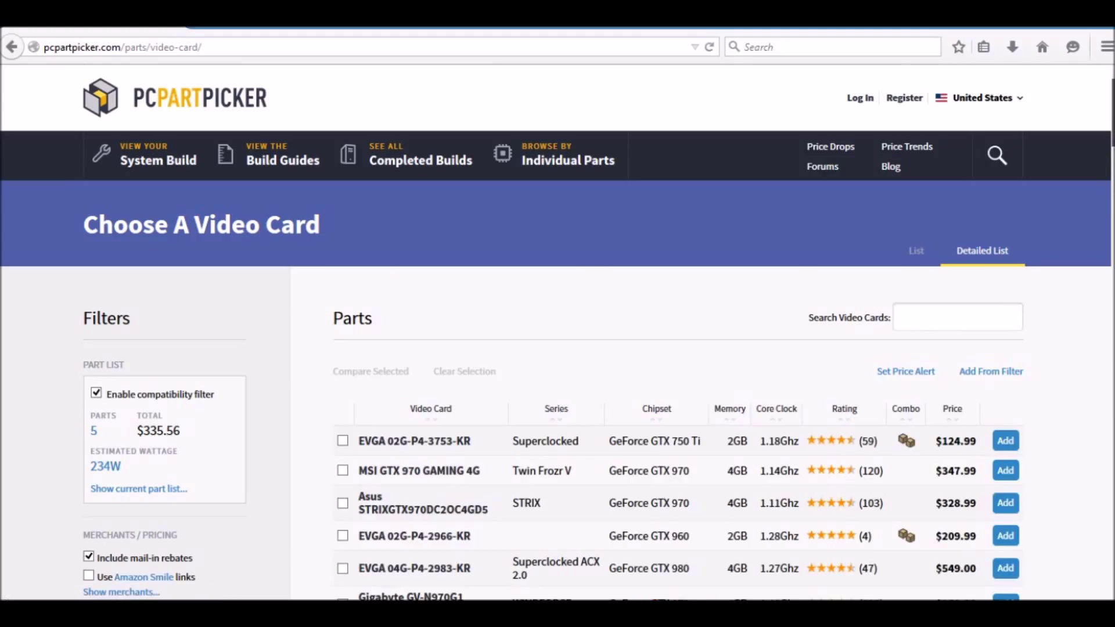
pyautogui.scroll(-3)
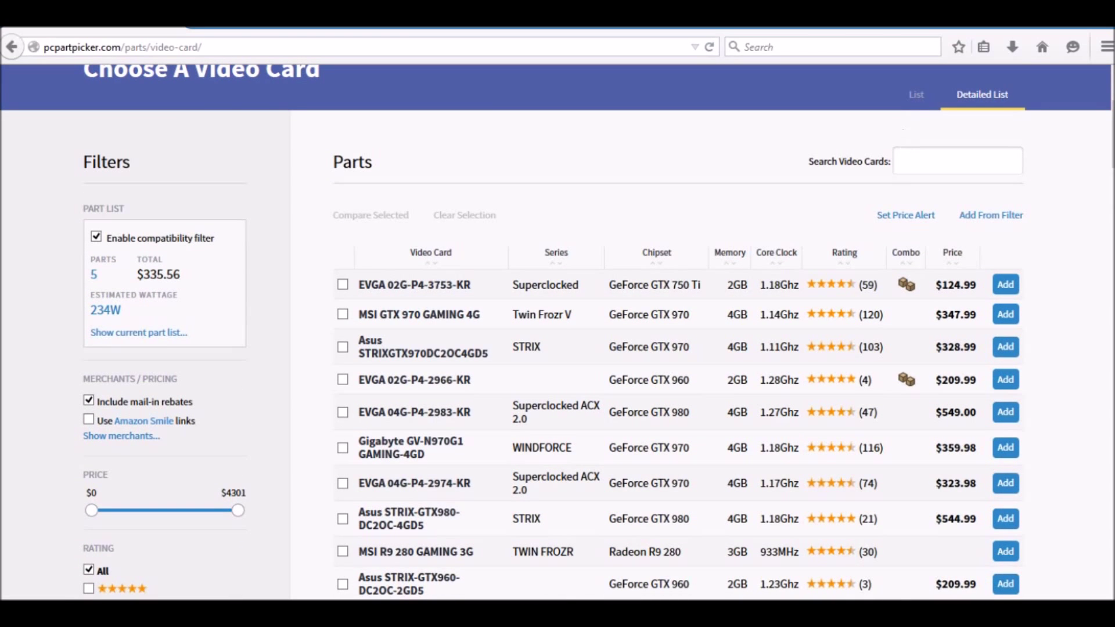
pyautogui.write('Sapphire Ra')
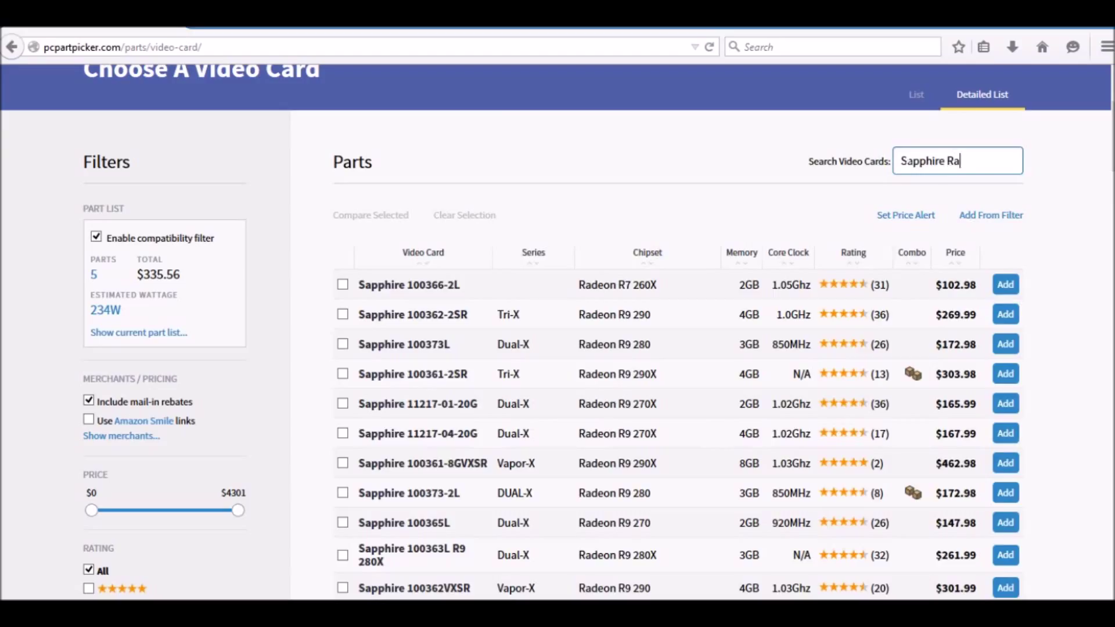
pyautogui.write('deon')
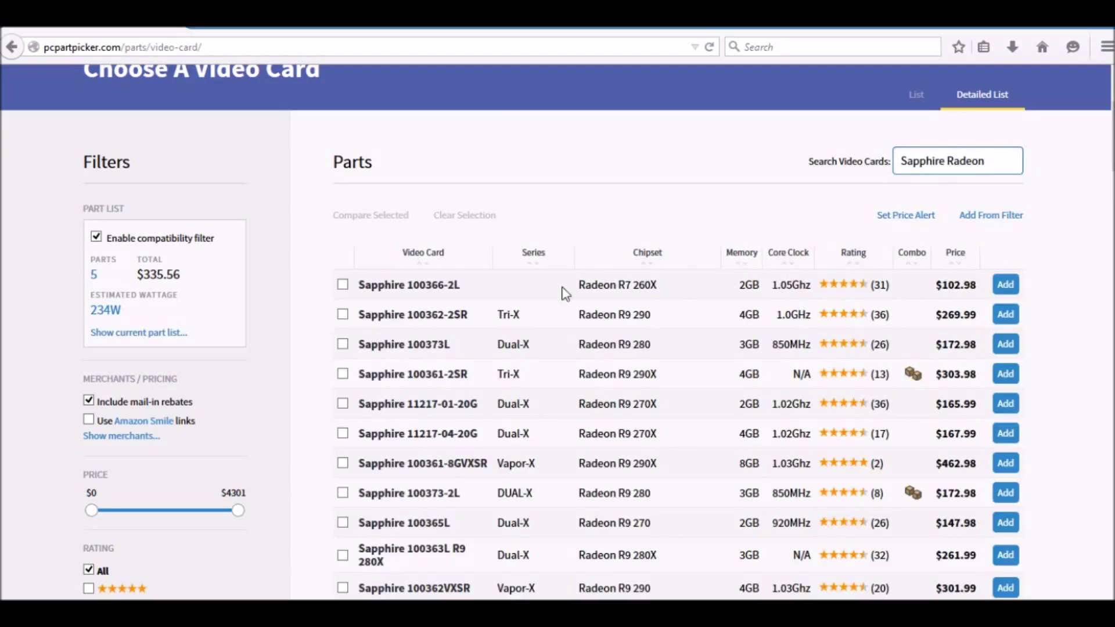
pyautogui.scroll(-3)
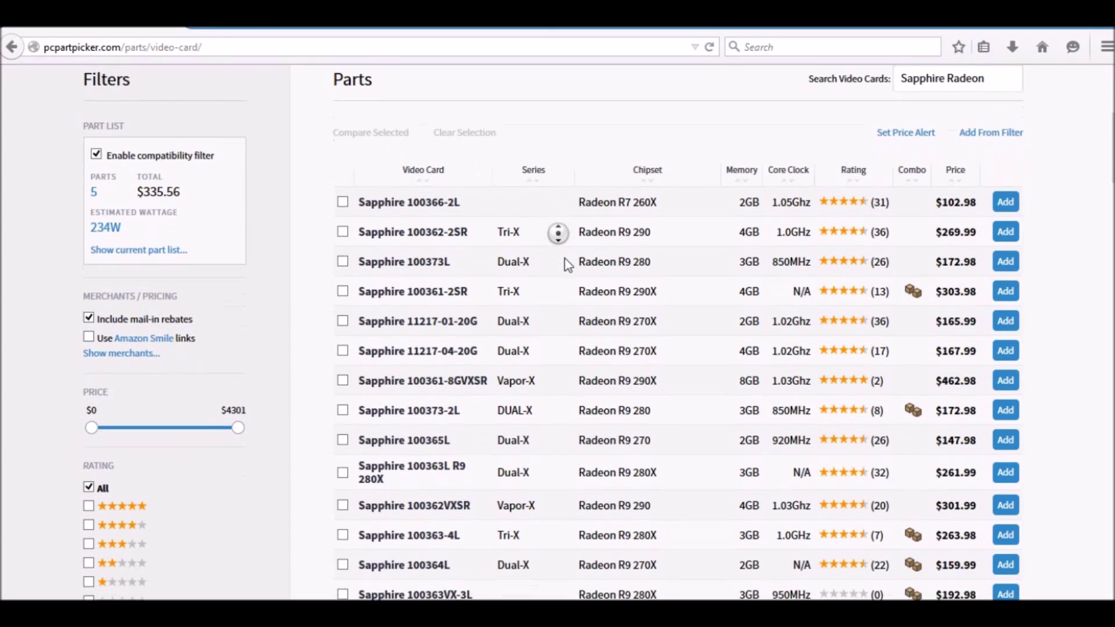
pyautogui.scroll(-3)
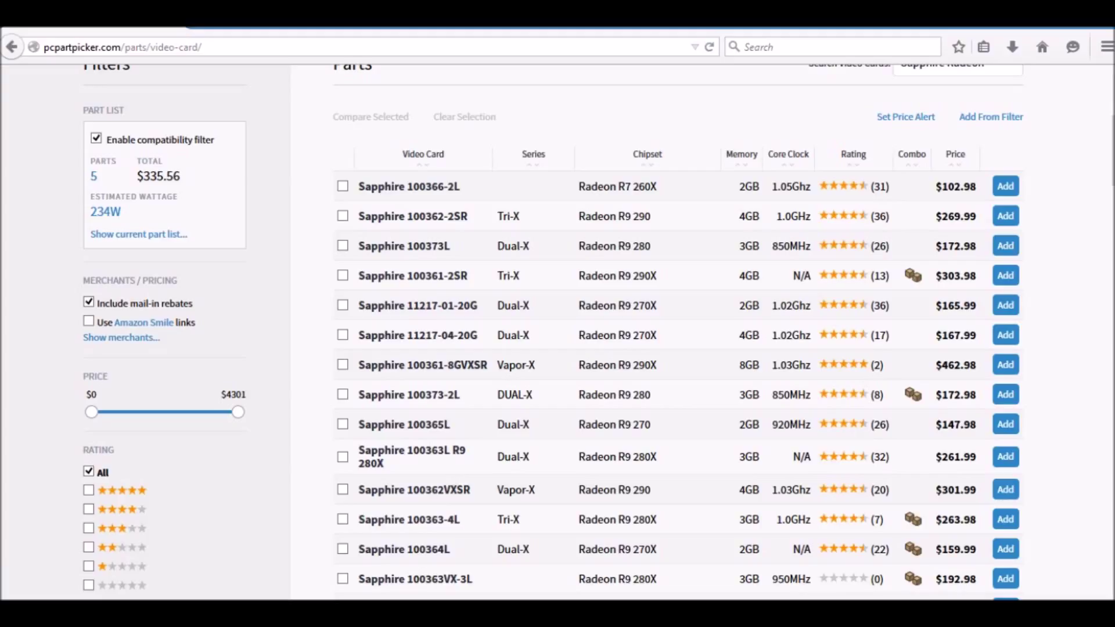
pyautogui.moveTo(713, 235)
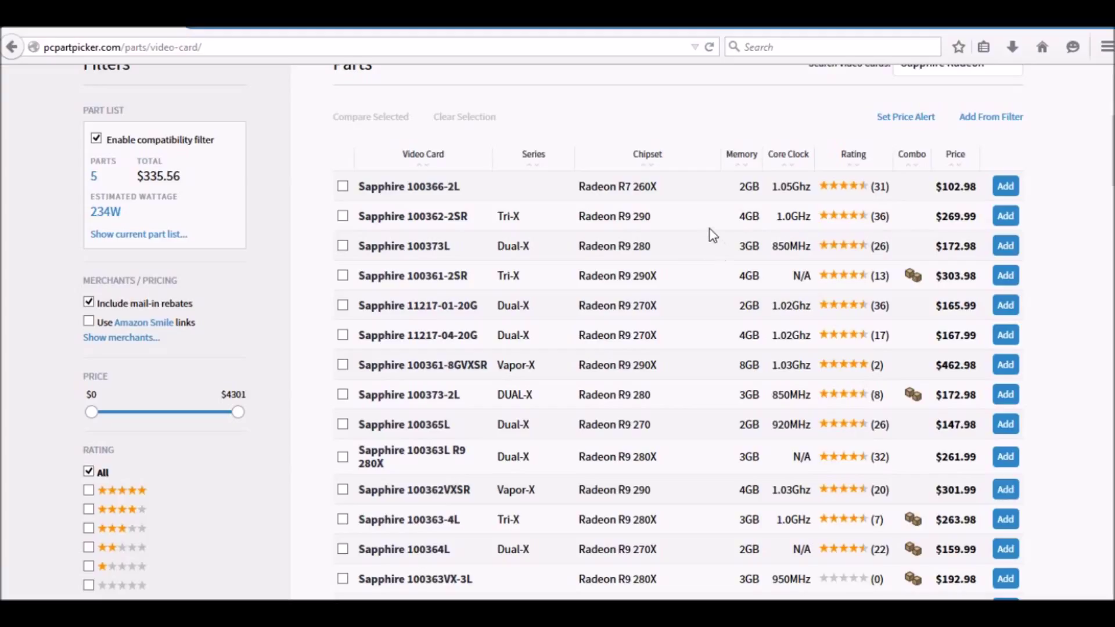
pyautogui.scroll(-3)
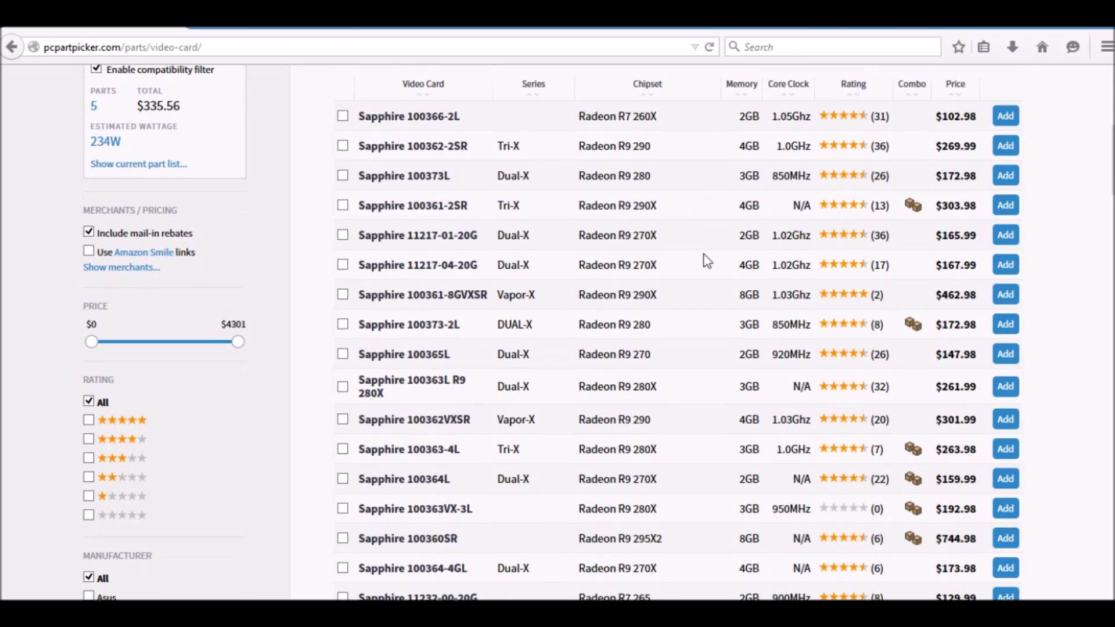
pyautogui.moveTo(414, 379)
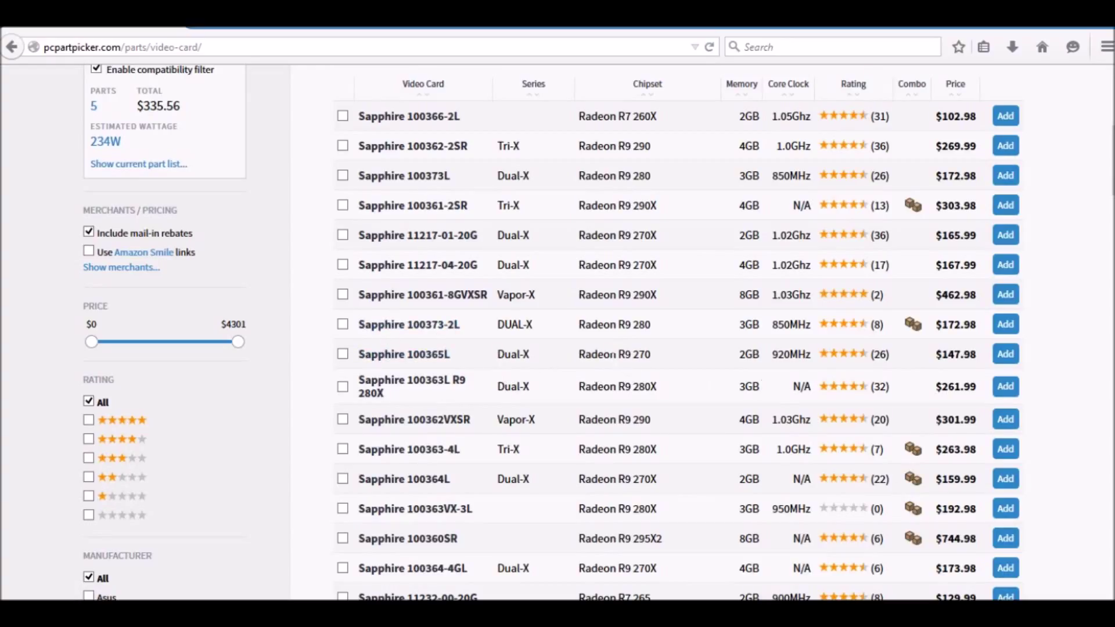
pyautogui.moveTo(1046, 366)
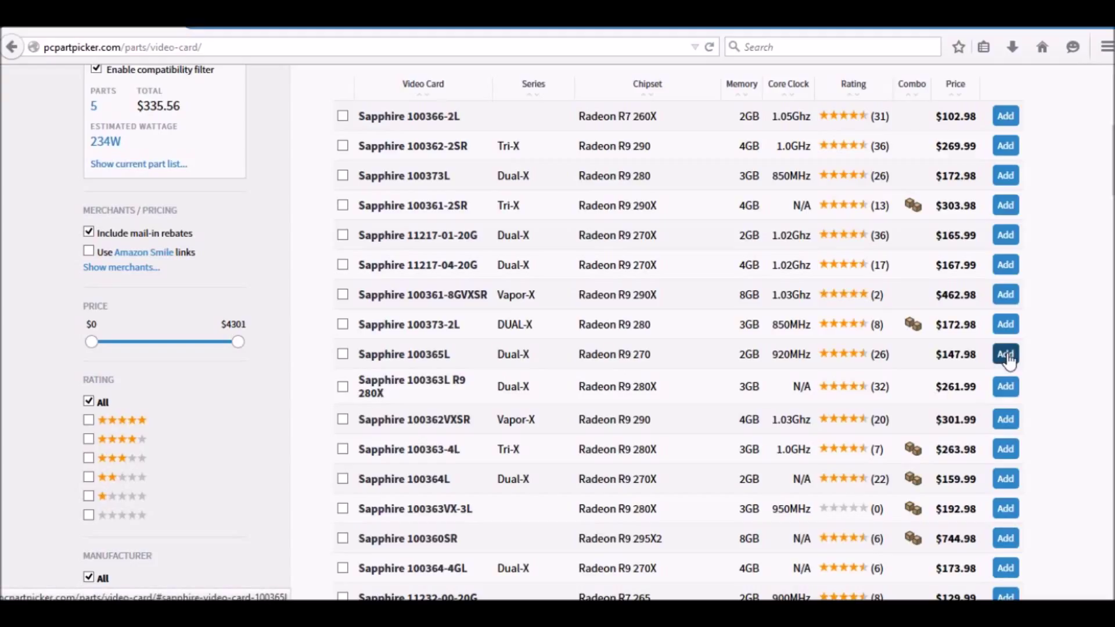
pyautogui.click(1004, 354)
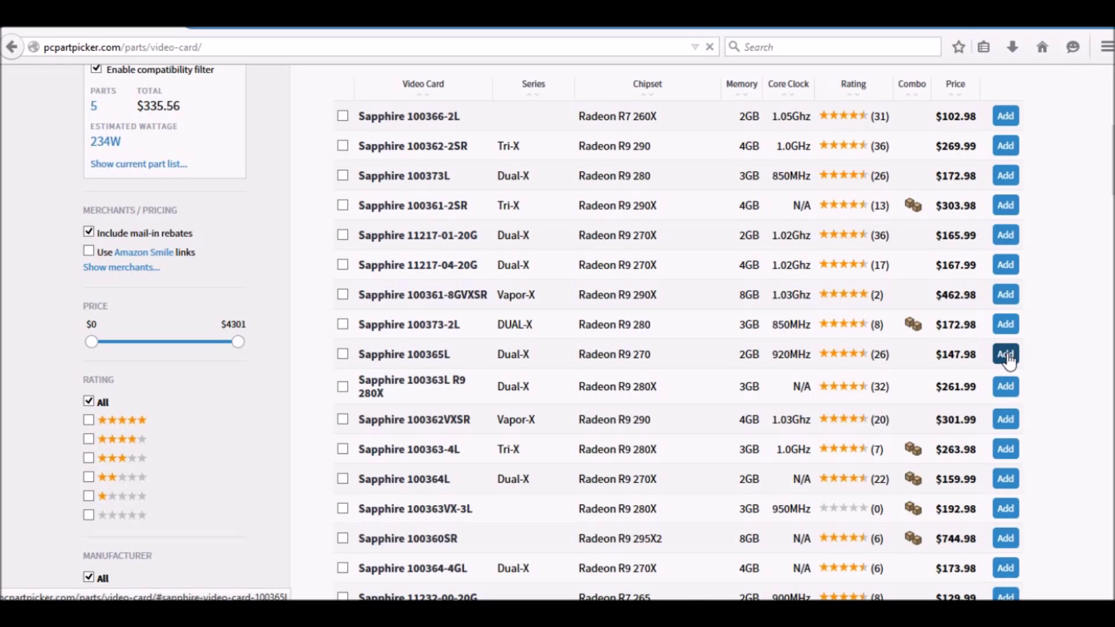
pyautogui.click(1005, 355)
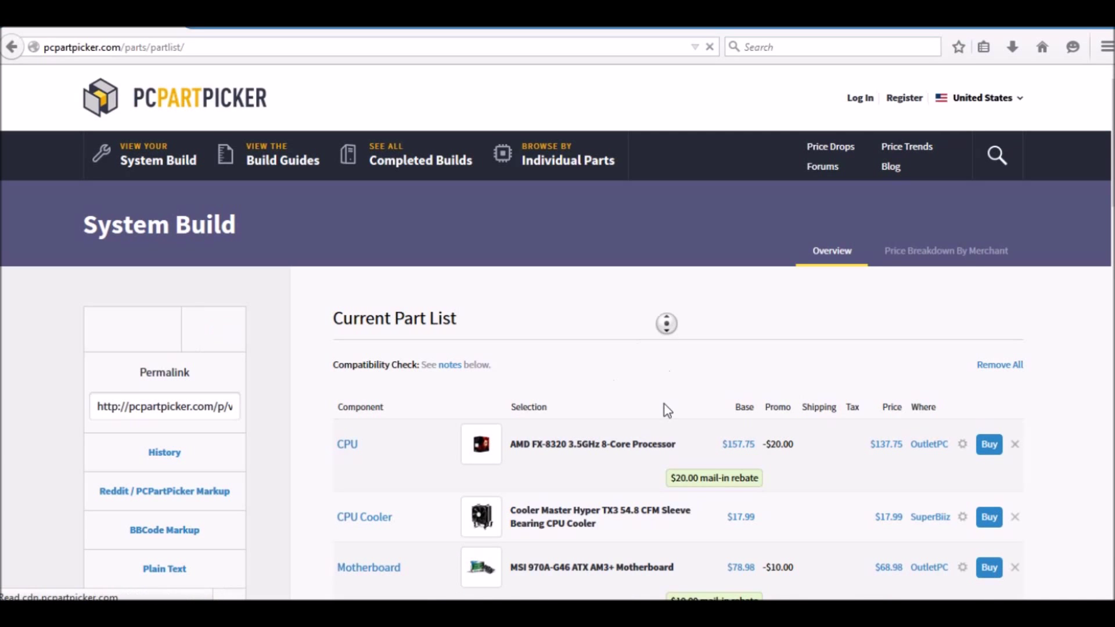
pyautogui.scroll(-3)
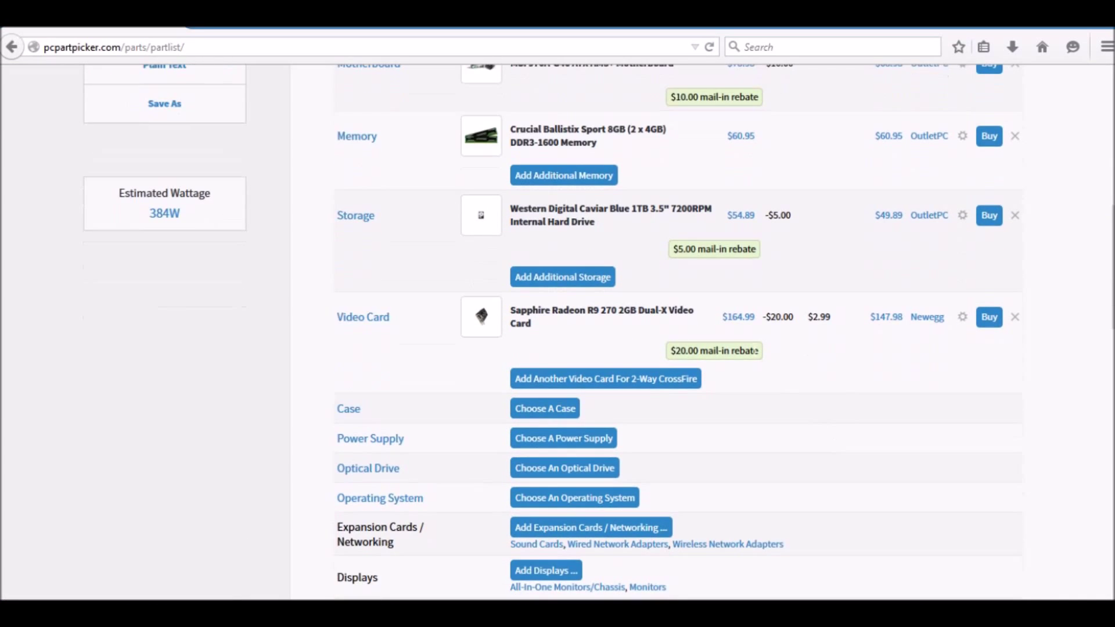
pyautogui.click(602, 317)
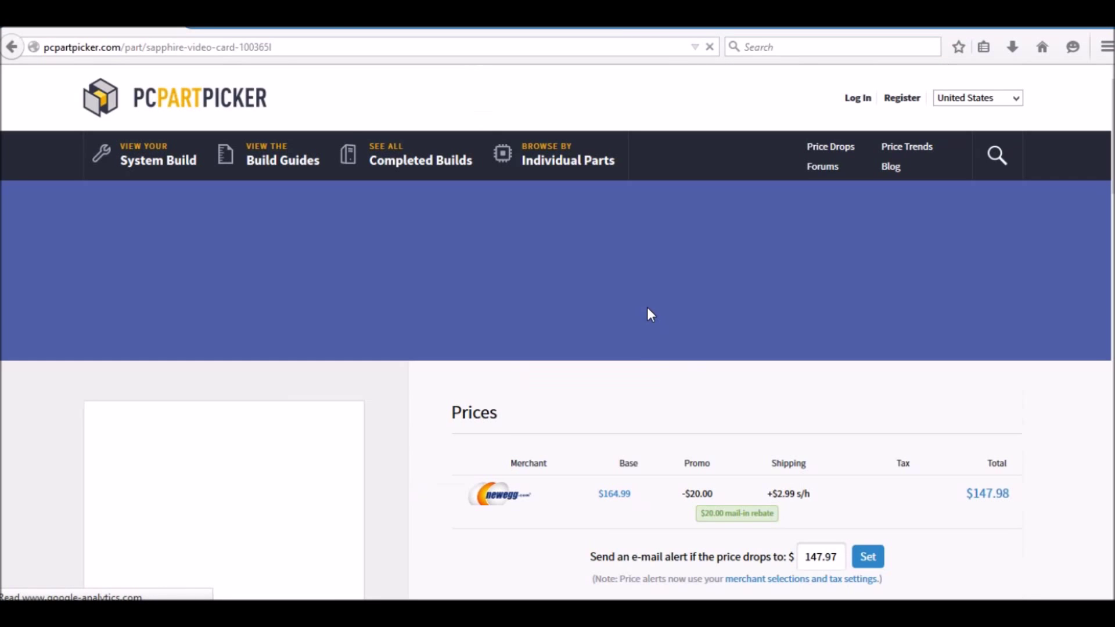
pyautogui.scroll(-3)
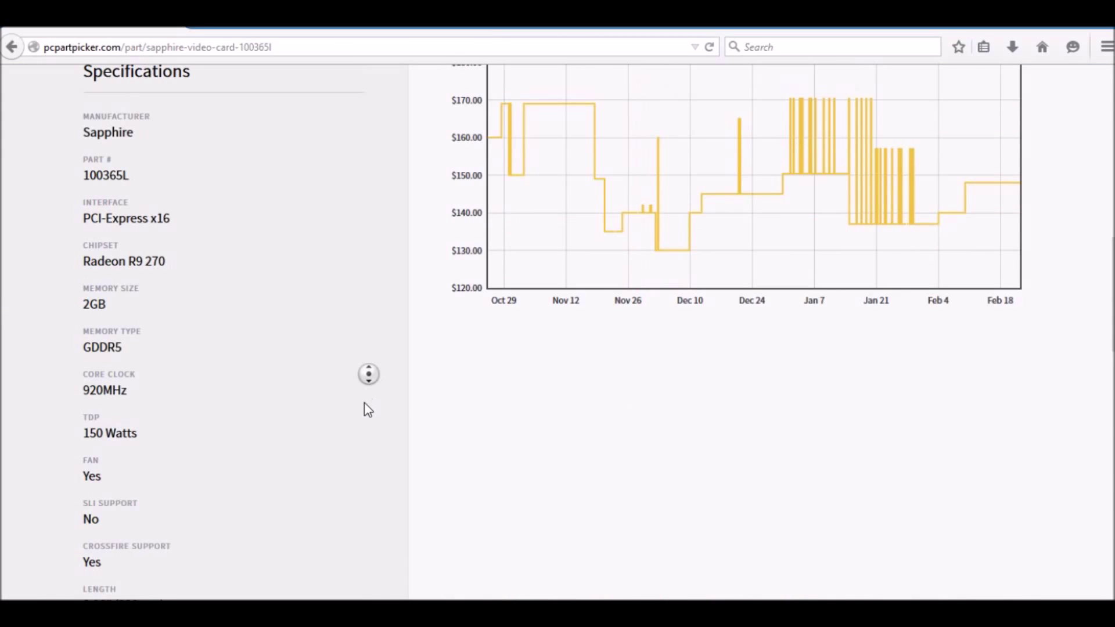
pyautogui.scroll(-3)
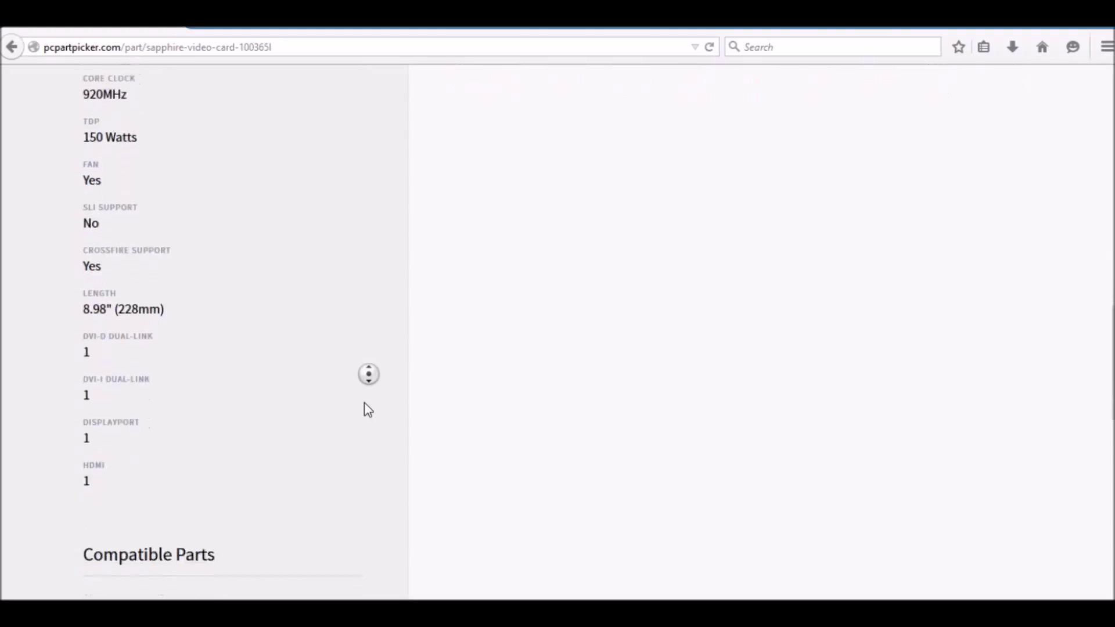
pyautogui.scroll(-3)
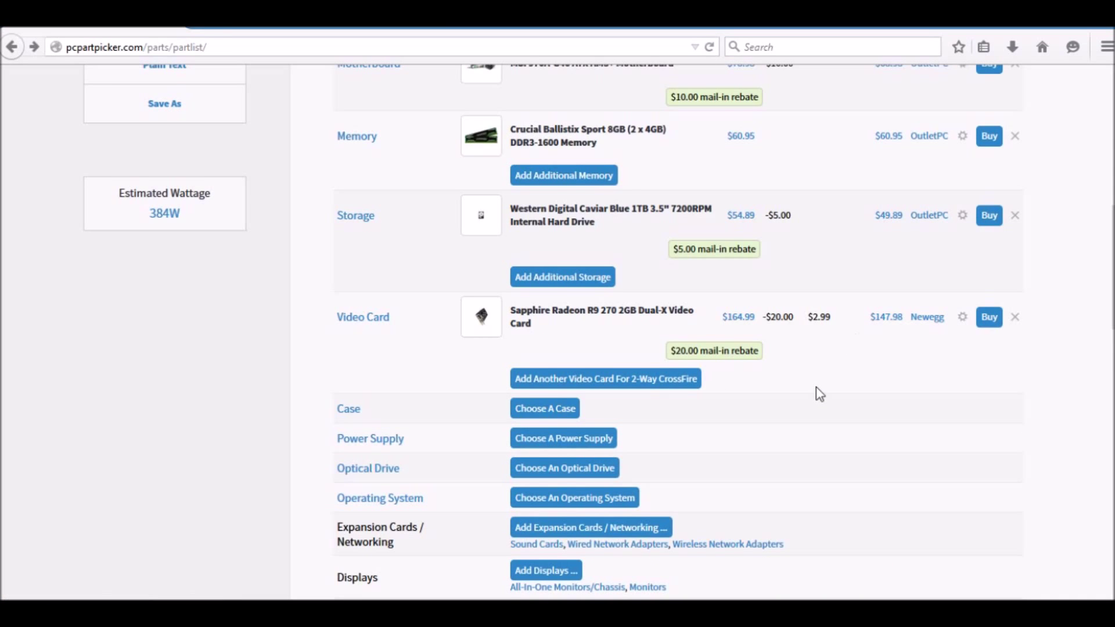
pyautogui.scroll(-3)
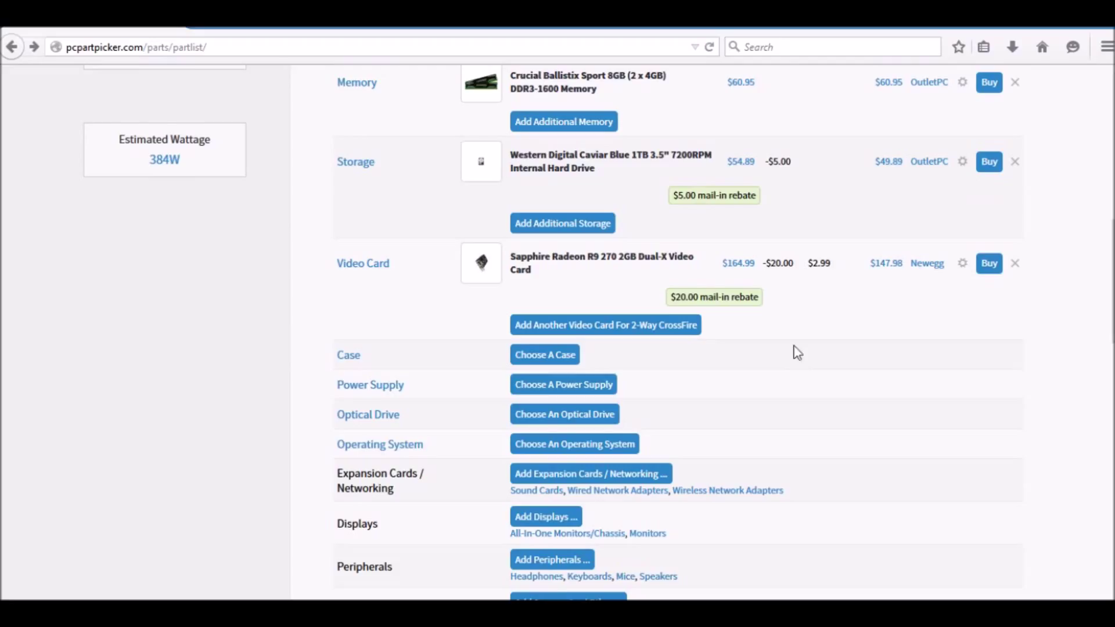
pyautogui.scroll(-3)
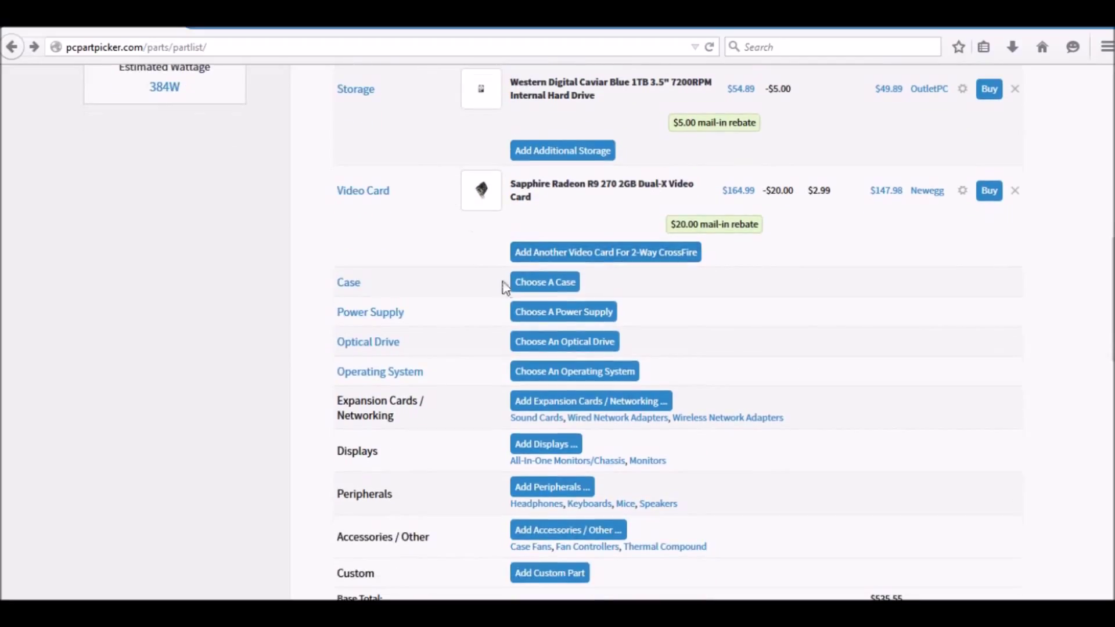
# - Open the Corsair SPEC-01 RED case page, browse its photos, and check prices from $34.98
pyautogui.click(545, 282)
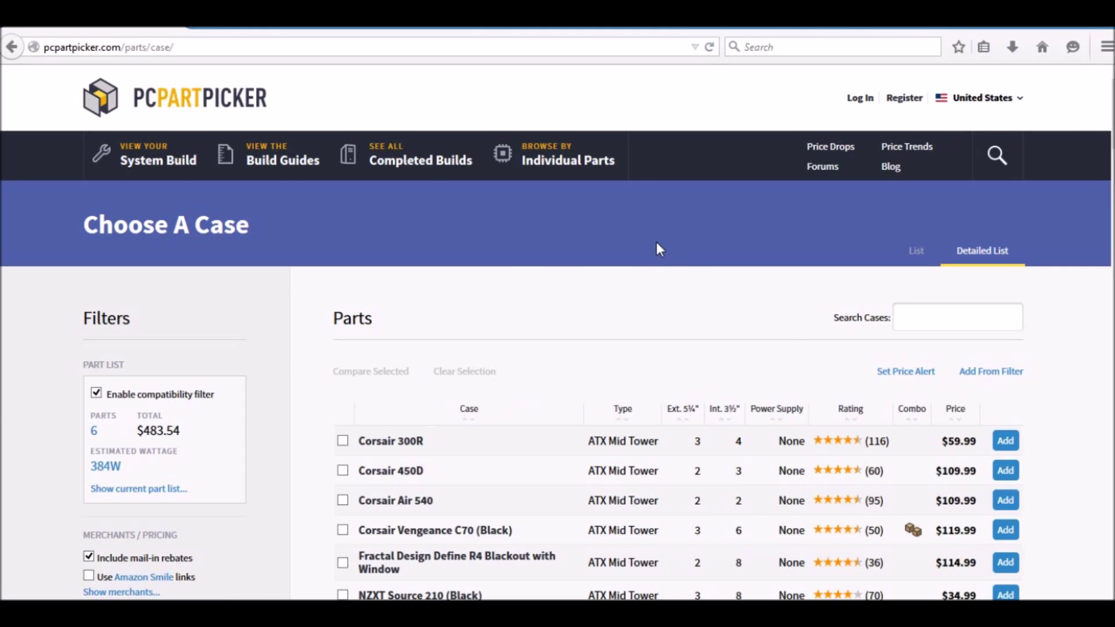
pyautogui.scroll(-3)
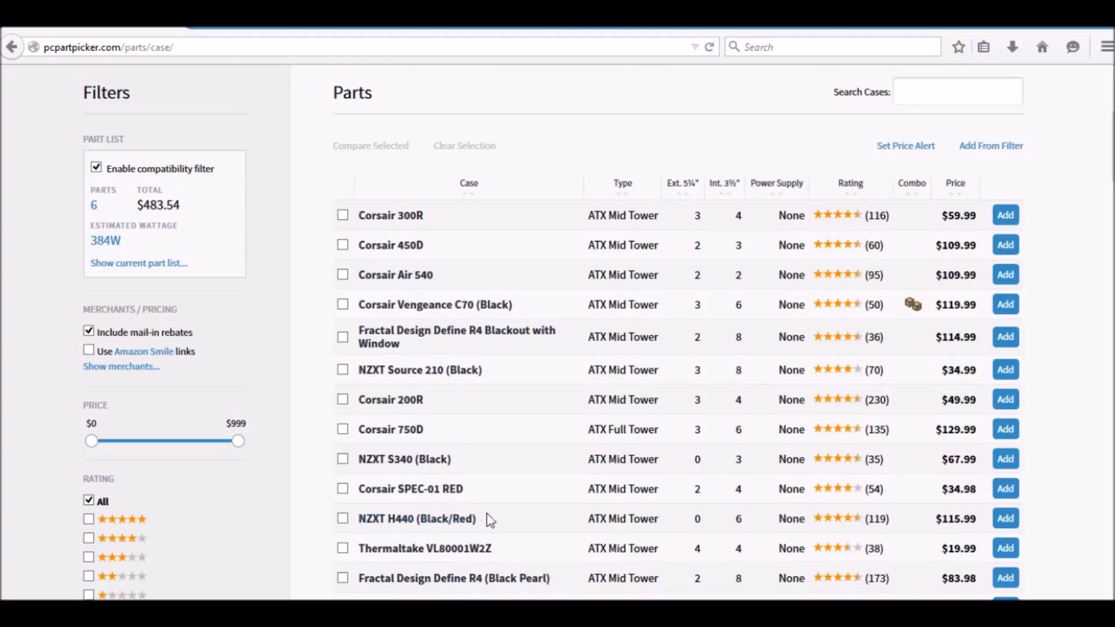
pyautogui.moveTo(370, 496)
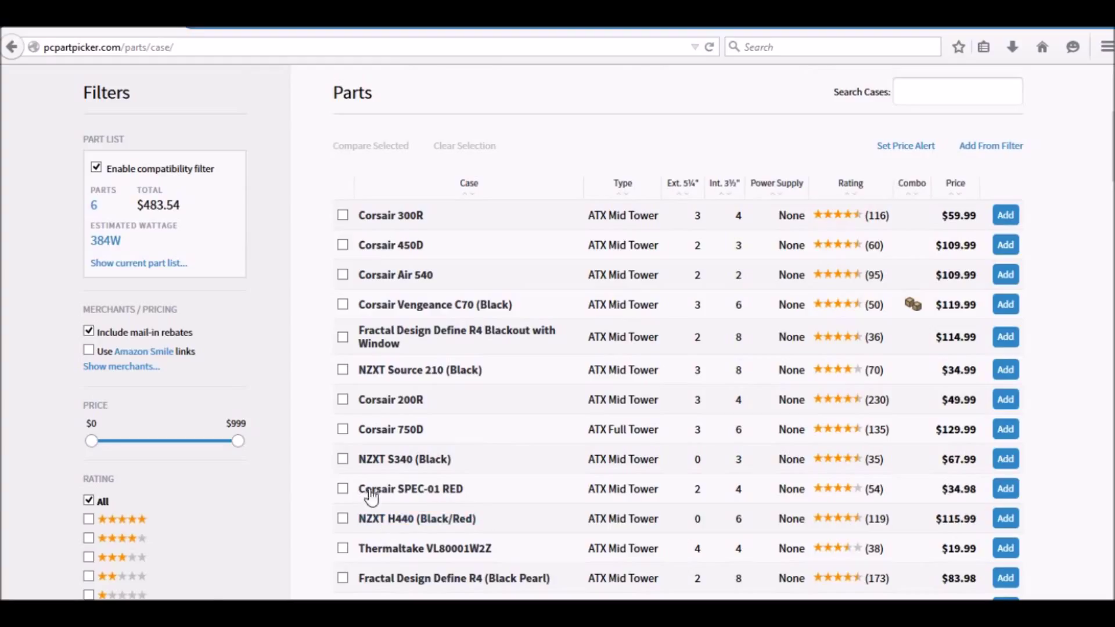
pyautogui.click(411, 489)
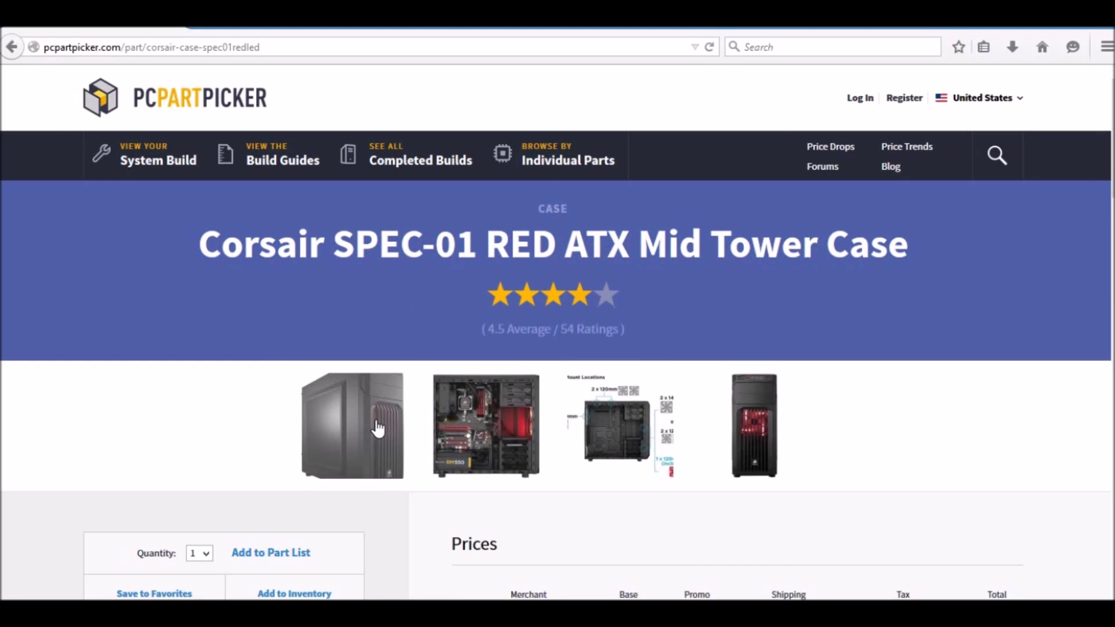
pyautogui.click(351, 425)
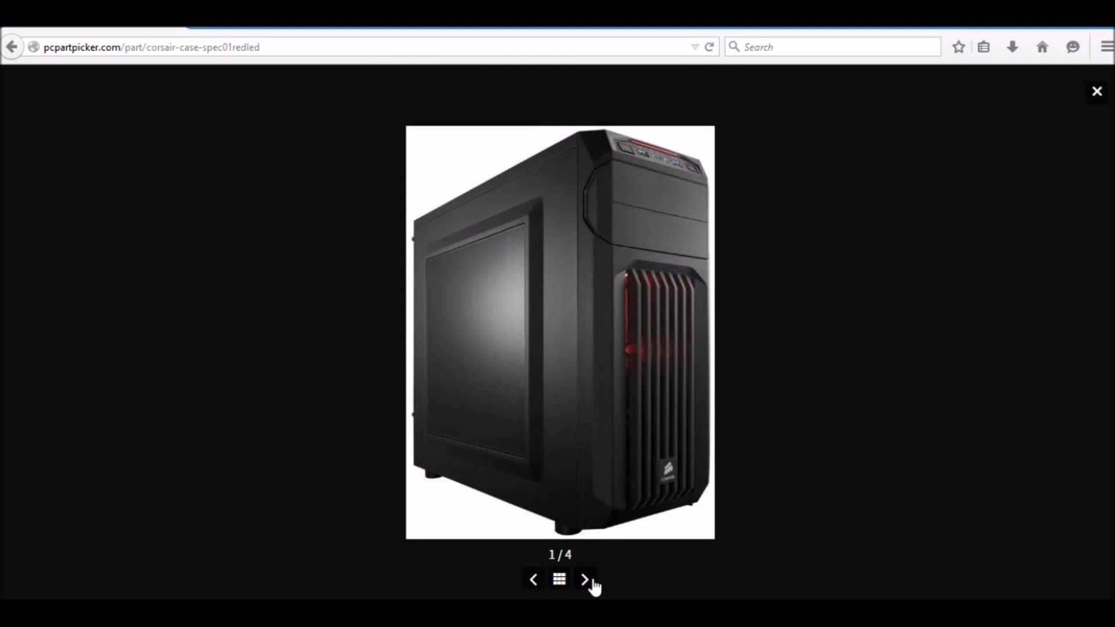
pyautogui.click(584, 579)
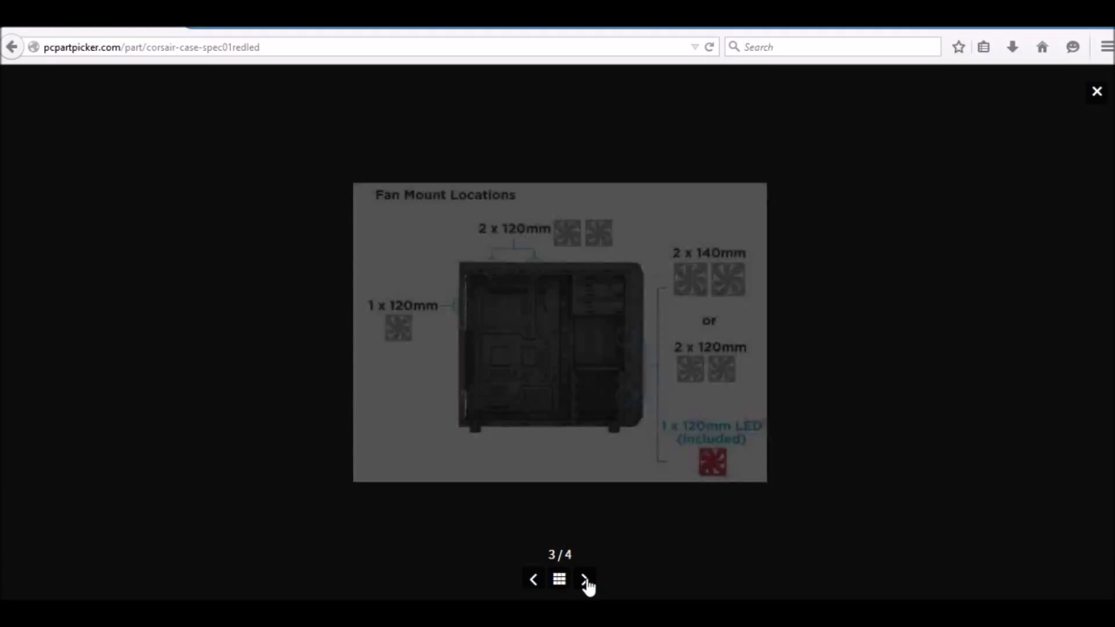
pyautogui.click(583, 579)
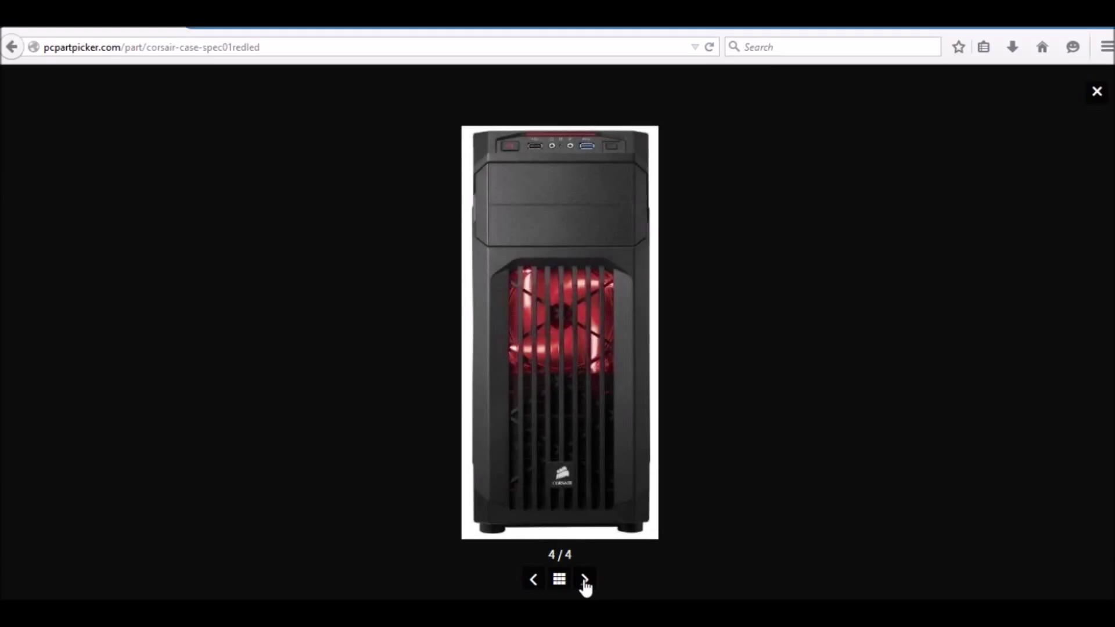
pyautogui.moveTo(628, 309)
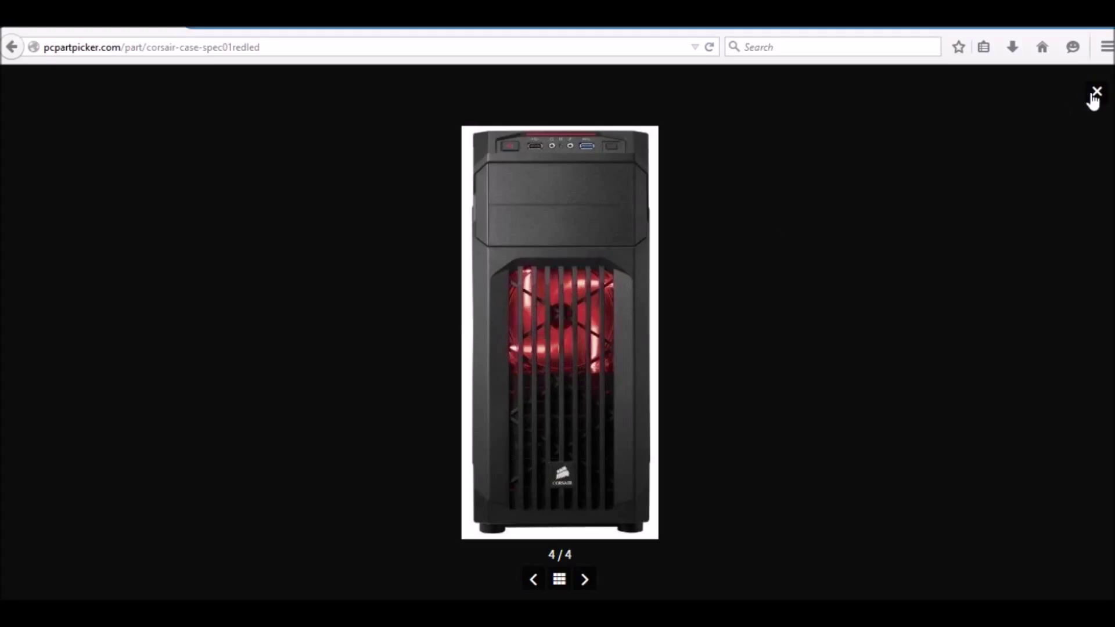
pyautogui.click(1097, 91)
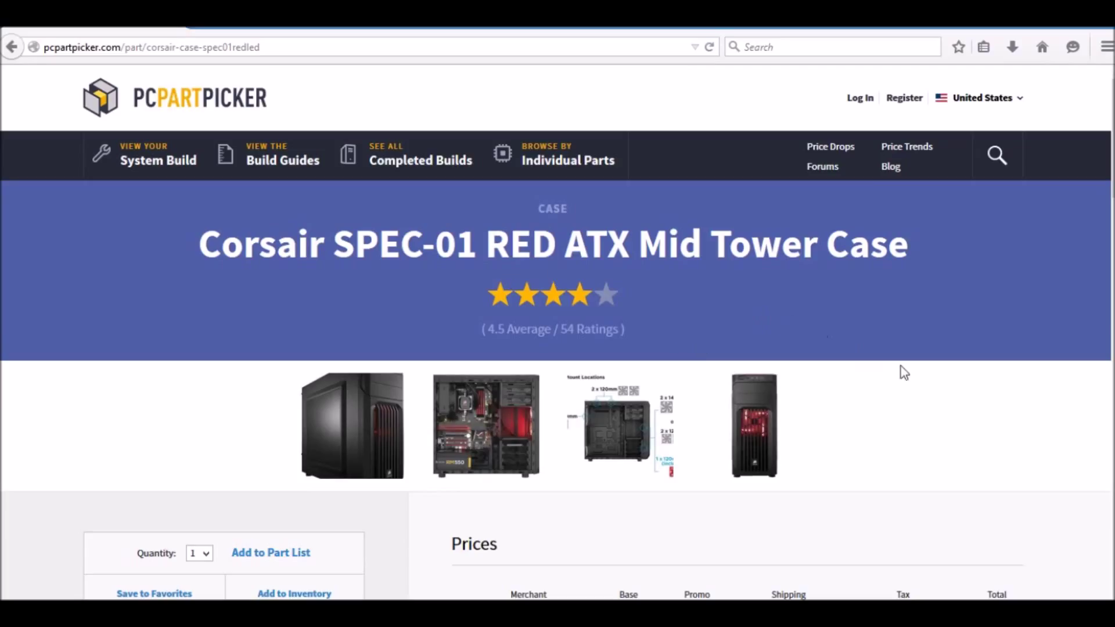
pyautogui.moveTo(1001, 291)
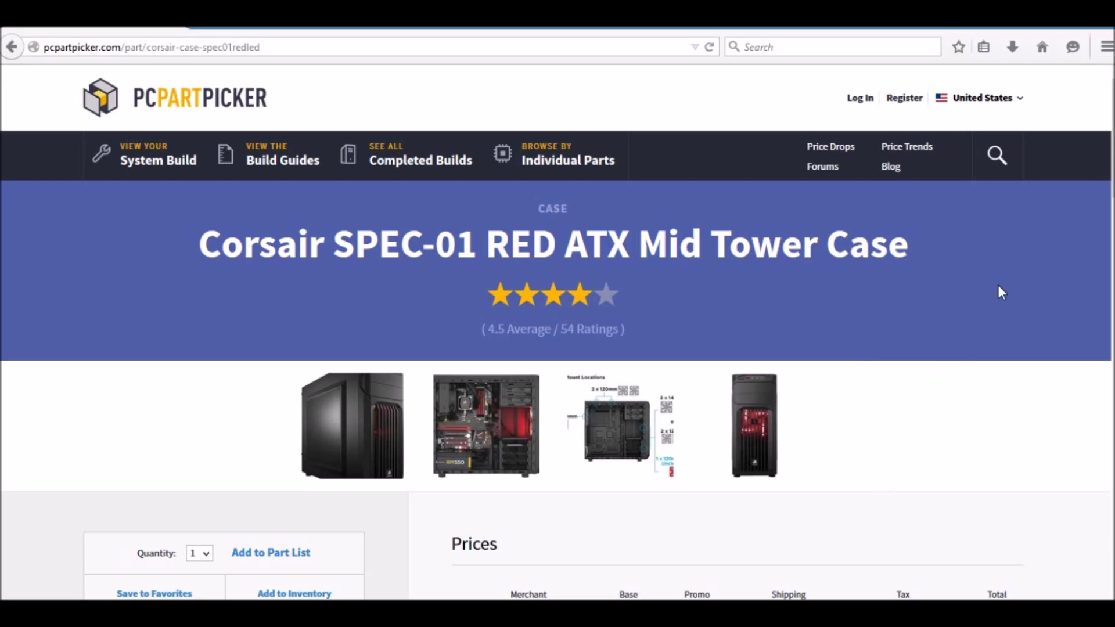
pyautogui.scroll(-3)
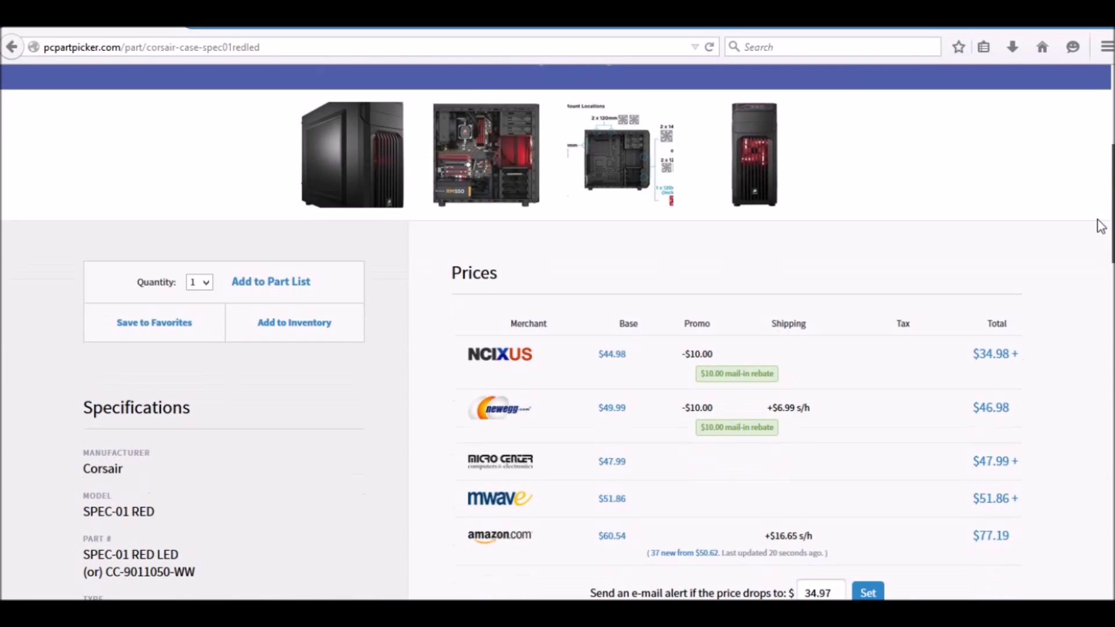
pyautogui.moveTo(324, 446)
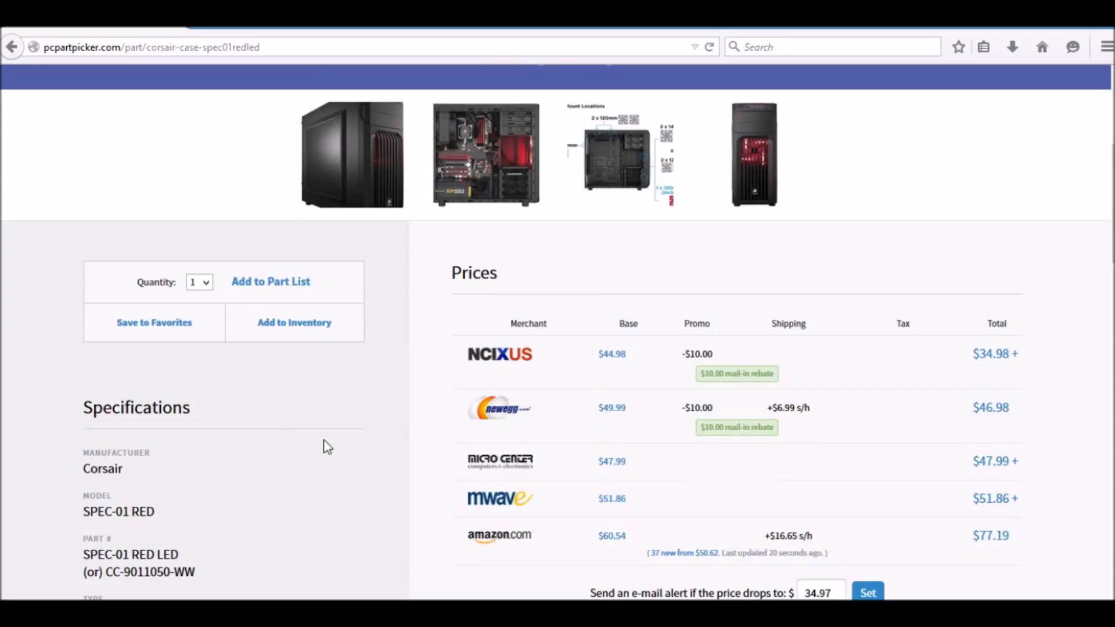
pyautogui.moveTo(307, 300)
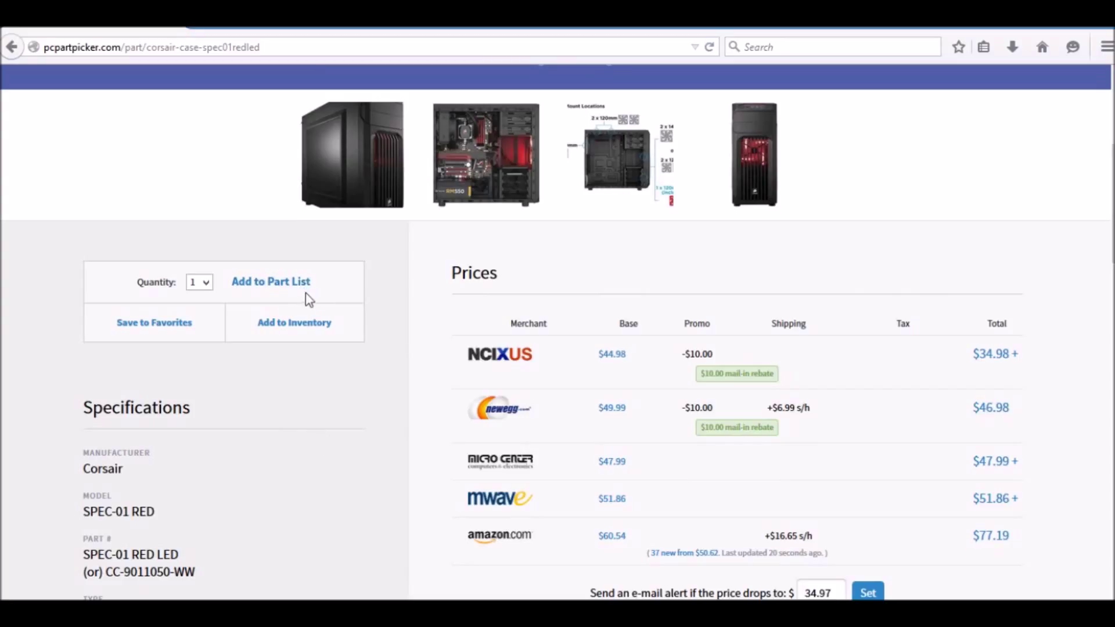
pyautogui.moveTo(294, 323)
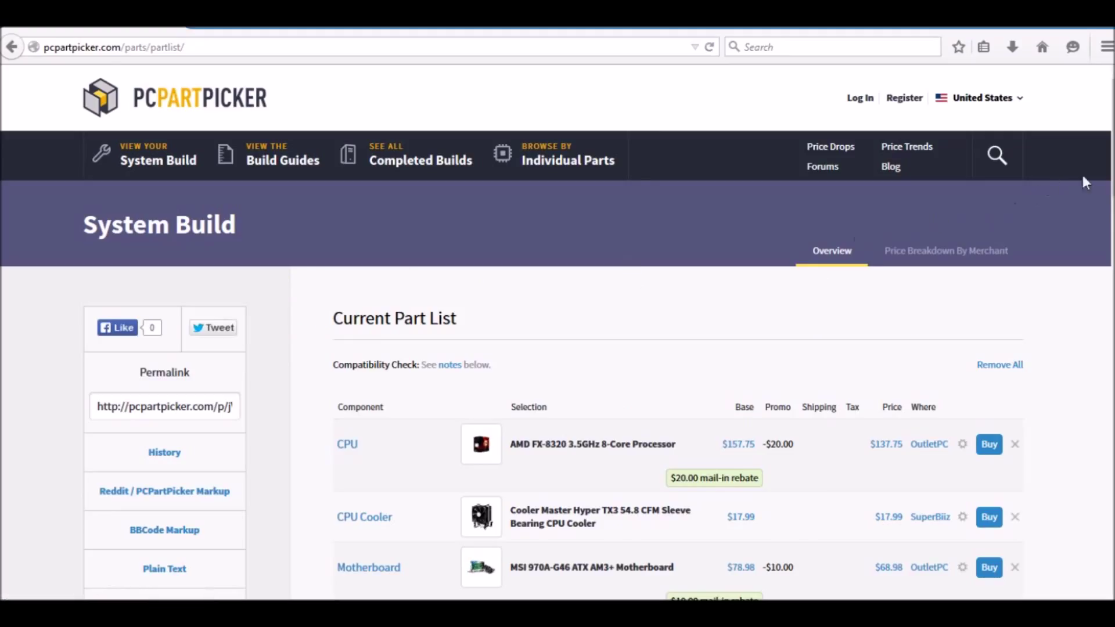
# - Review the part list showing the Corsair SPEC-01 RED at $34.98, totaling $580.53
pyautogui.scroll(-3)
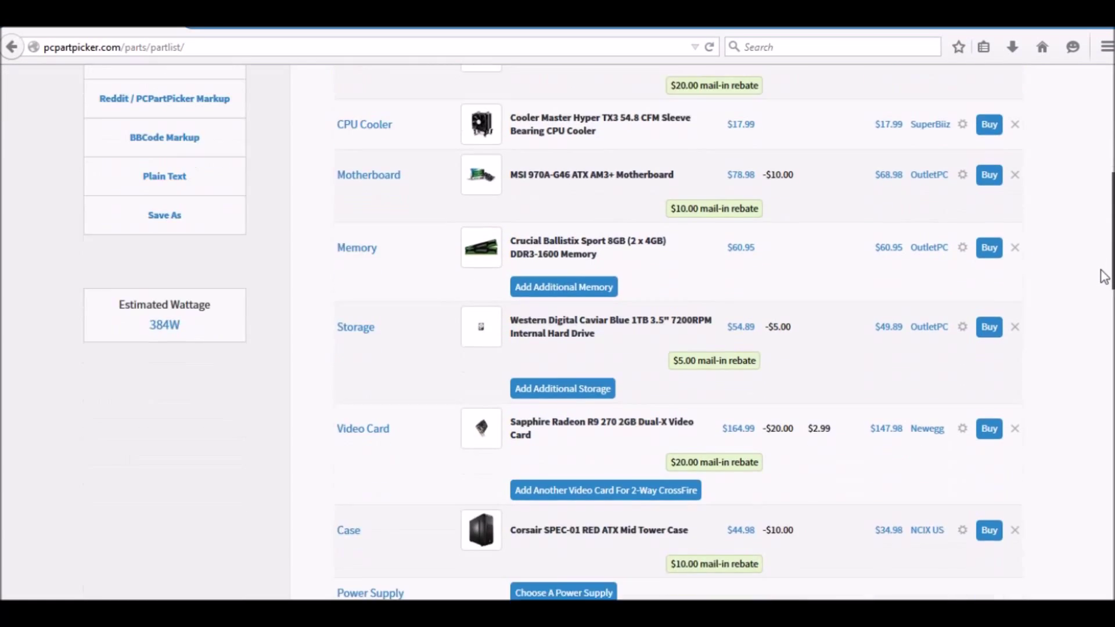
pyautogui.scroll(-3)
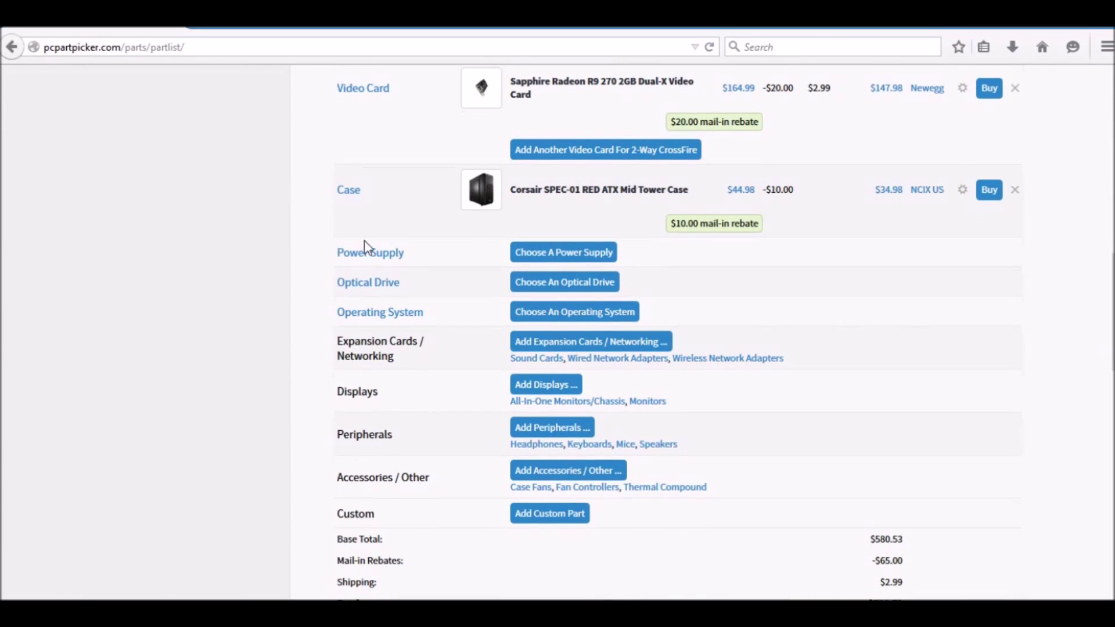
# - Add the Corsair CX500M 500W 80+ Bronze semi-modular power supply at $59.55
pyautogui.click(563, 251)
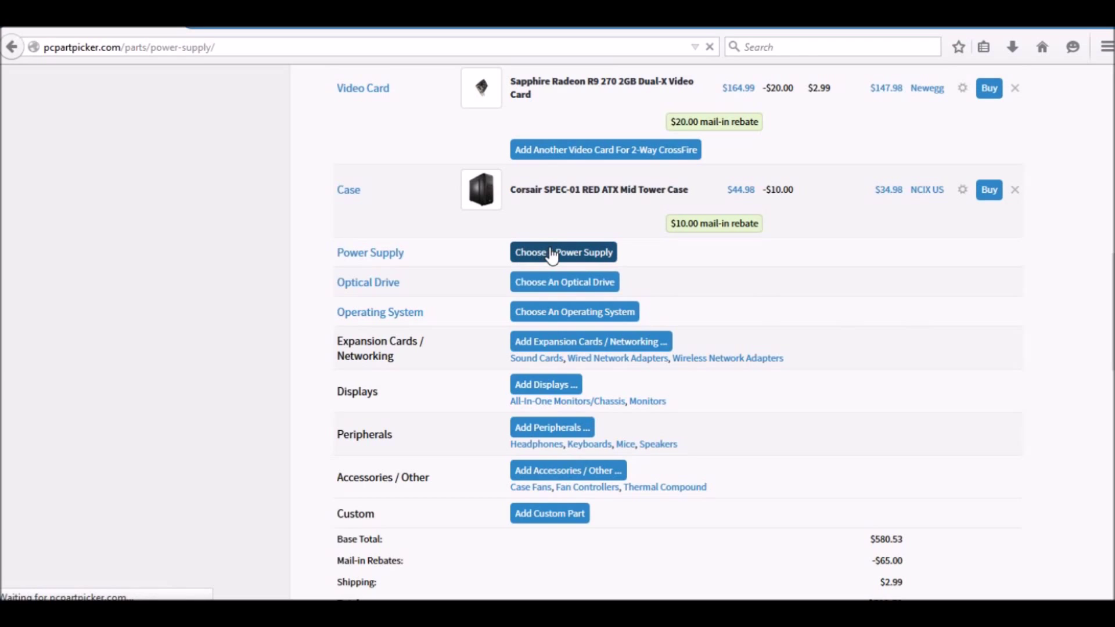
pyautogui.click(563, 253)
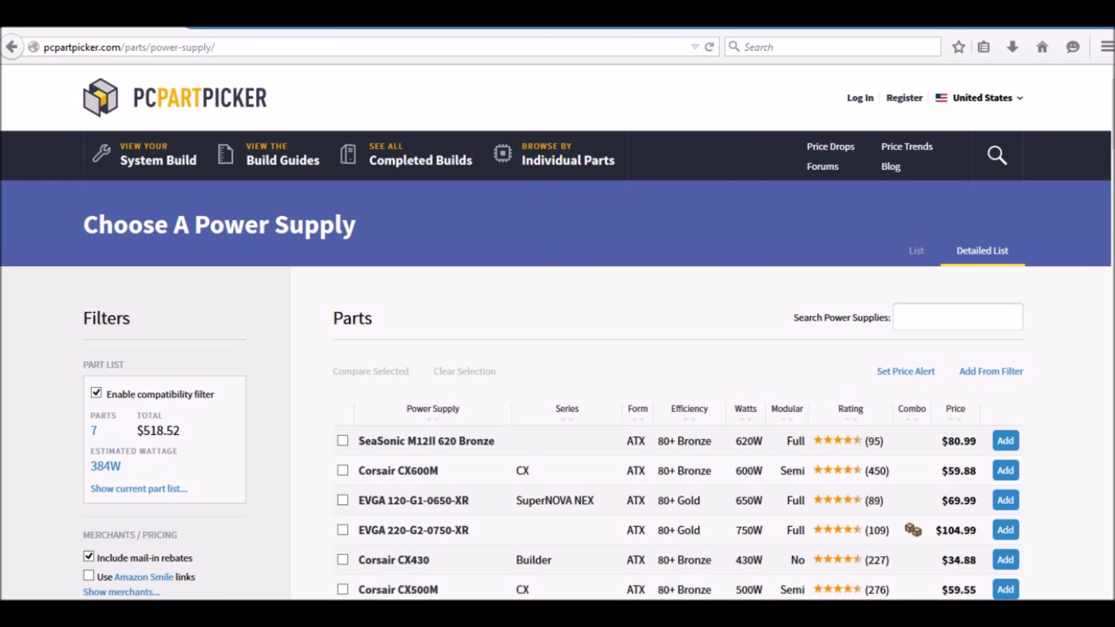
pyautogui.scroll(-3)
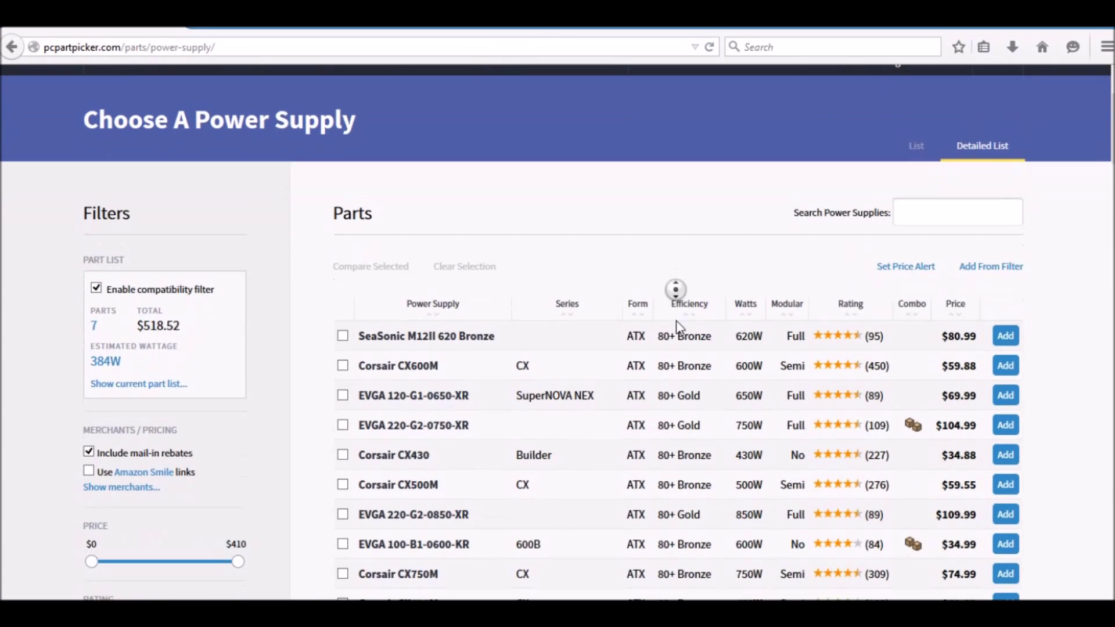
pyautogui.scroll(-3)
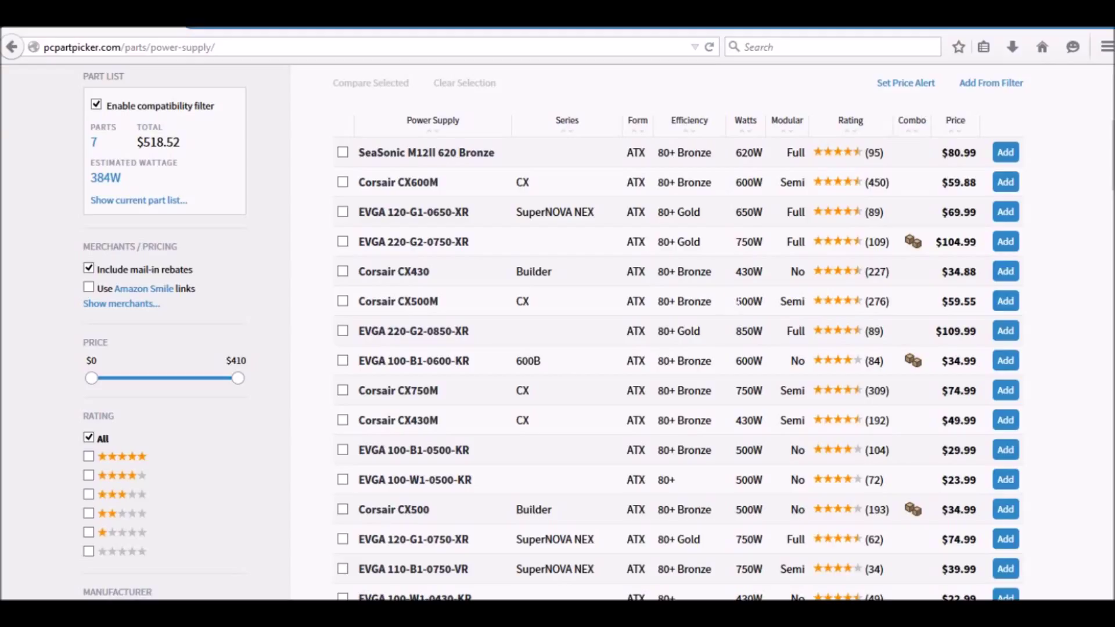
pyautogui.moveTo(740, 317)
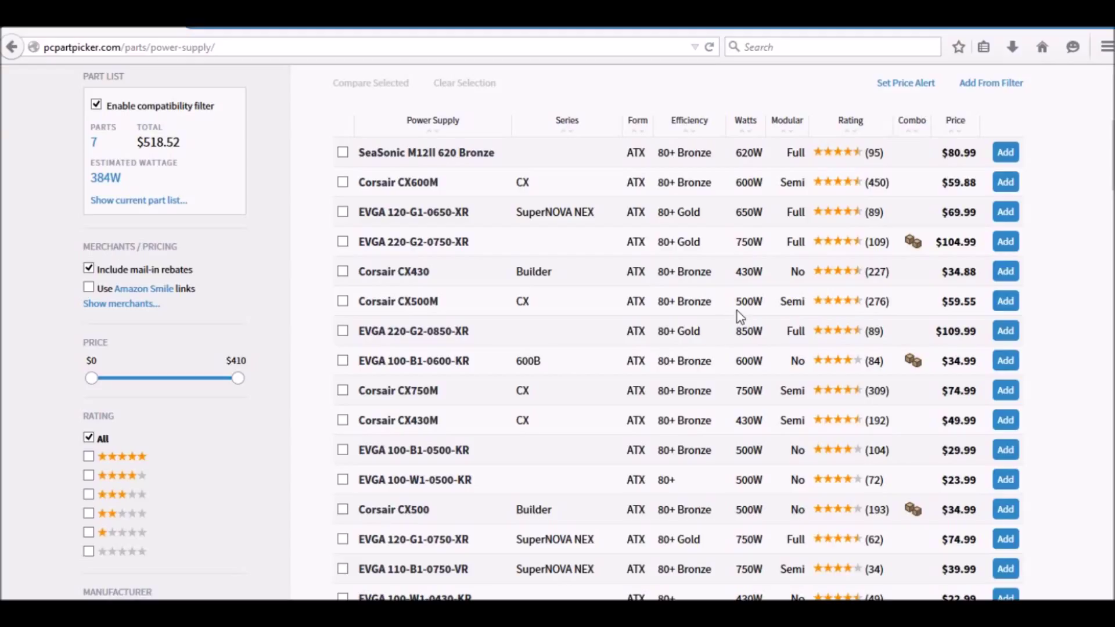
pyautogui.moveTo(740, 321)
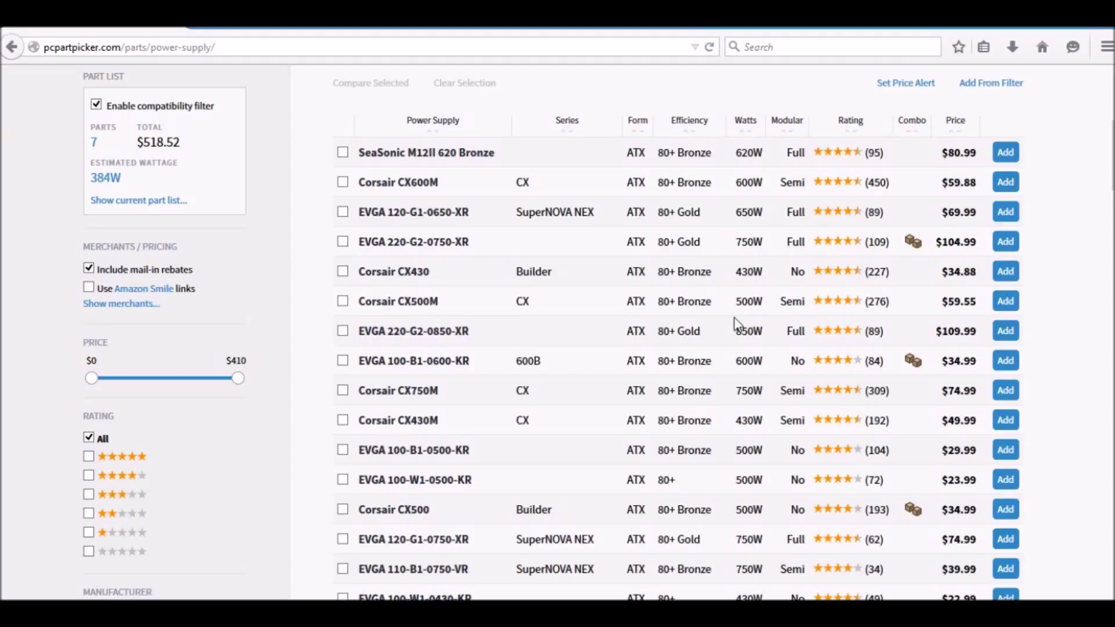
pyautogui.moveTo(738, 324)
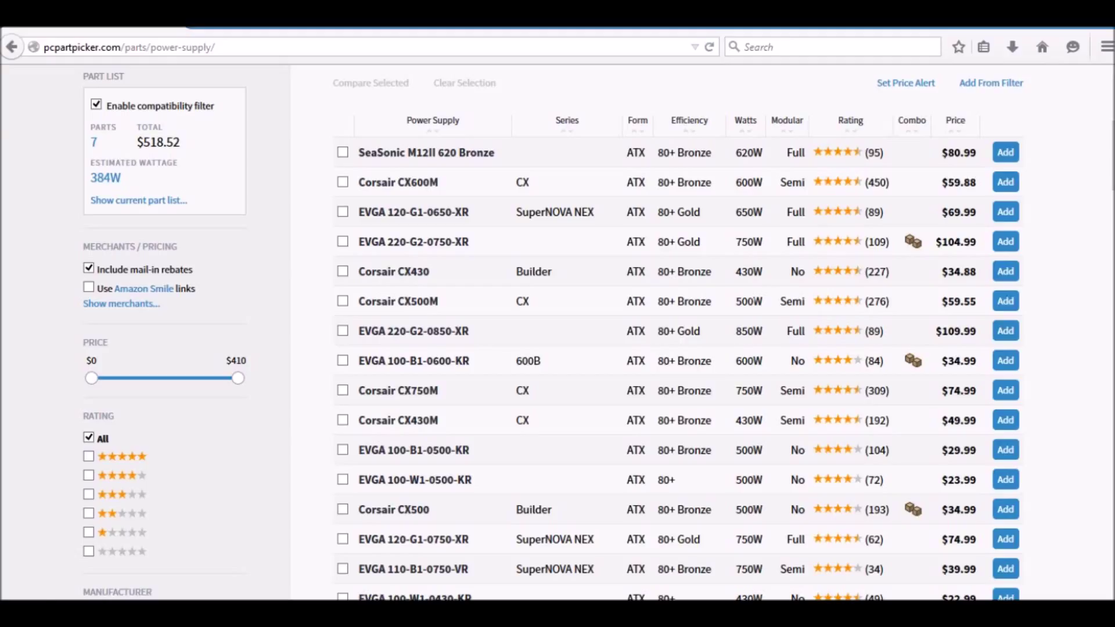
pyautogui.moveTo(1005, 272)
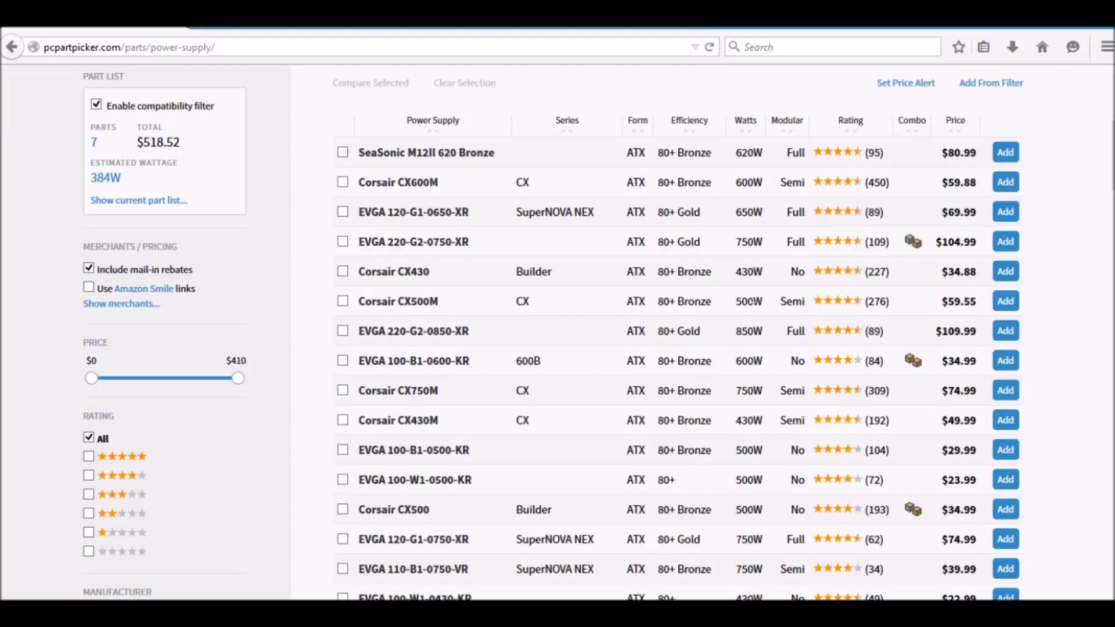
pyautogui.moveTo(1014, 310)
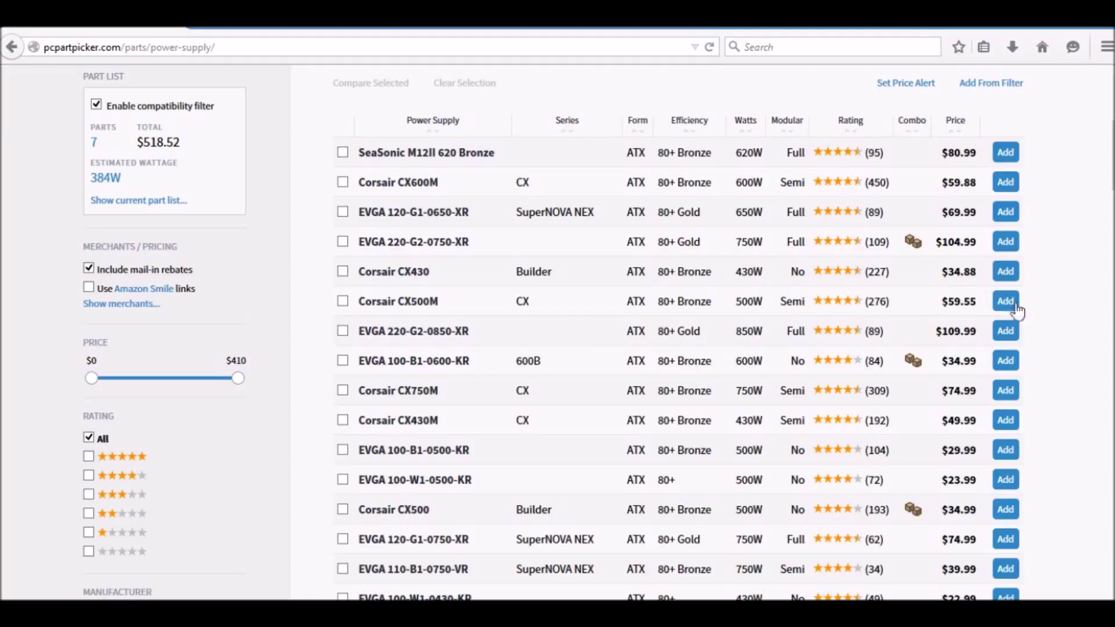
pyautogui.click(1005, 301)
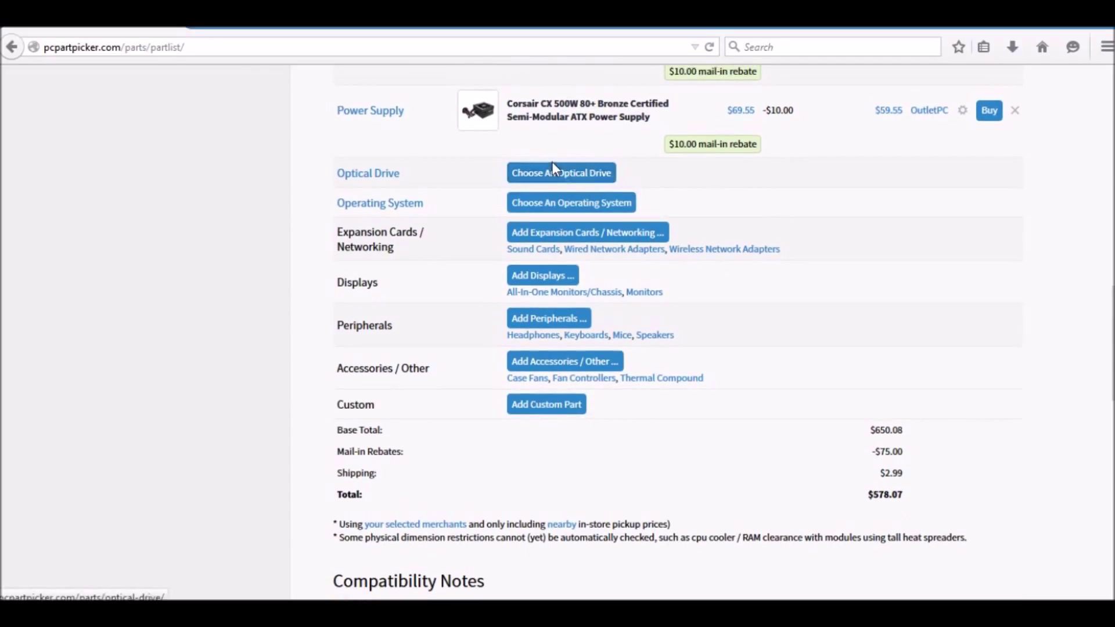
pyautogui.moveTo(560, 173)
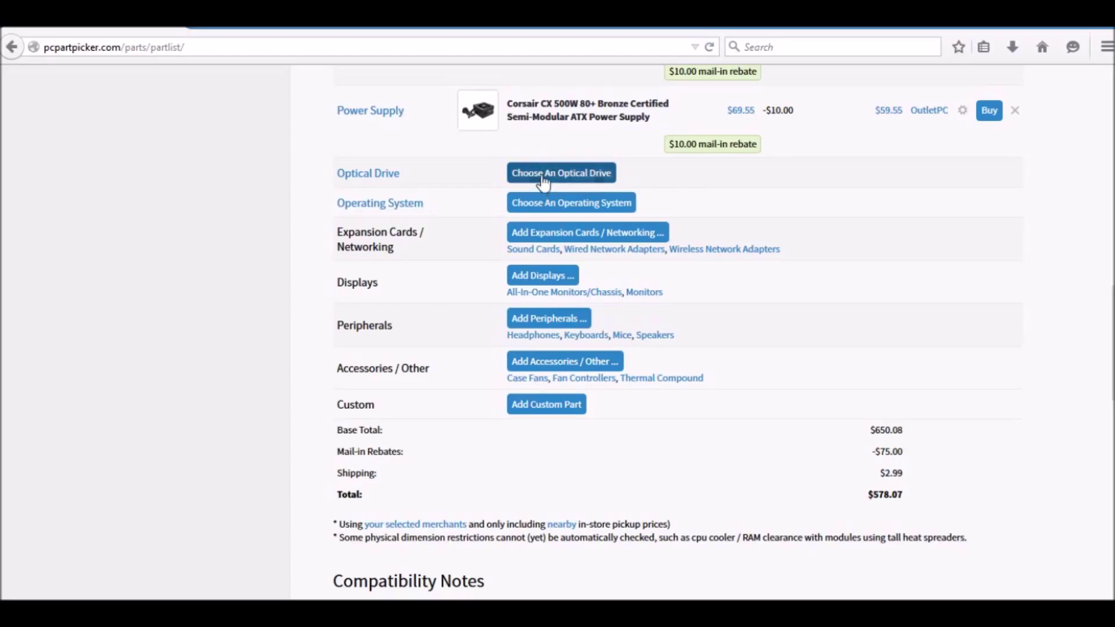
# - Browse the optical drive list and search it for 'LG' to find the GH24NSC0 writer
pyautogui.click(560, 173)
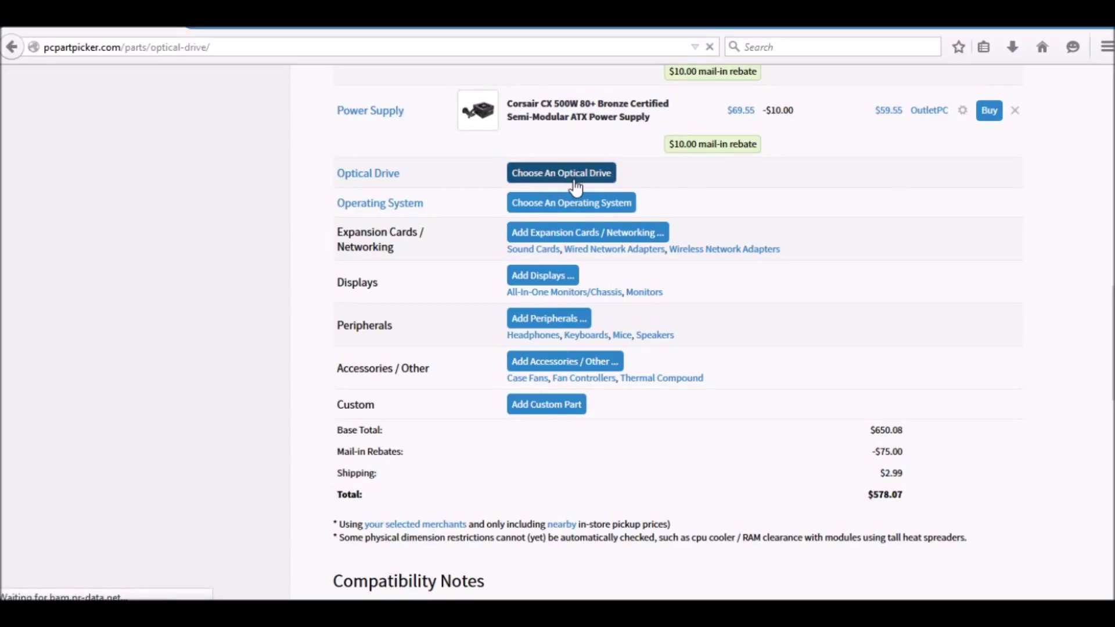
pyautogui.click(560, 172)
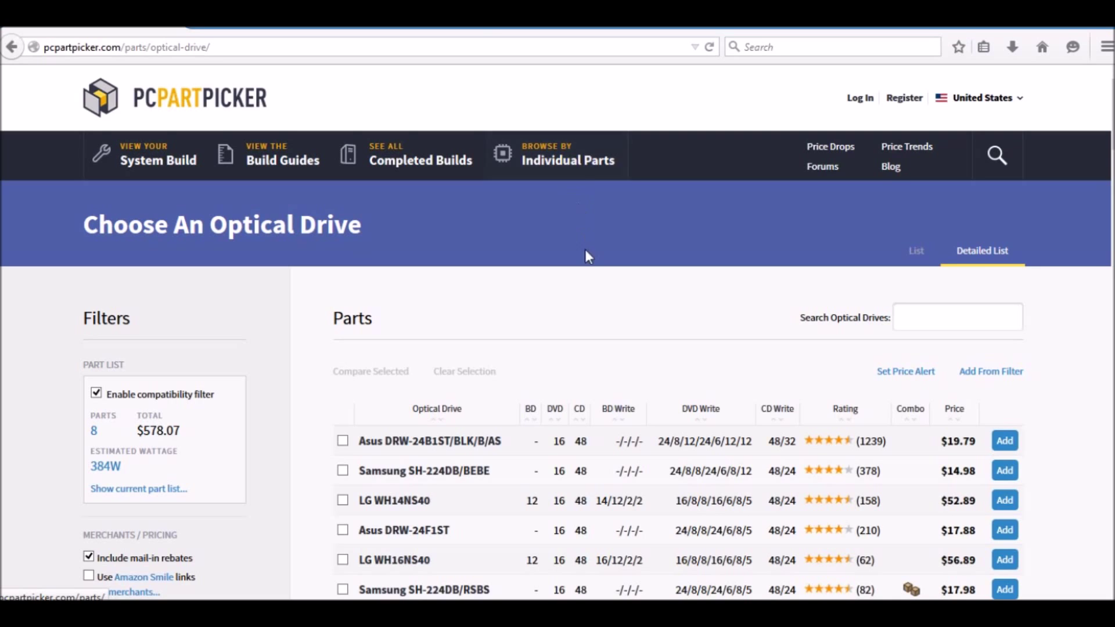
pyautogui.scroll(-3)
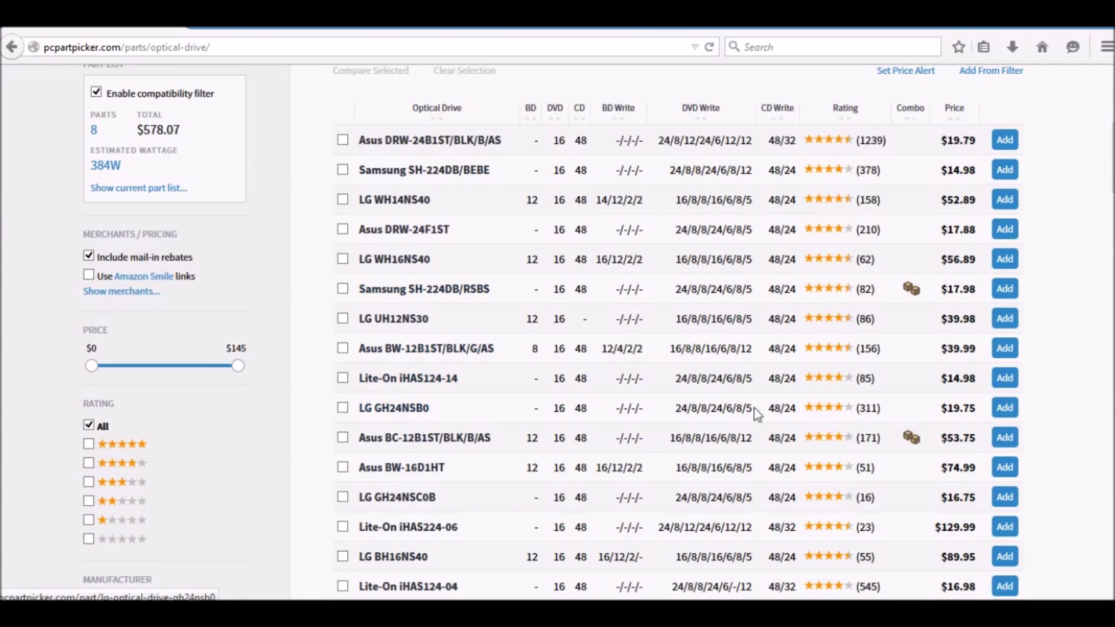
pyautogui.scroll(-3)
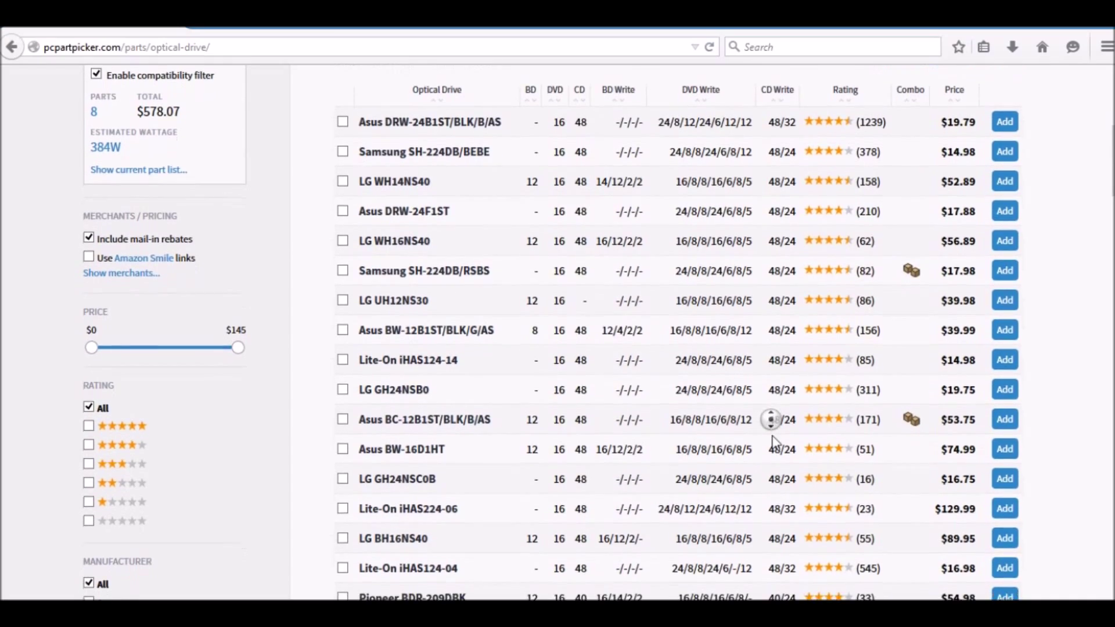
pyautogui.scroll(-3)
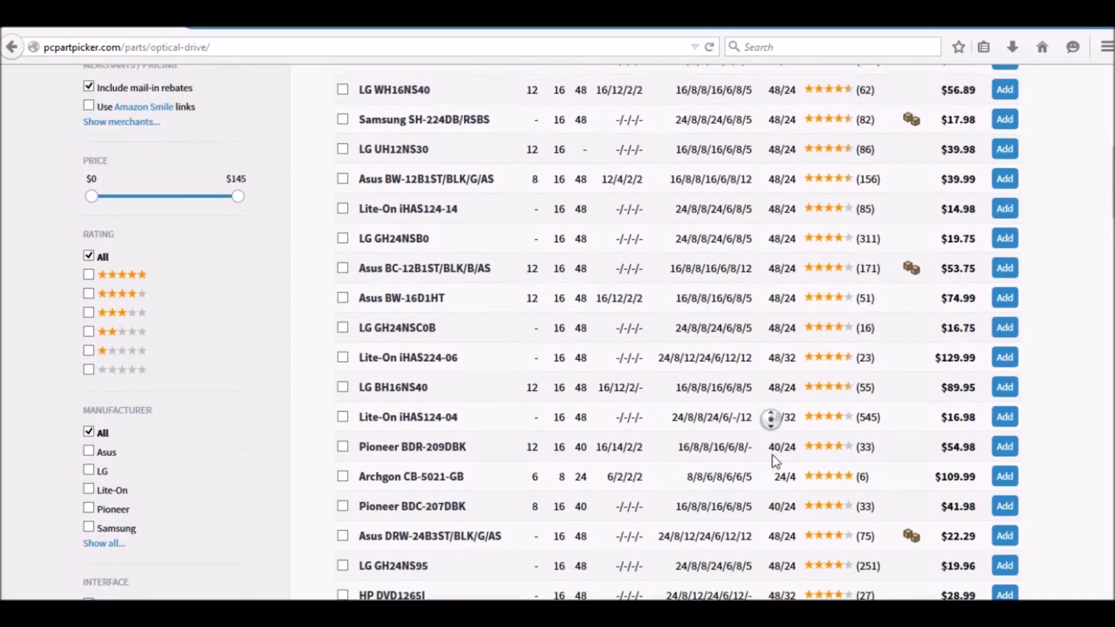
pyautogui.scroll(-3)
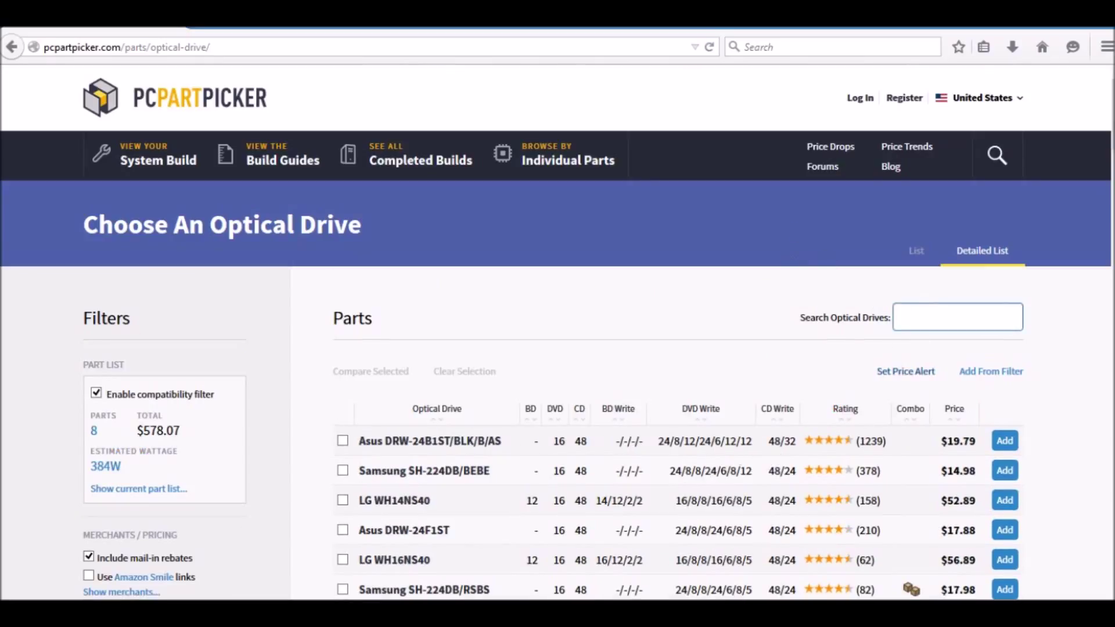
pyautogui.click(957, 317)
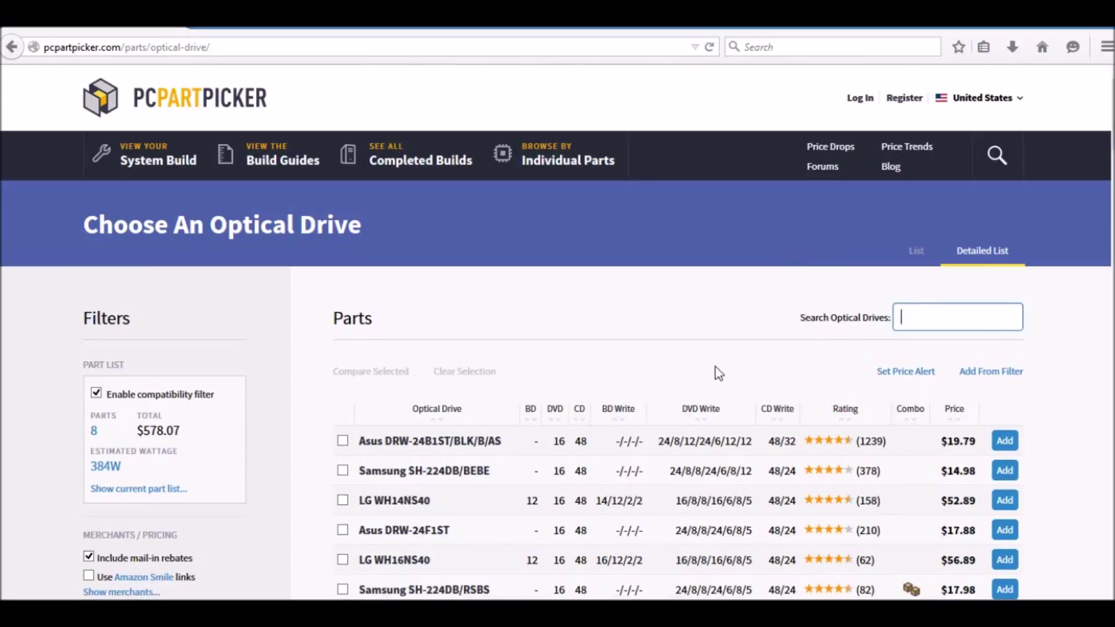
pyautogui.write('LG')
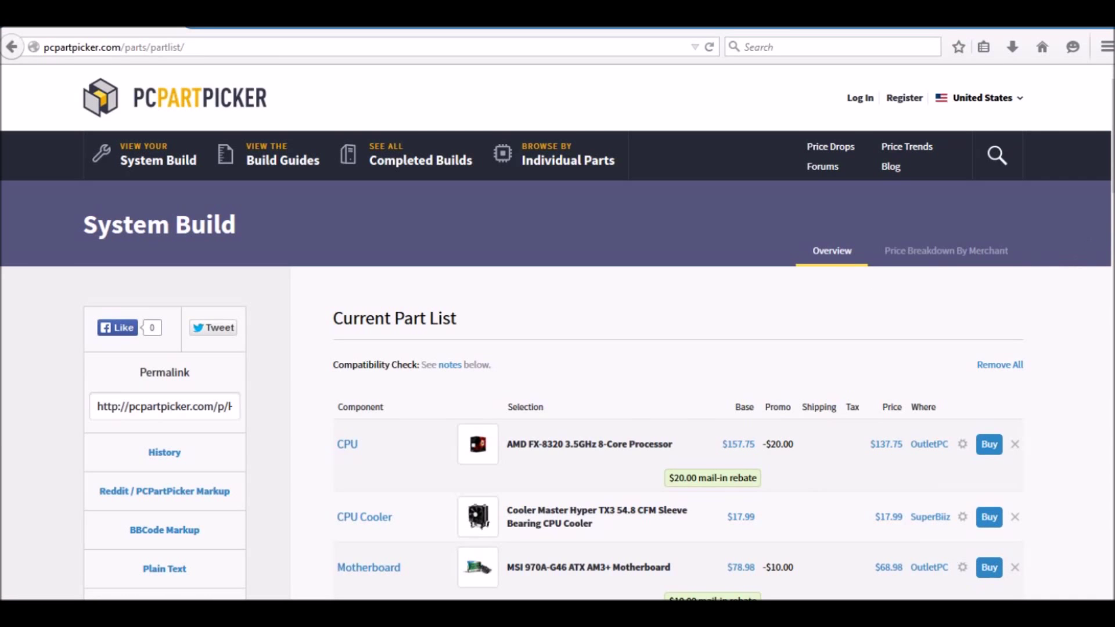
# - Add Microsoft Windows 8.1 (OEM) 64-bit at $87.75, bringing the build total to $680.81
pyautogui.scroll(-3)
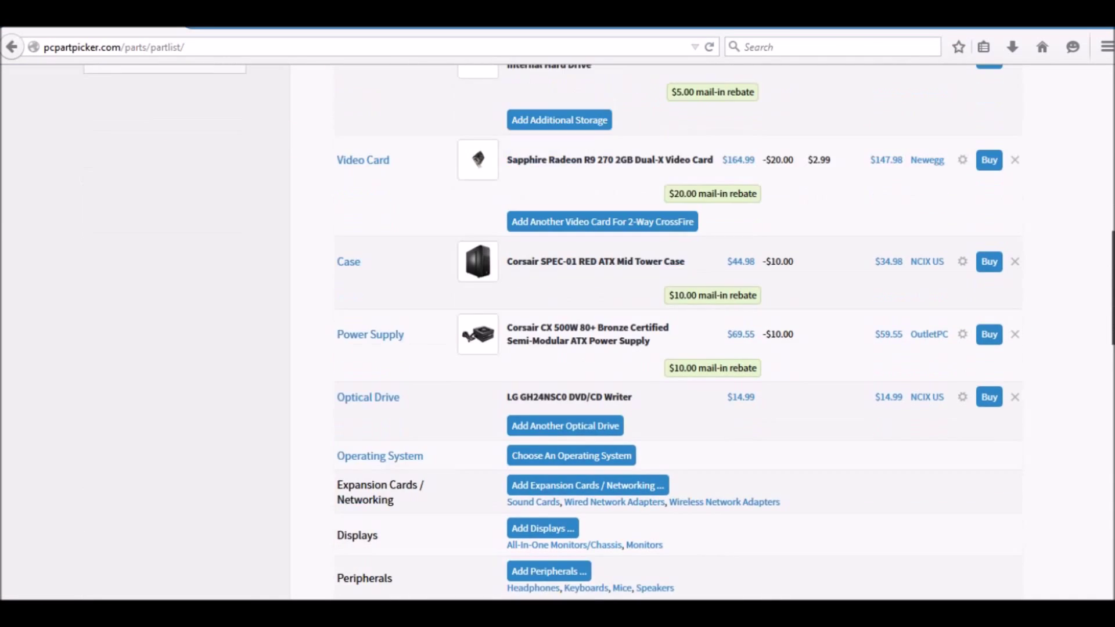
pyautogui.scroll(-3)
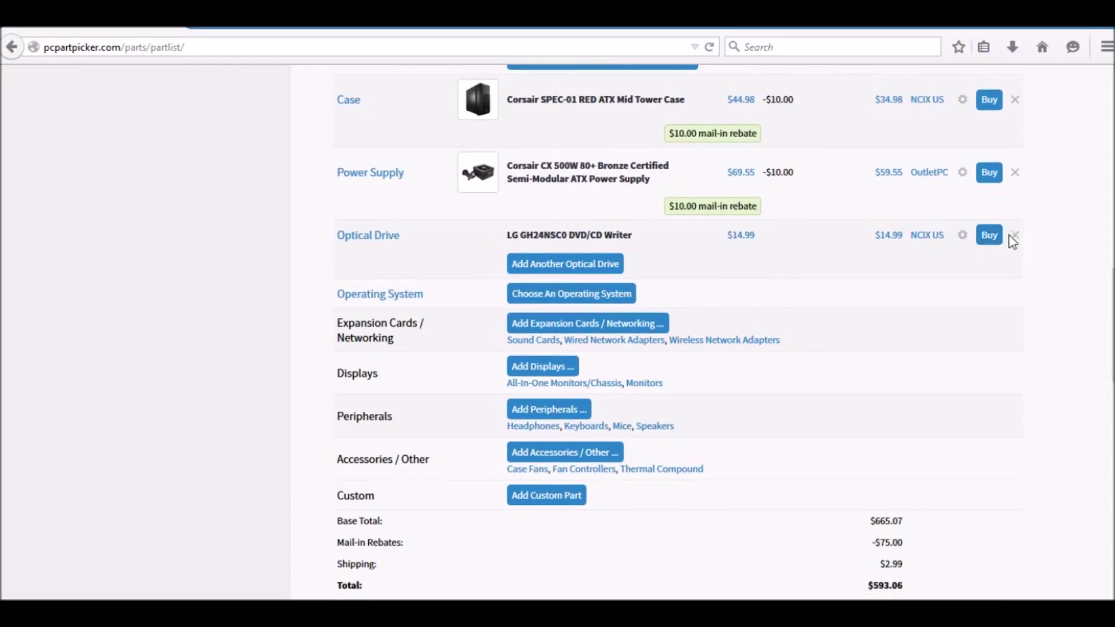
pyautogui.moveTo(564, 264)
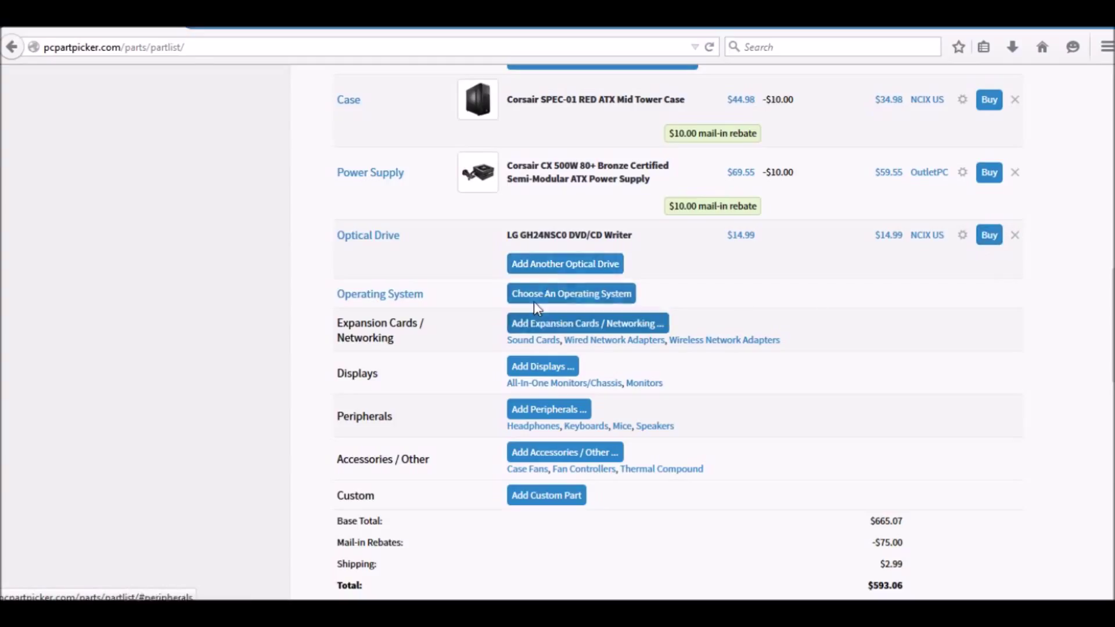
pyautogui.click(570, 293)
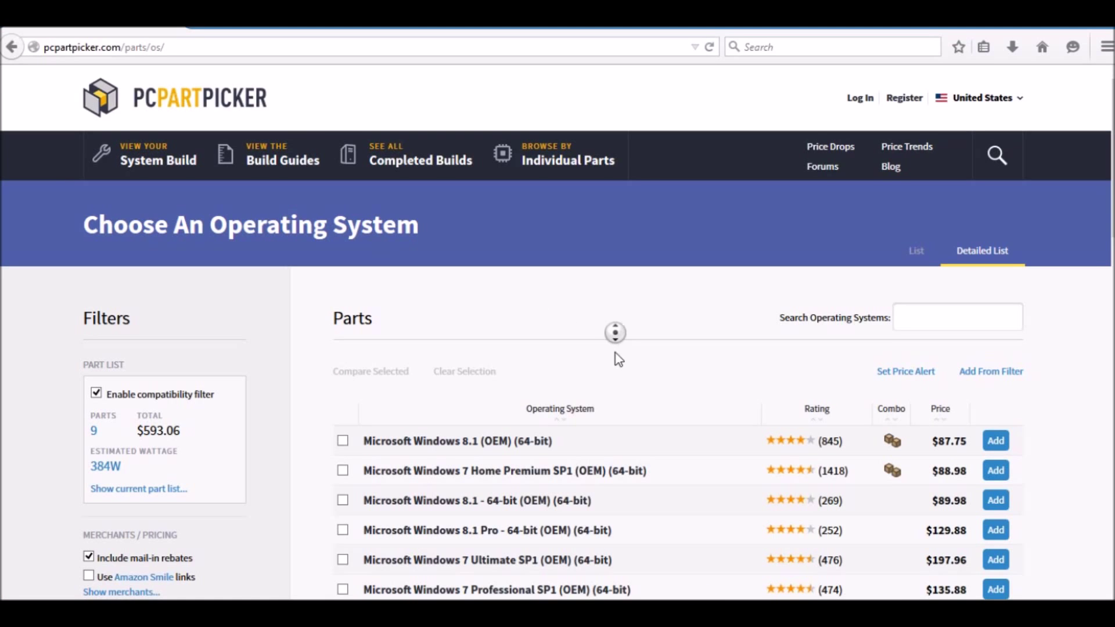
pyautogui.scroll(-3)
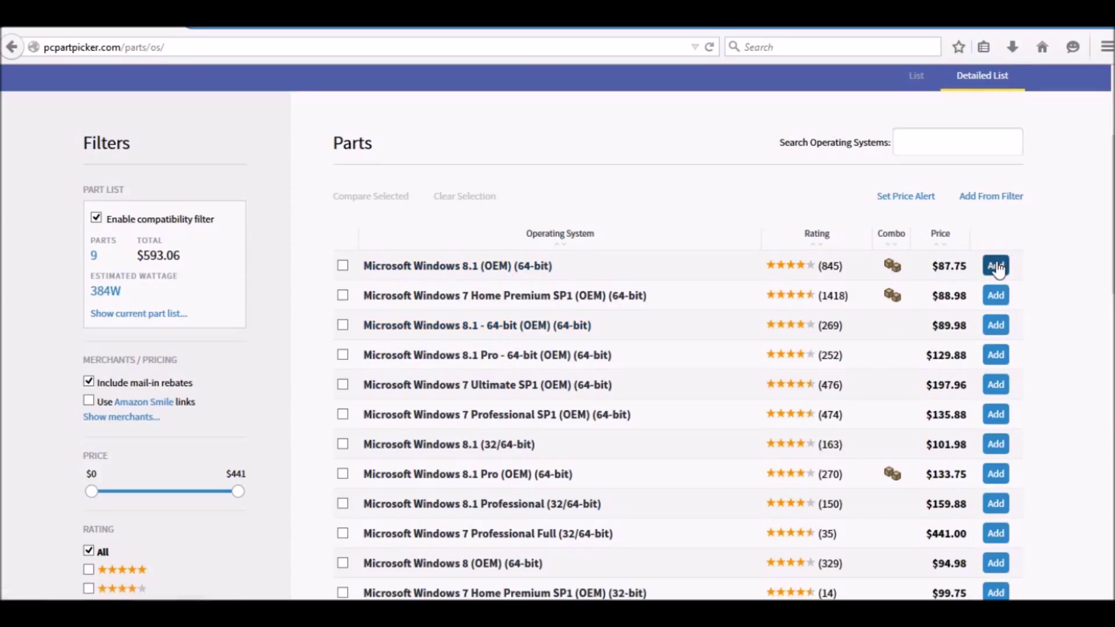
pyautogui.click(995, 266)
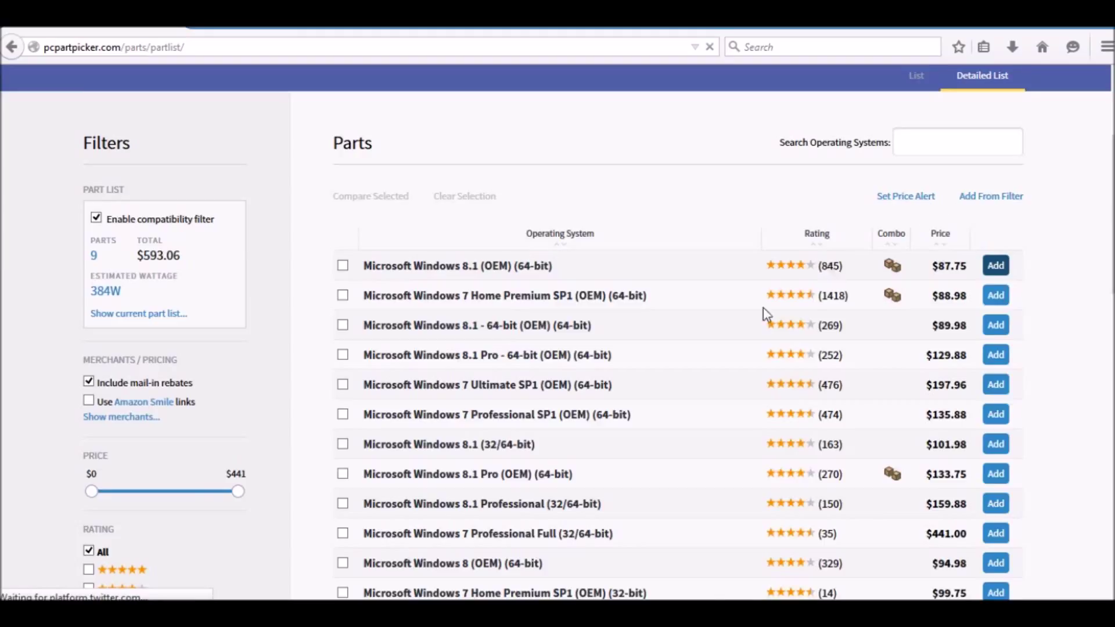
pyautogui.click(995, 266)
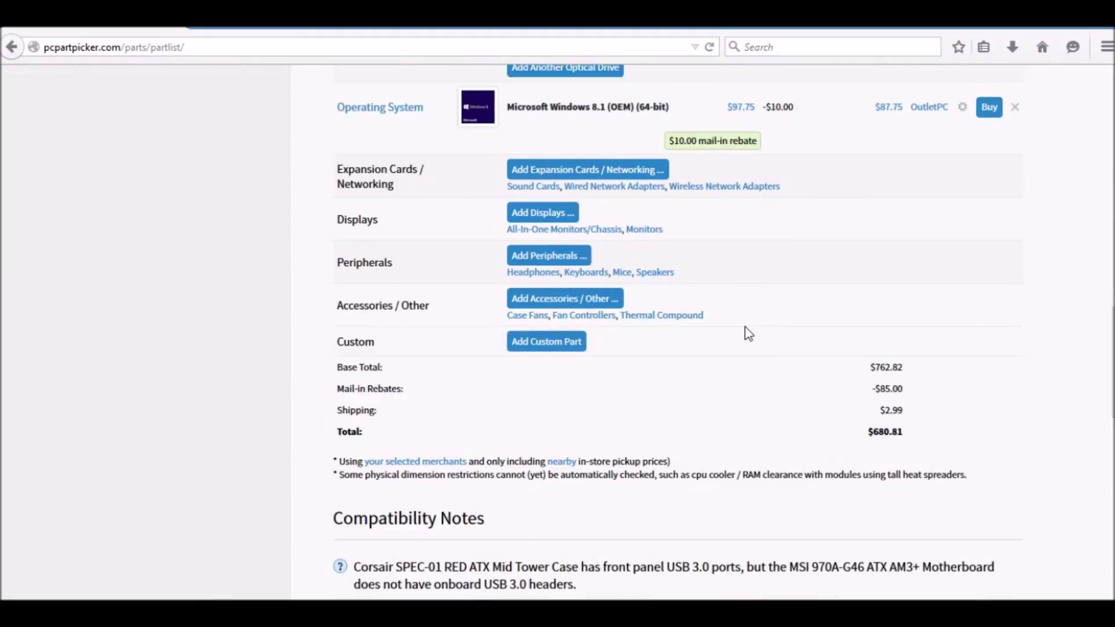
pyautogui.moveTo(718, 348)
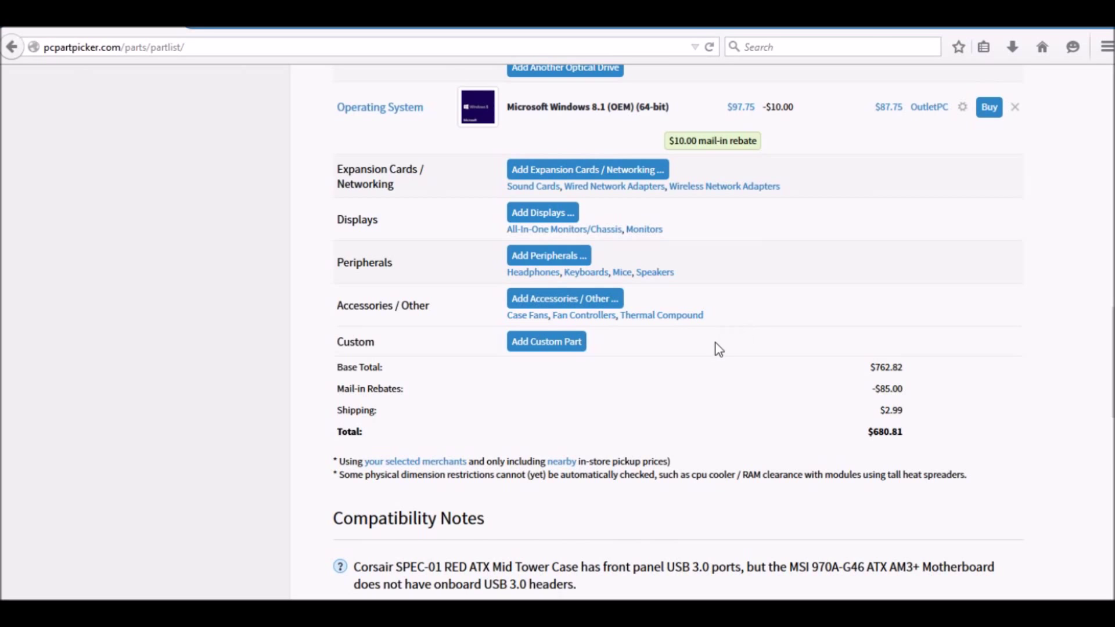
pyautogui.scroll(-3)
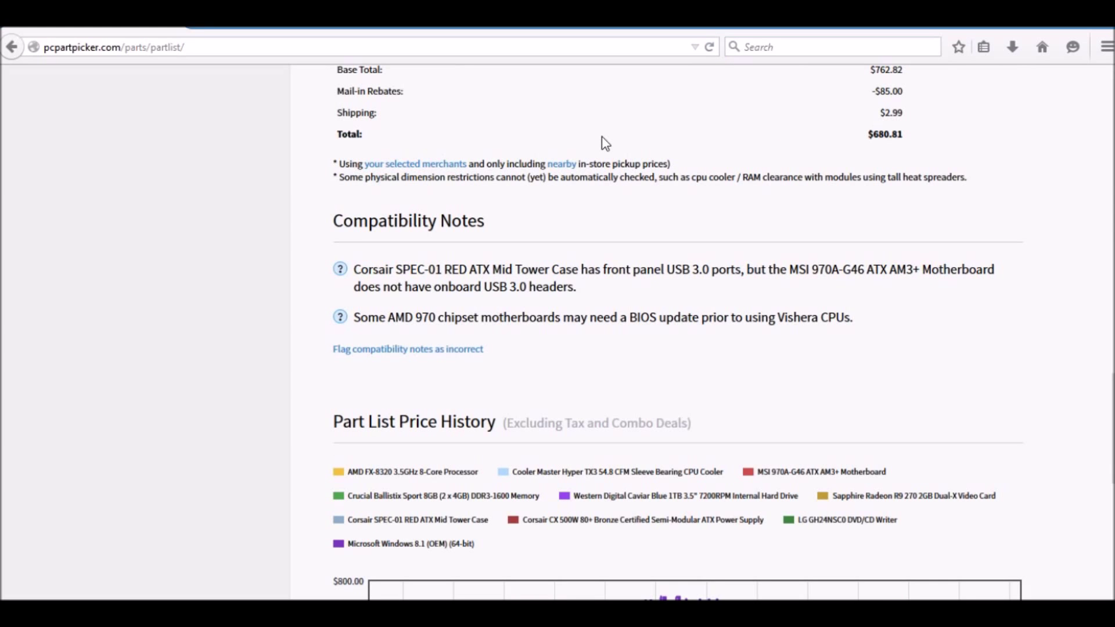
pyautogui.scroll(-3)
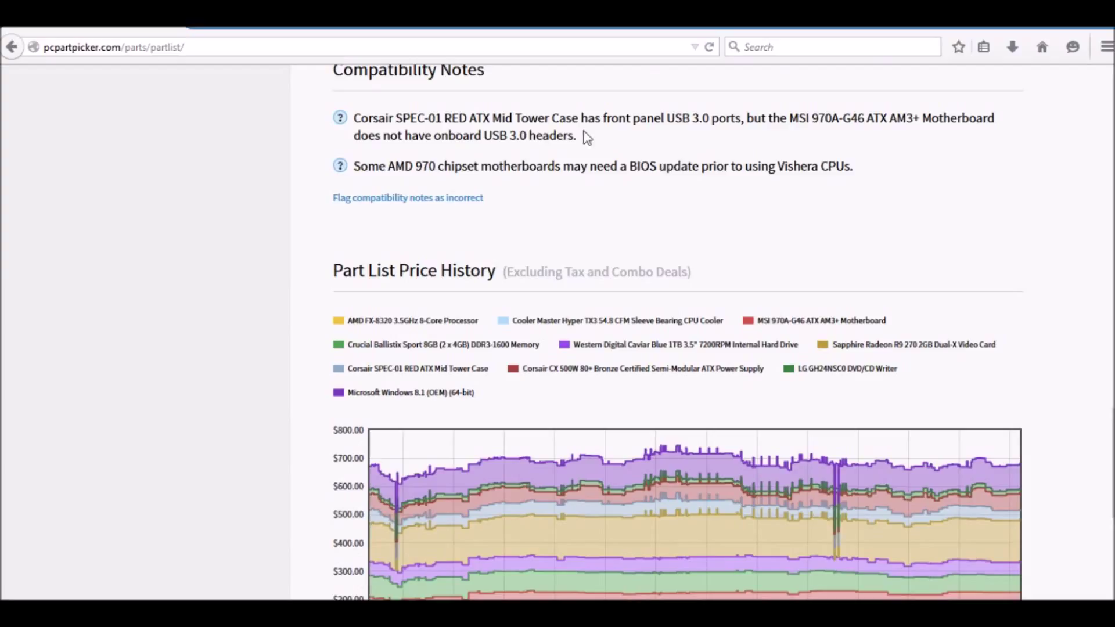
pyautogui.moveTo(404, 193)
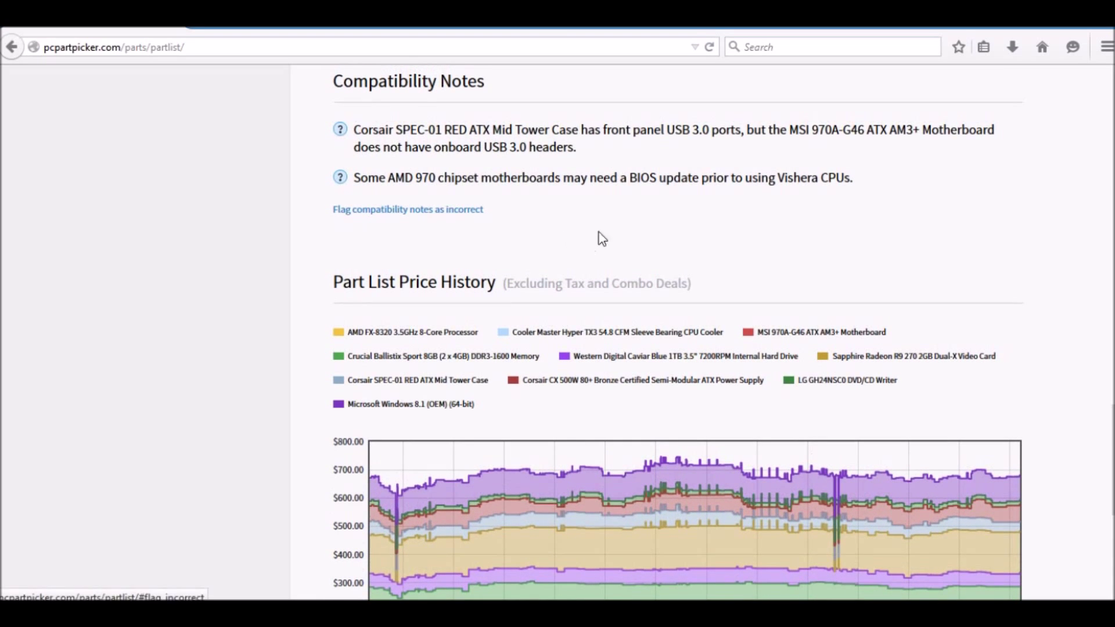
pyautogui.scroll(3)
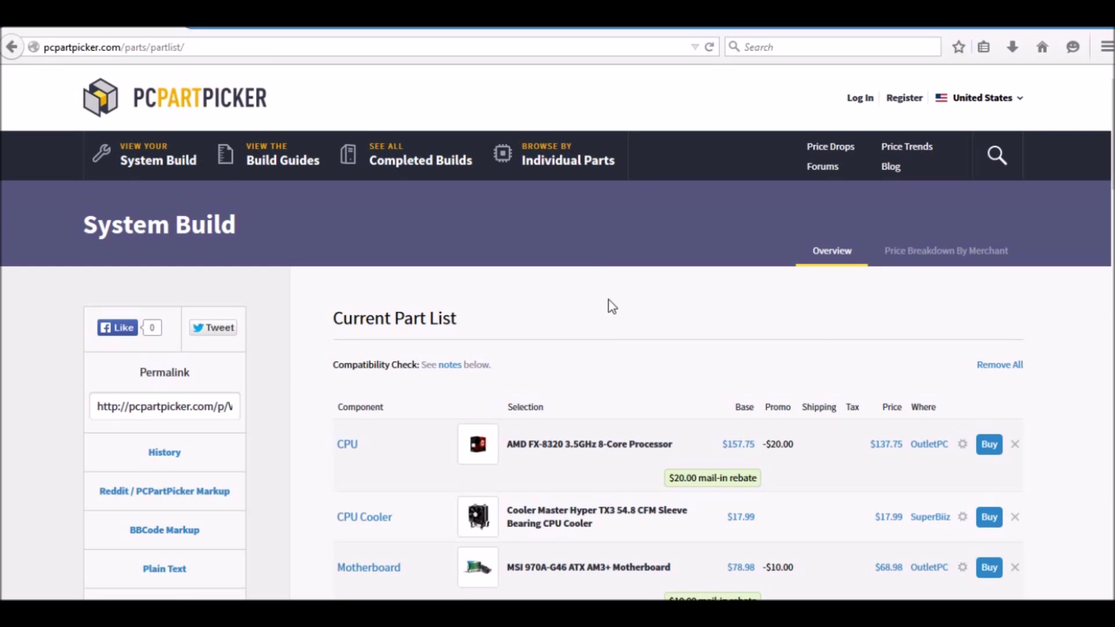
# - Review the build's compatibility notes and price history, then select its permalink URL
pyautogui.scroll(-3)
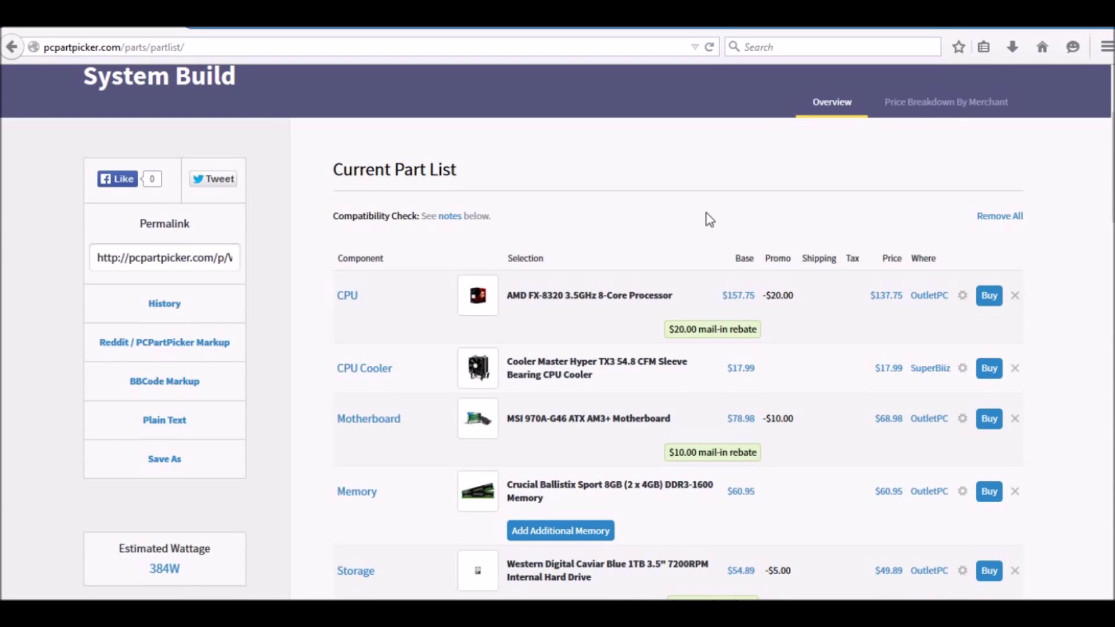
pyautogui.scroll(-3)
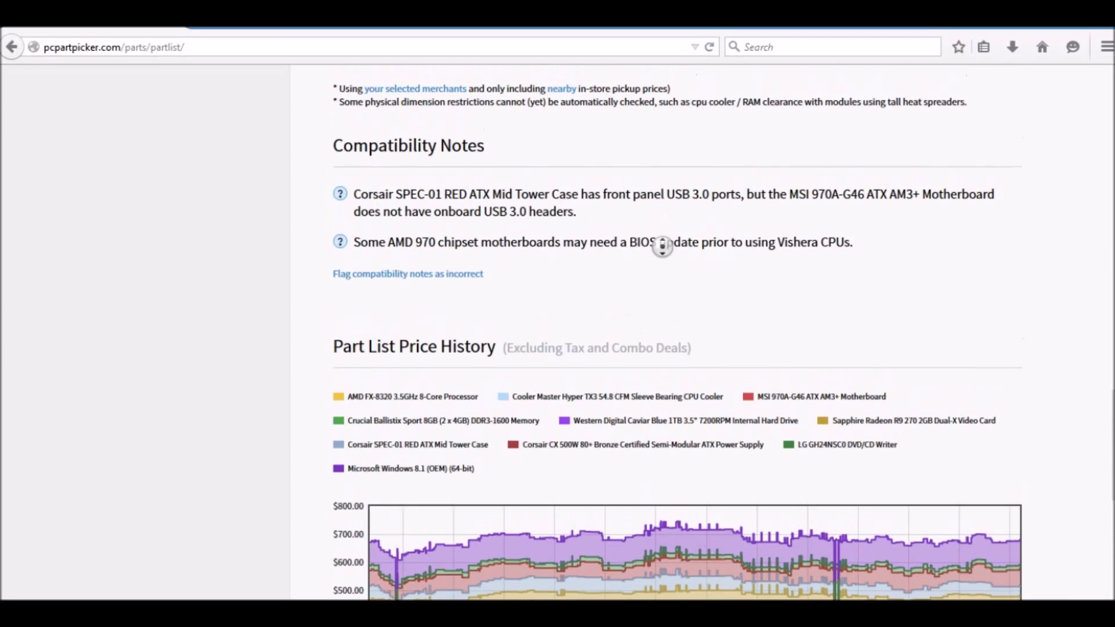
pyautogui.scroll(3)
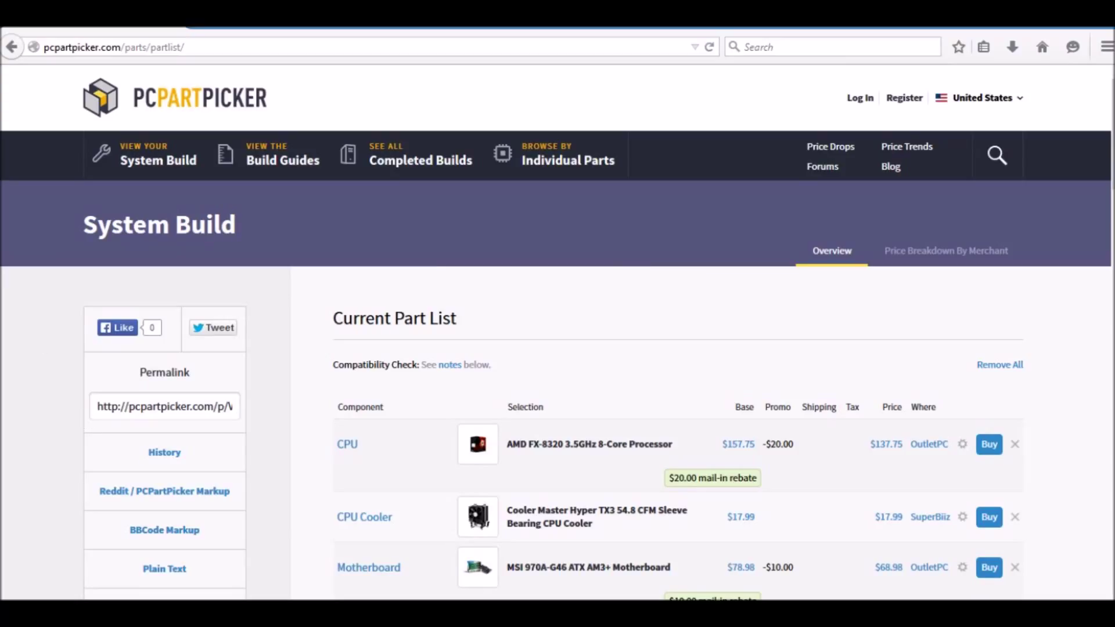
pyautogui.click(165, 406)
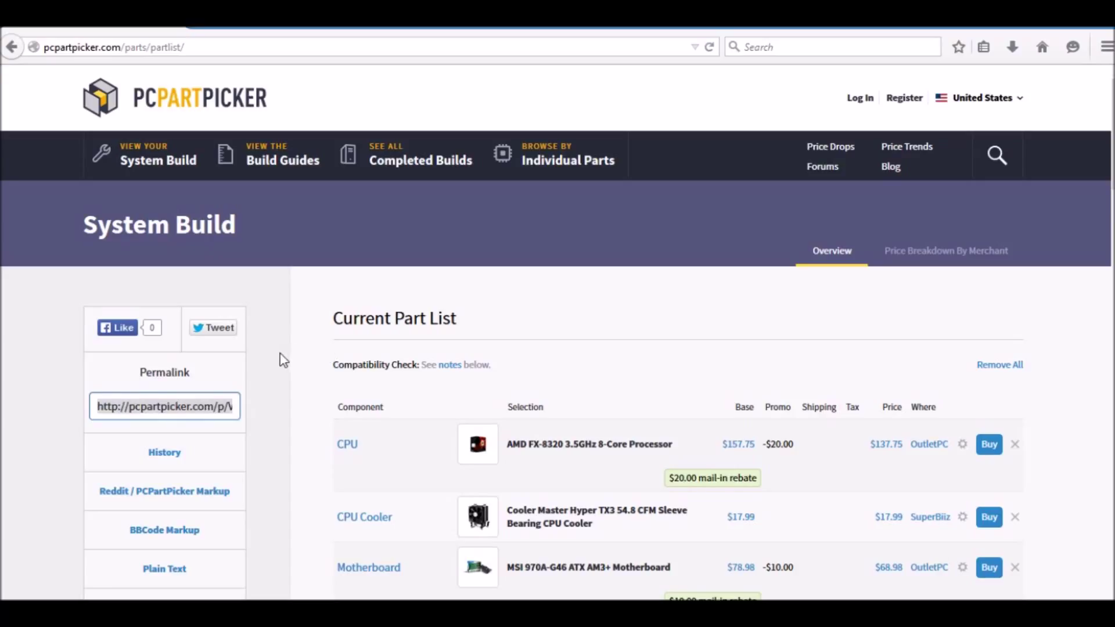
pyautogui.moveTo(594, 415)
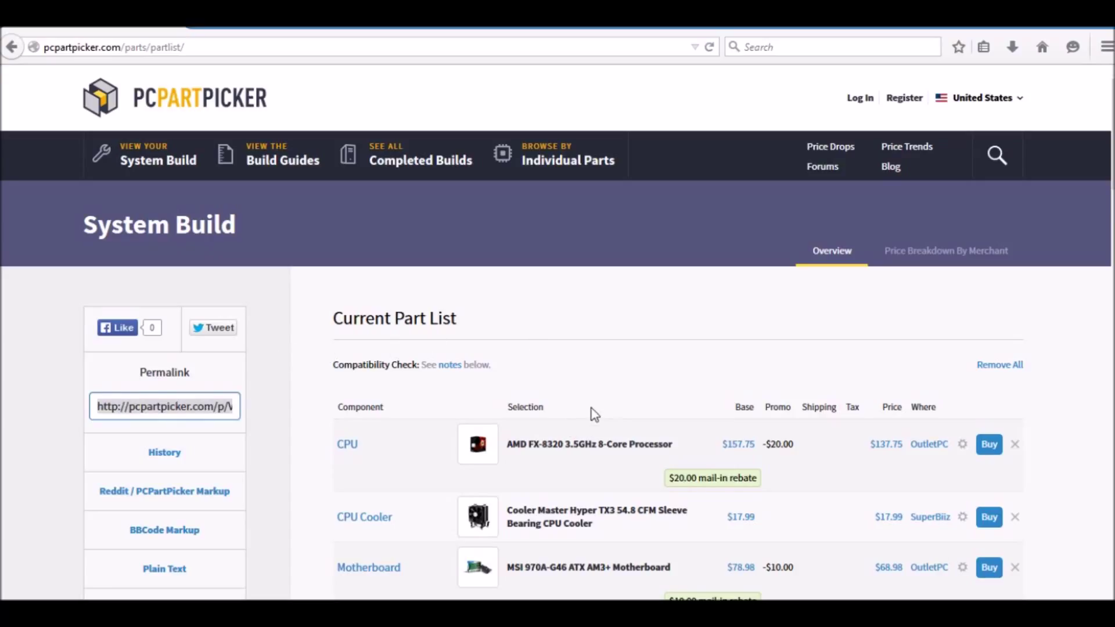